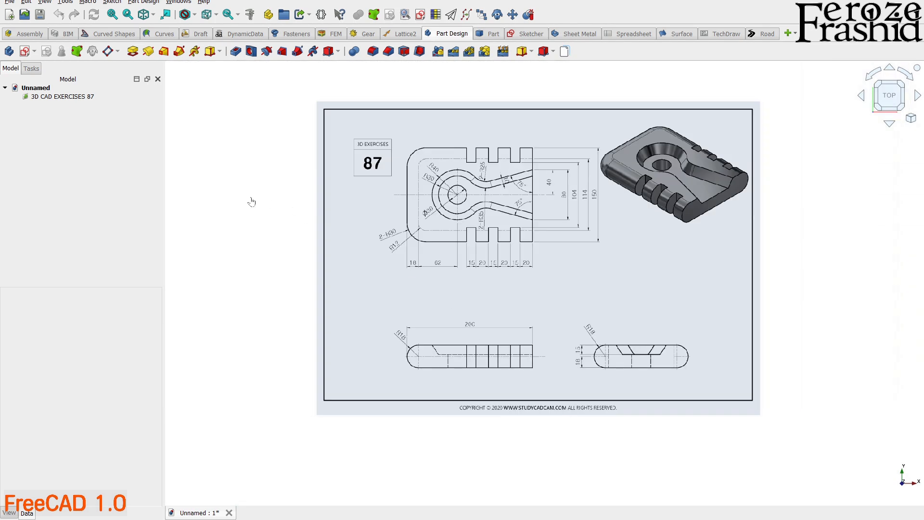
# Step: Calibrate the reference image's 200 dimension to 200 mm and set transparency to 50
pyautogui.click(203, 2)
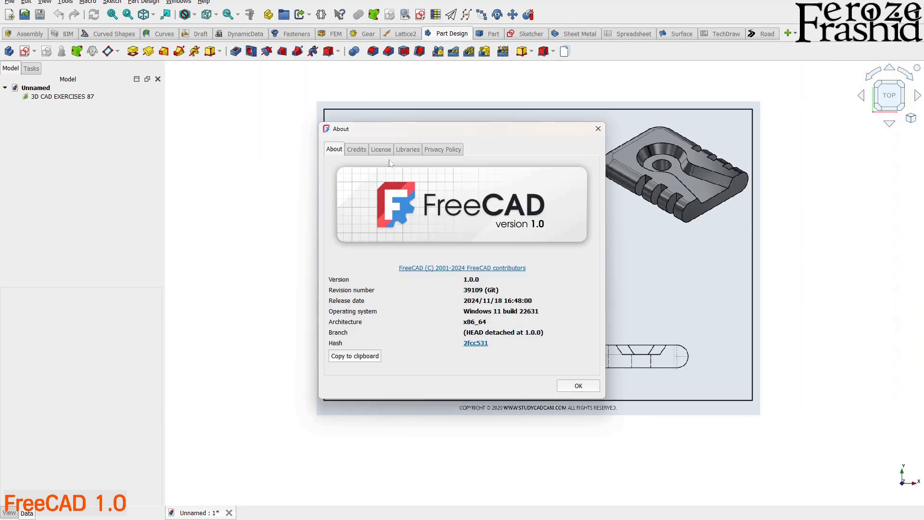
pyautogui.click(577, 385)
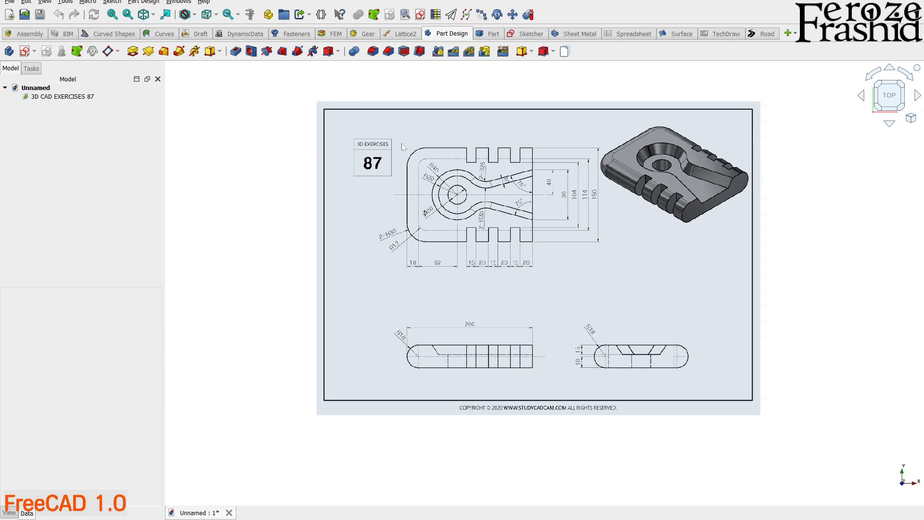
pyautogui.moveTo(179, 146)
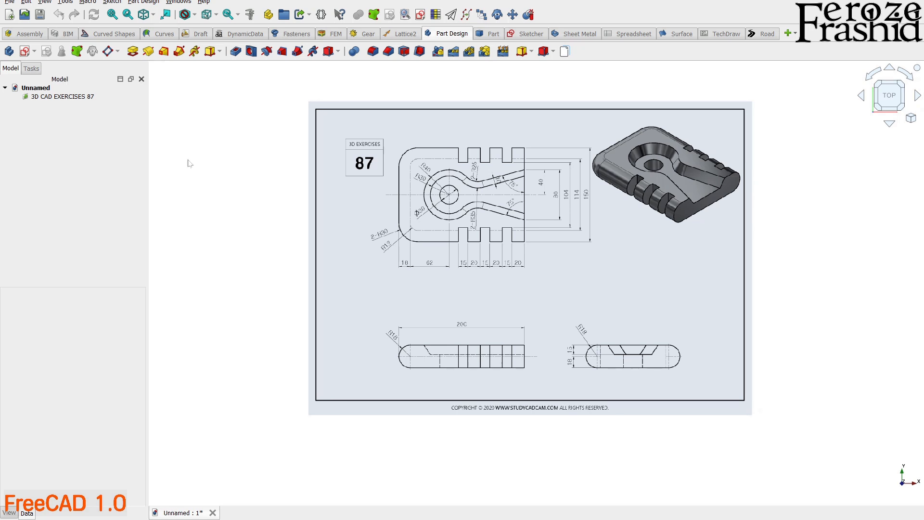
pyautogui.click(61, 96)
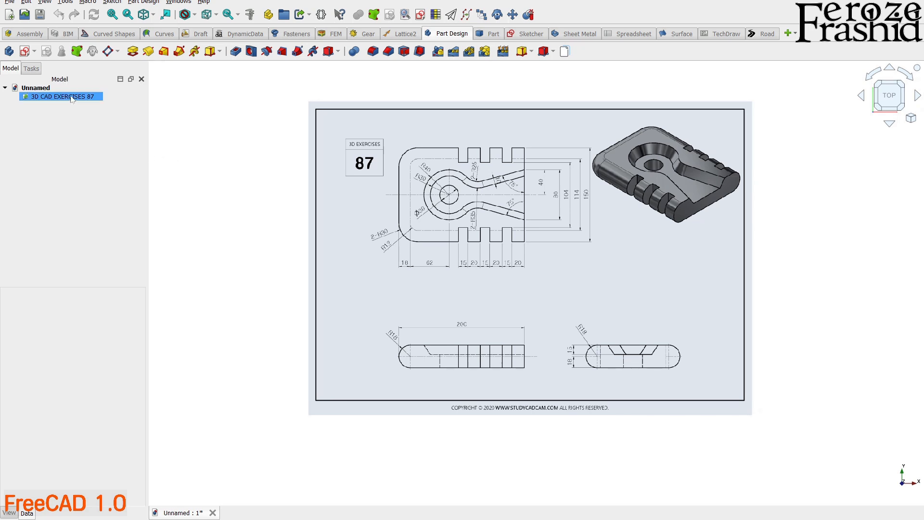
pyautogui.doubleClick(62, 96)
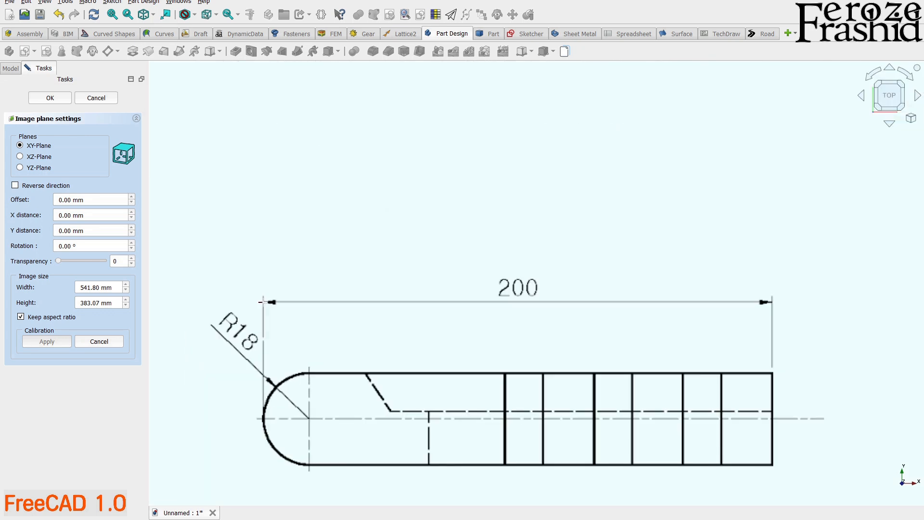
pyautogui.click(518, 302)
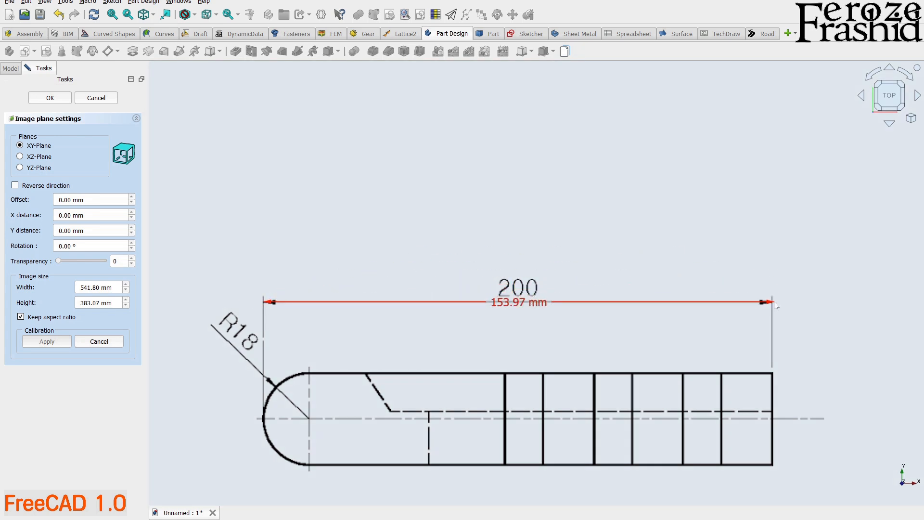
pyautogui.doubleClick(518, 301)
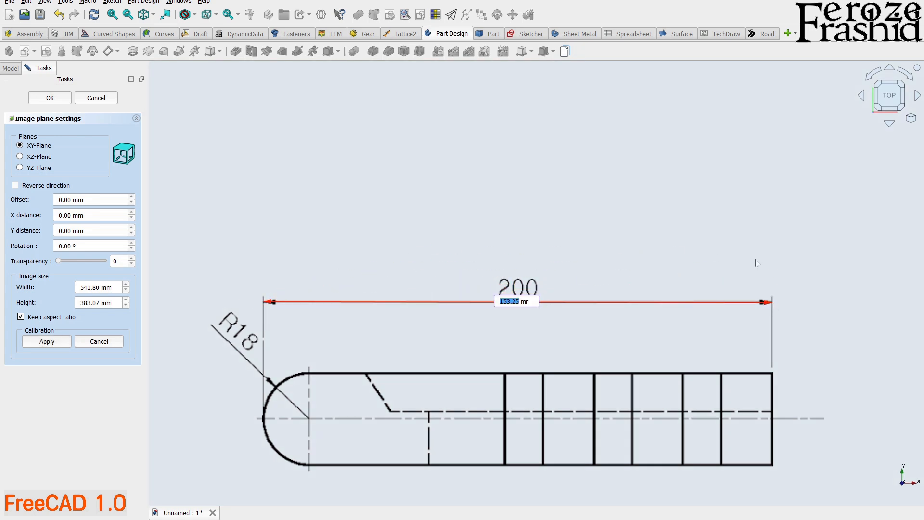
pyautogui.click(46, 341)
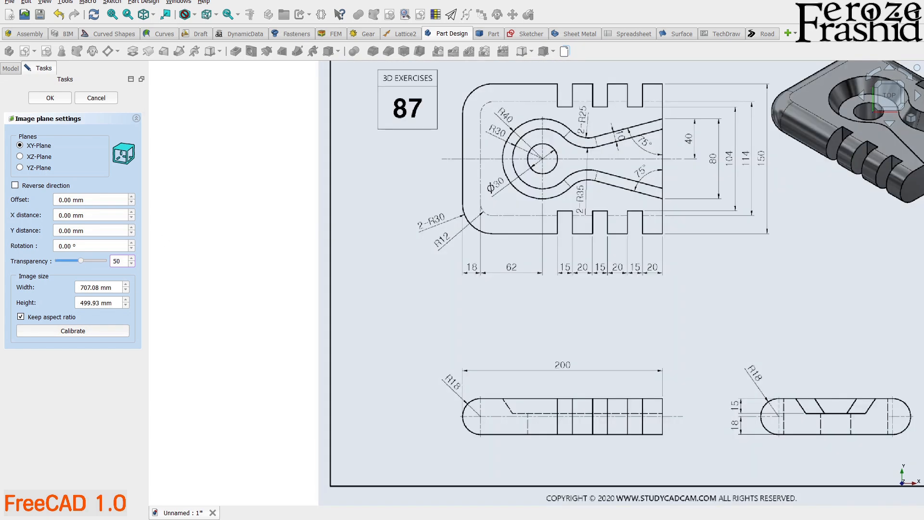
pyautogui.click(50, 97)
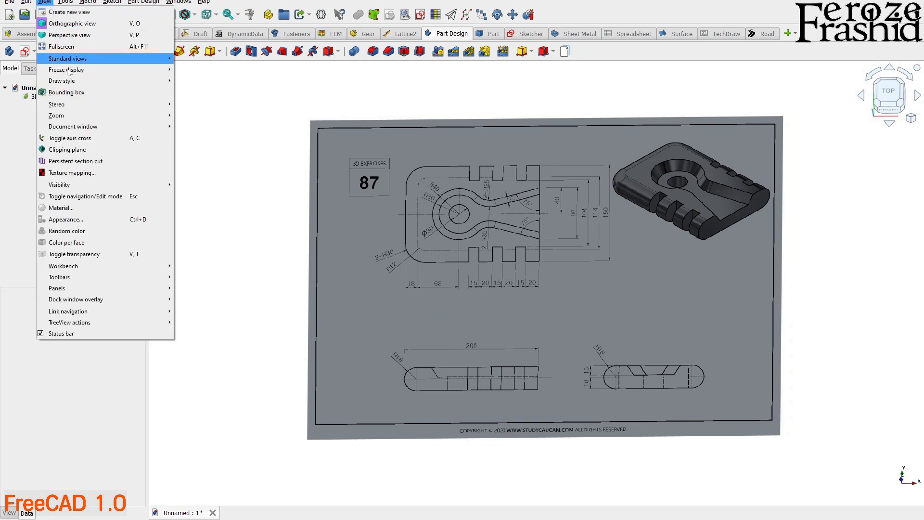
# Step: Turn on View > Toggle axis cross to display the origin axes
pyautogui.click(69, 138)
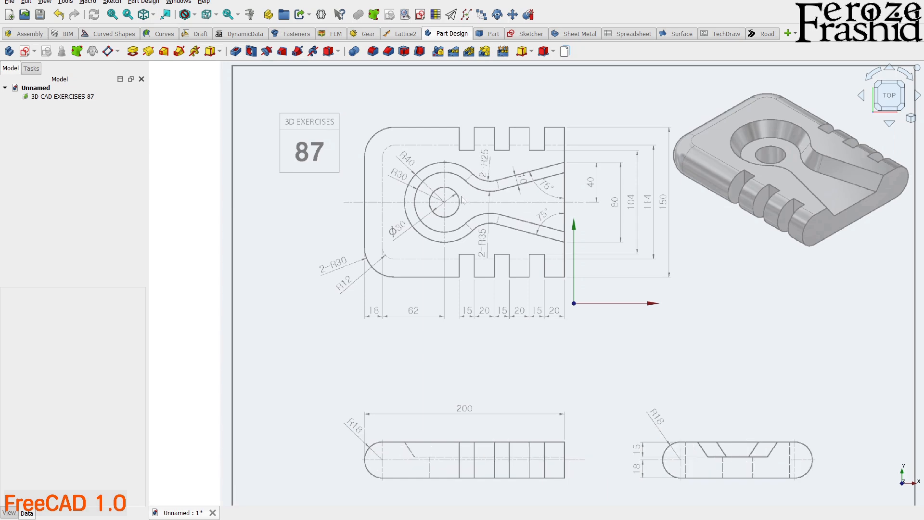
pyautogui.moveTo(443, 205)
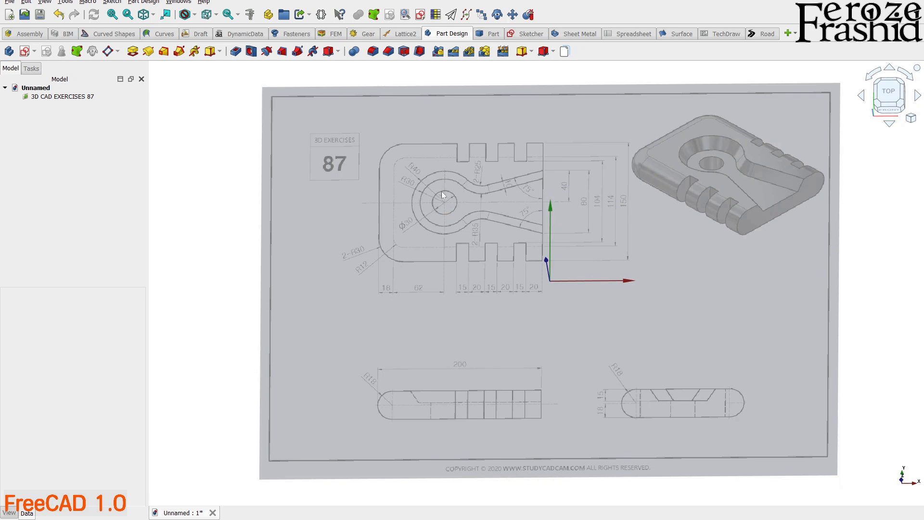
pyautogui.moveTo(553, 283)
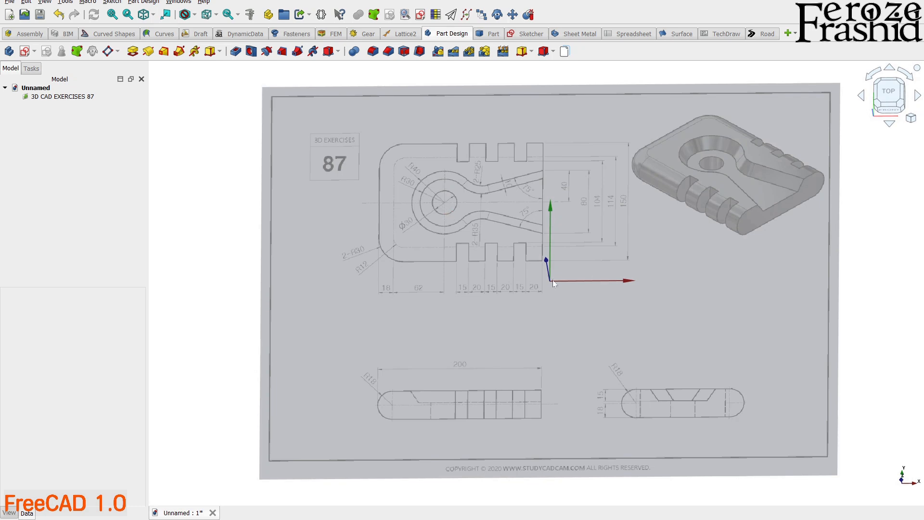
# Step: Transform the image with 0.25 translation increment, placing the Ø30 hole centre on the origin
pyautogui.rightClick(58, 97)
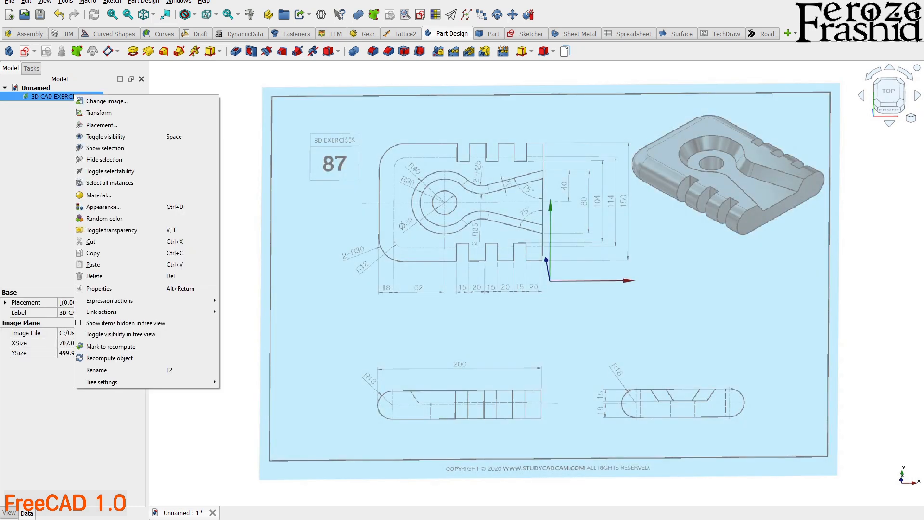
pyautogui.moveTo(99, 113)
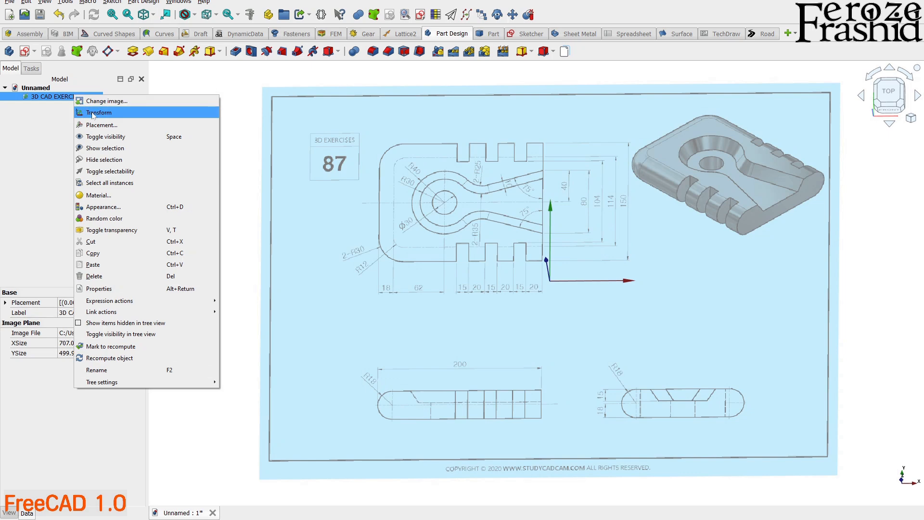
pyautogui.click(98, 113)
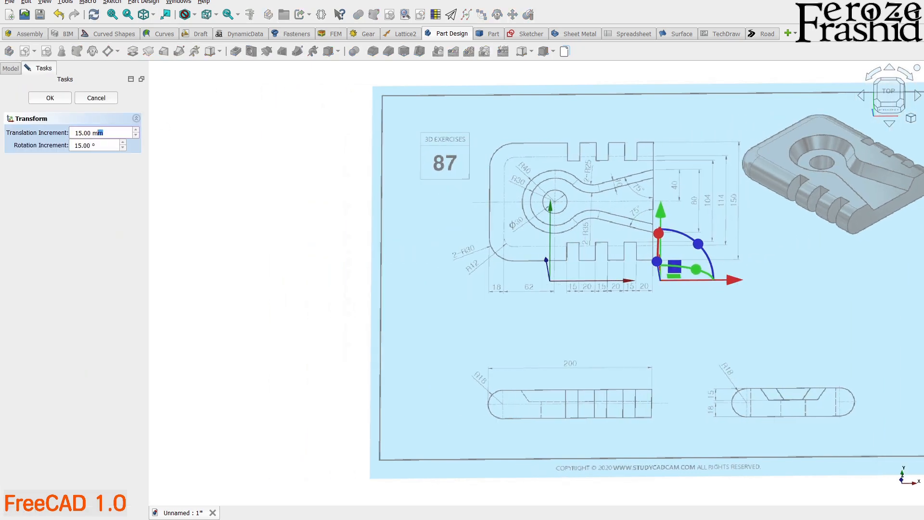
pyautogui.tripleClick(100, 132)
pyautogui.write('.25')
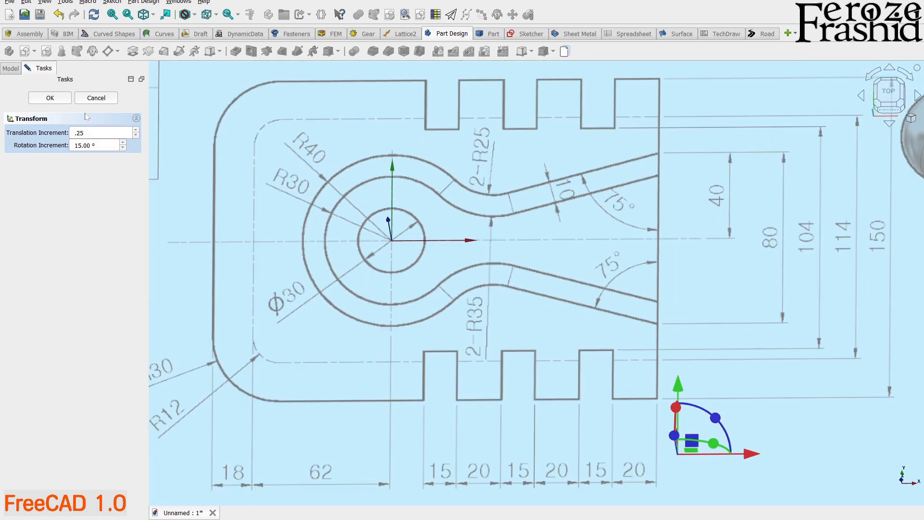
pyautogui.click(49, 97)
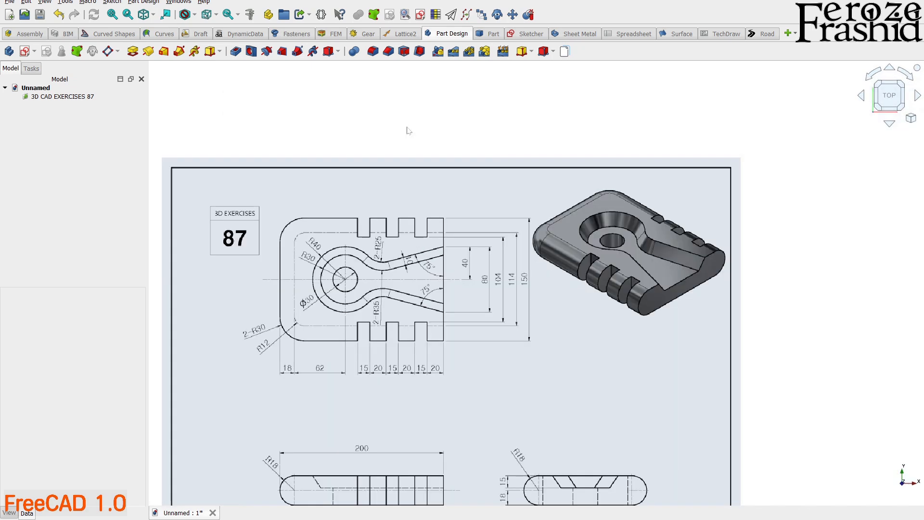
pyautogui.moveTo(425, 167)
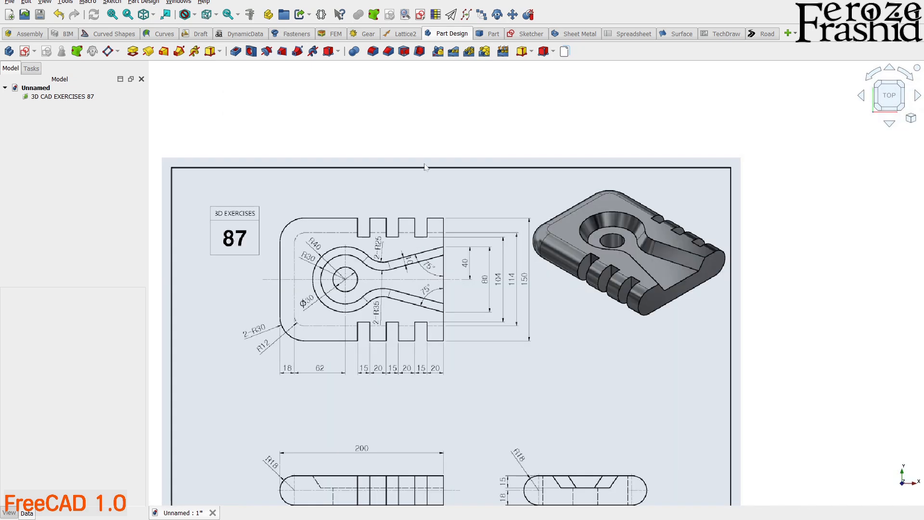
pyautogui.moveTo(508, 137)
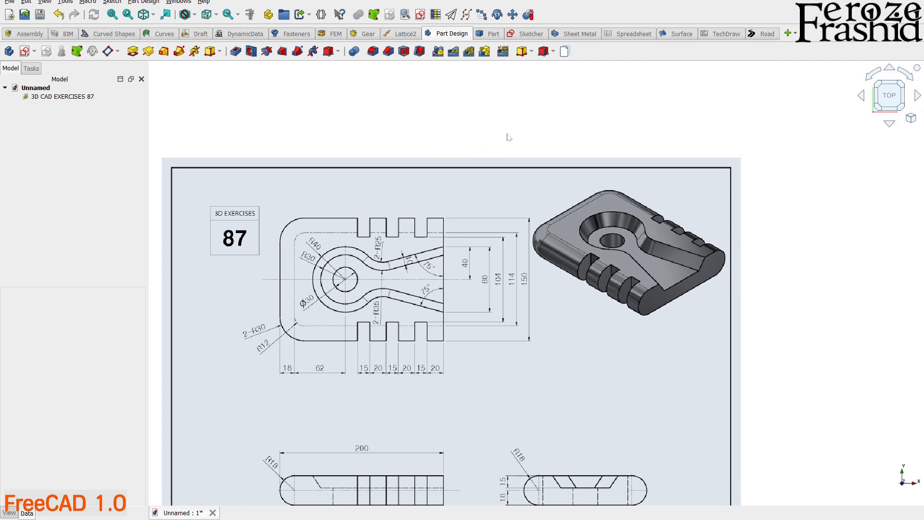
pyautogui.moveTo(348, 112)
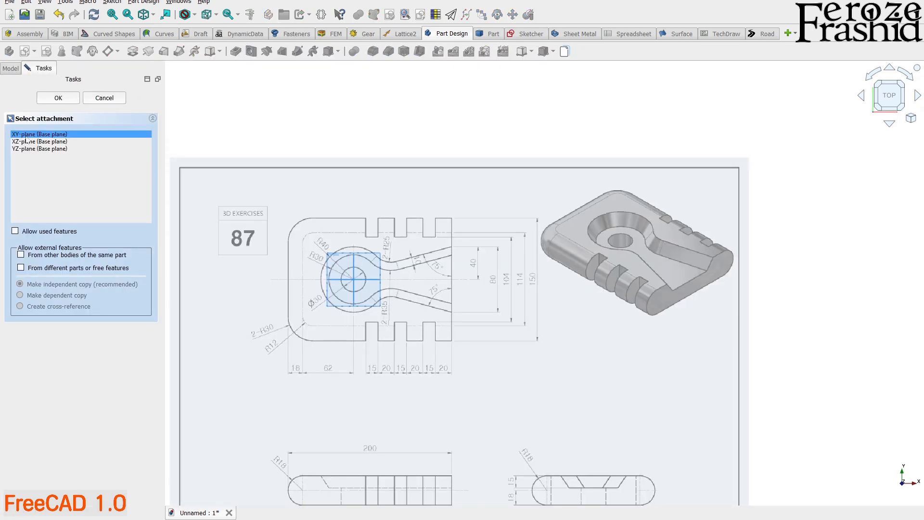
# Step: Attach a new sketch to the XY-plane, its origin at the Ø30 hole centre
pyautogui.click(58, 97)
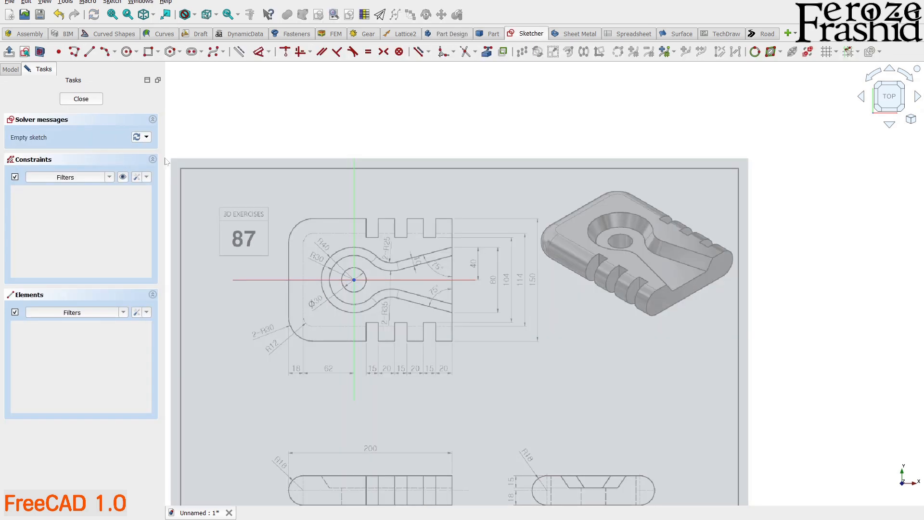
pyautogui.scroll(3)
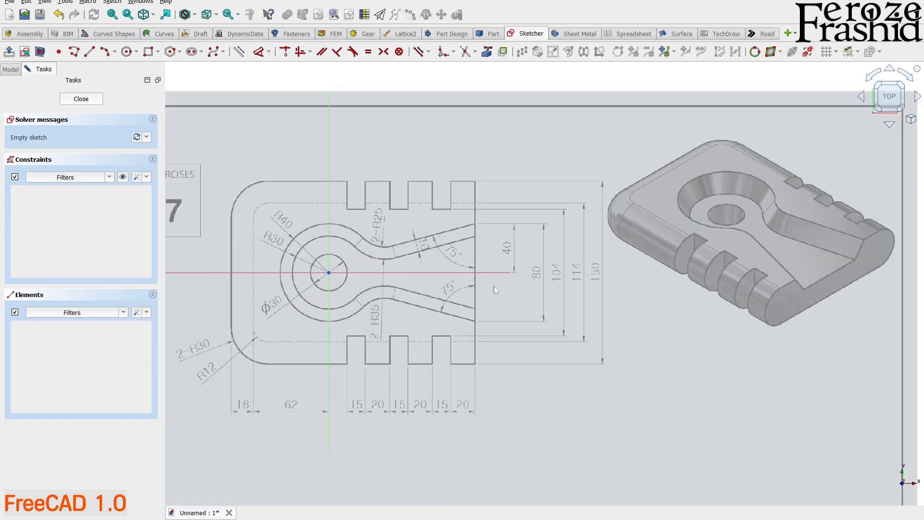
pyautogui.moveTo(433, 185)
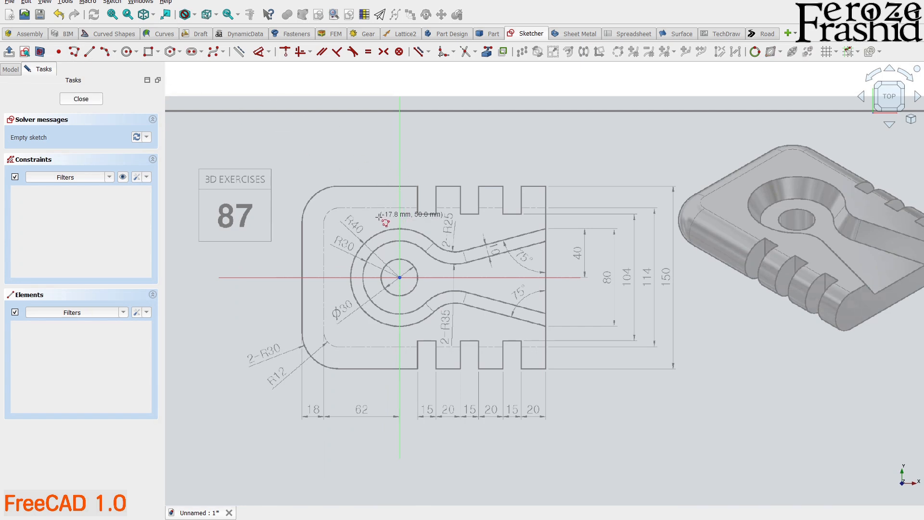
pyautogui.moveTo(430, 277)
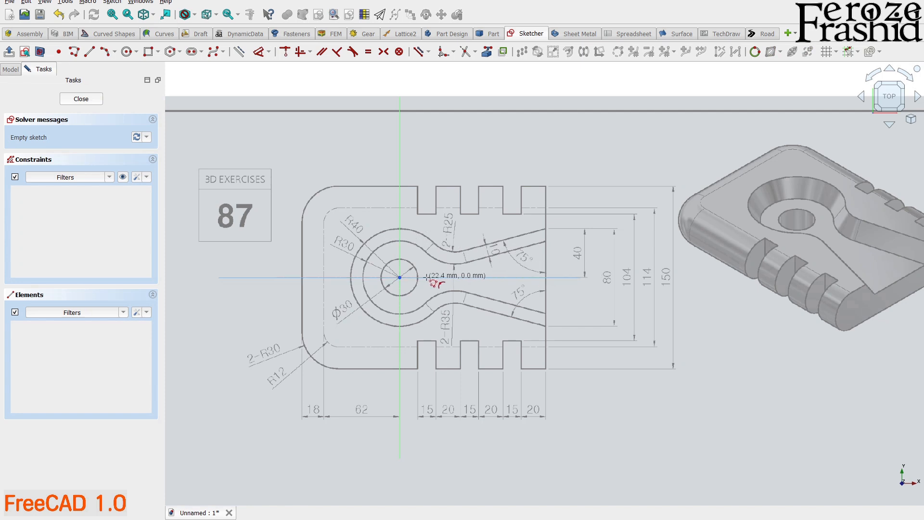
pyautogui.moveTo(553, 276)
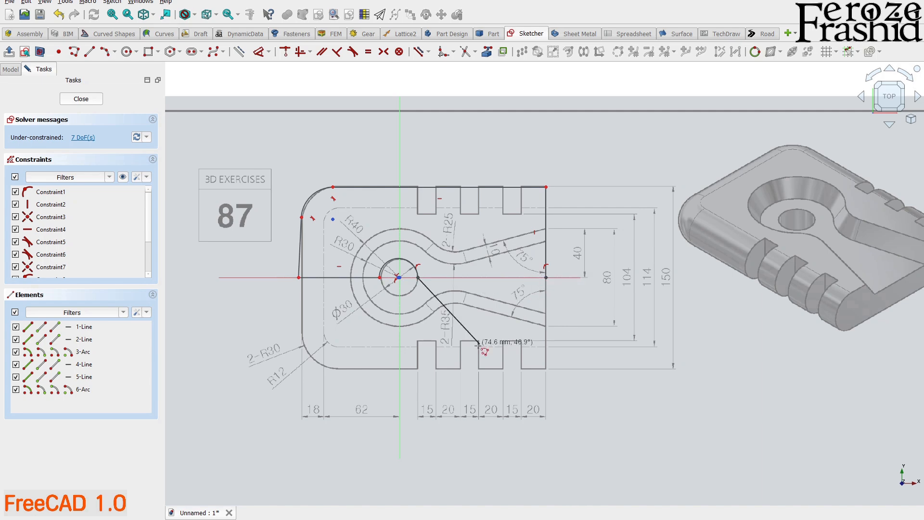
# Step: Trace the half outline: axis line, right and top edges, corner arc, left edge, hole semicircle
pyautogui.click(400, 277)
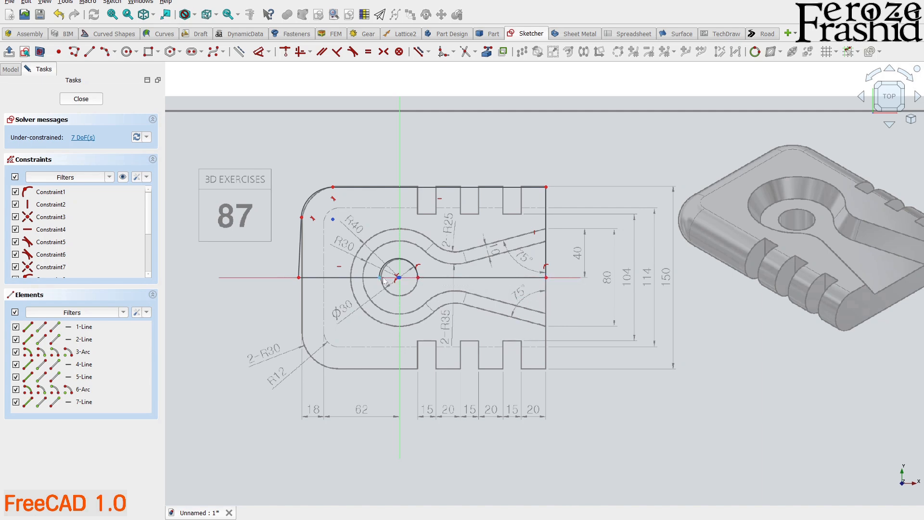
pyautogui.scroll(3)
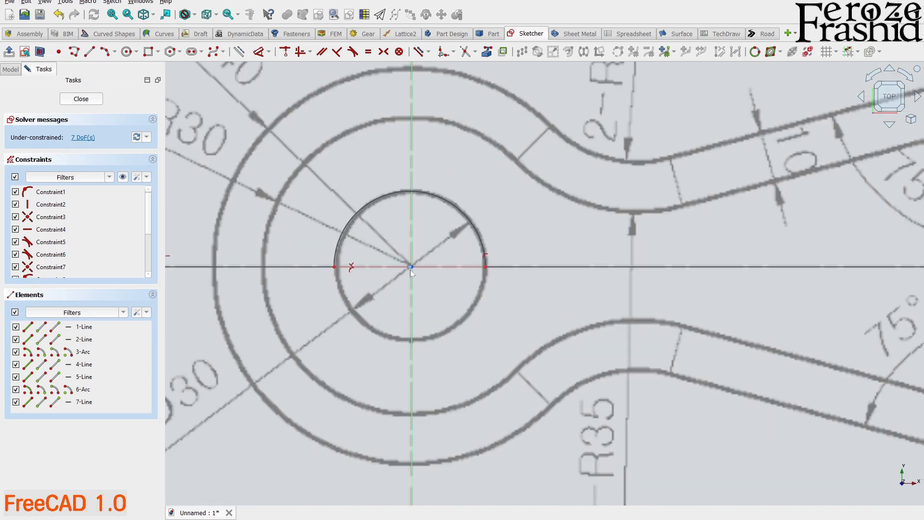
pyautogui.scroll(3)
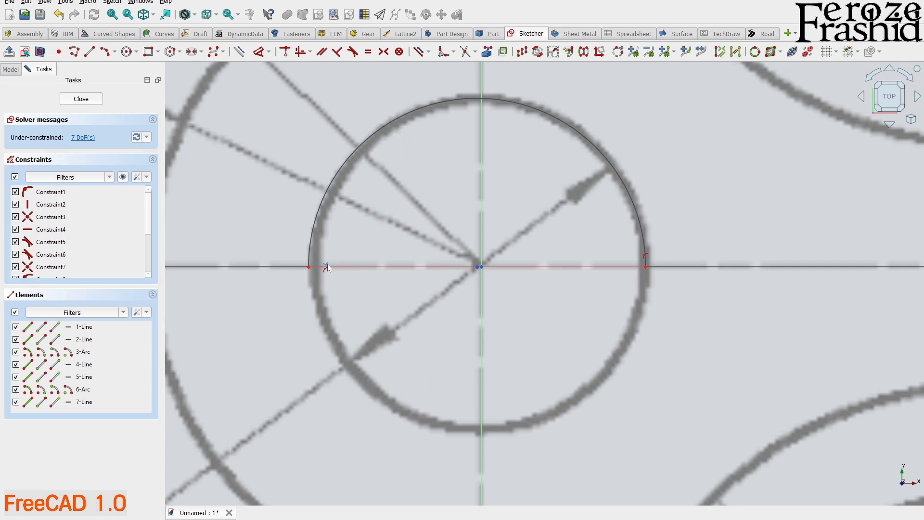
pyautogui.moveTo(331, 262)
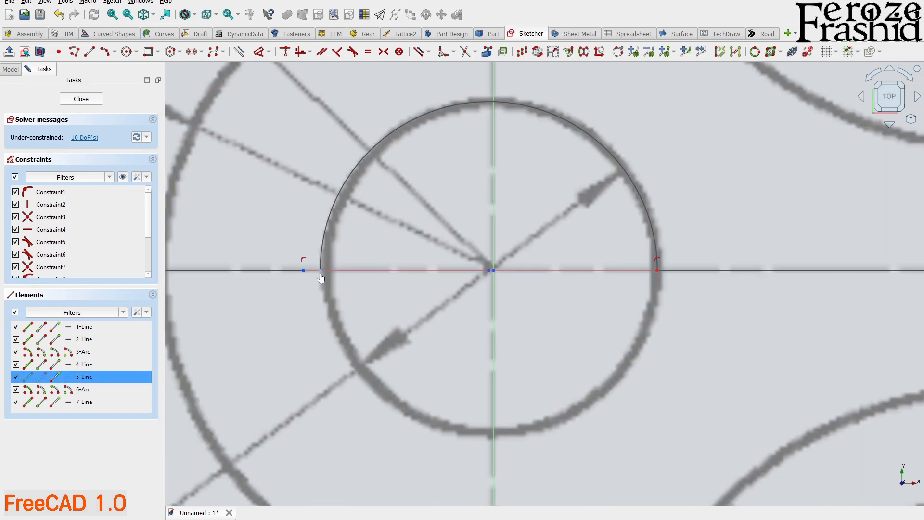
pyautogui.press('c')
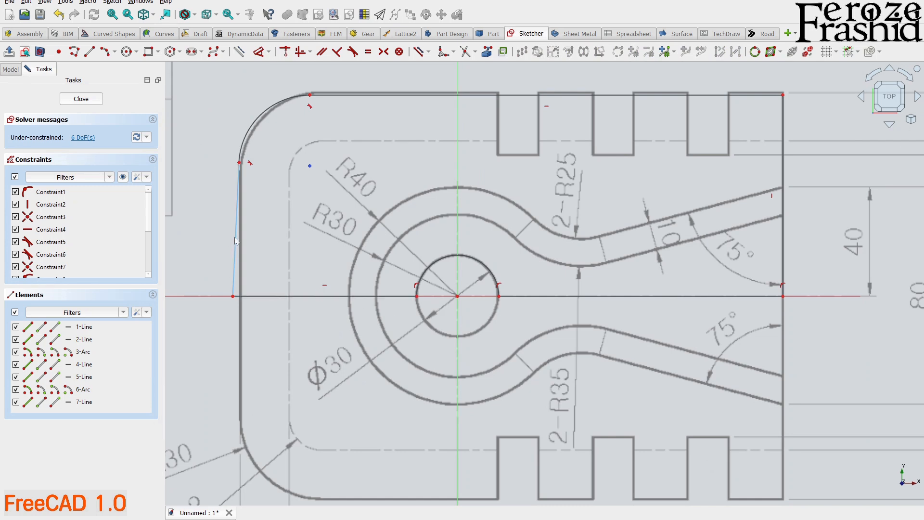
pyautogui.click(84, 364)
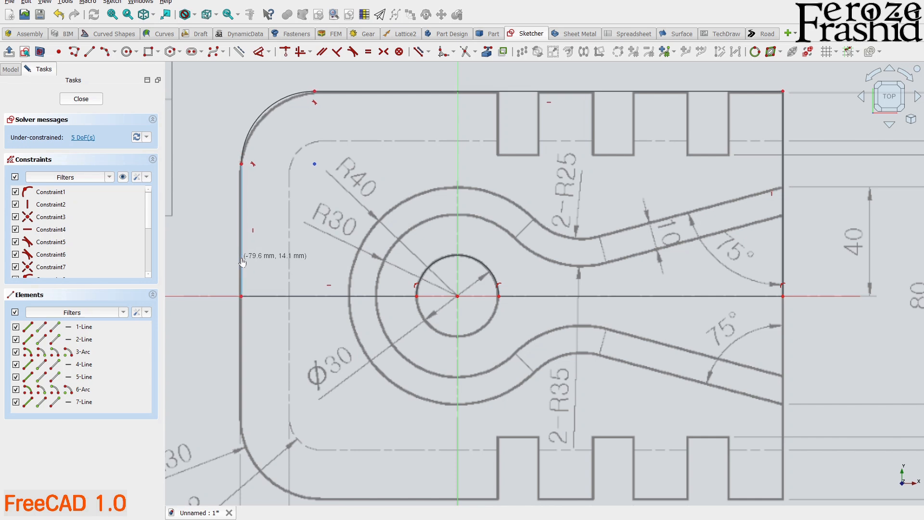
pyautogui.scroll(-3)
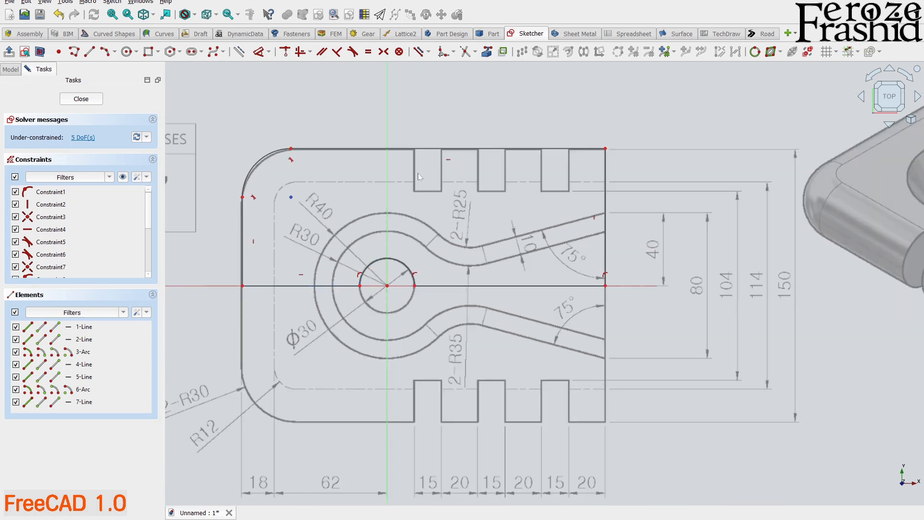
pyautogui.moveTo(27, 79)
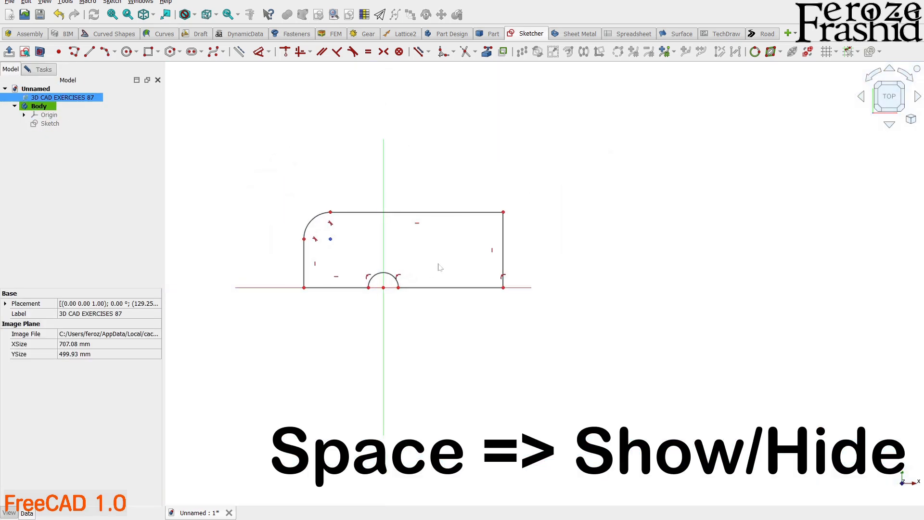
pyautogui.press('space')
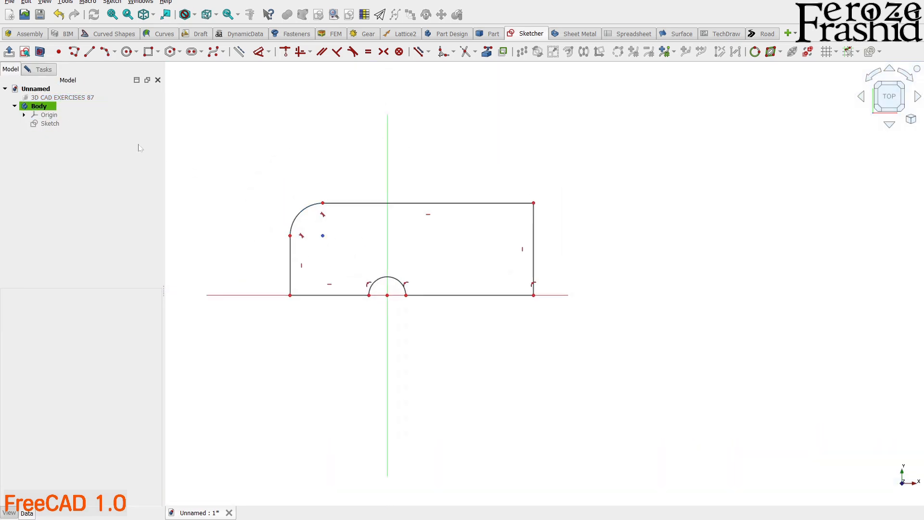
pyautogui.click(63, 97)
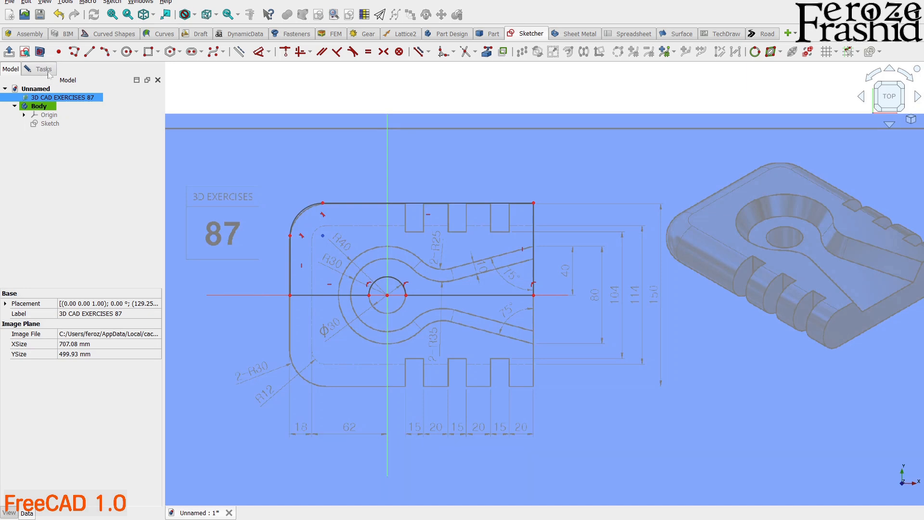
pyautogui.click(43, 69)
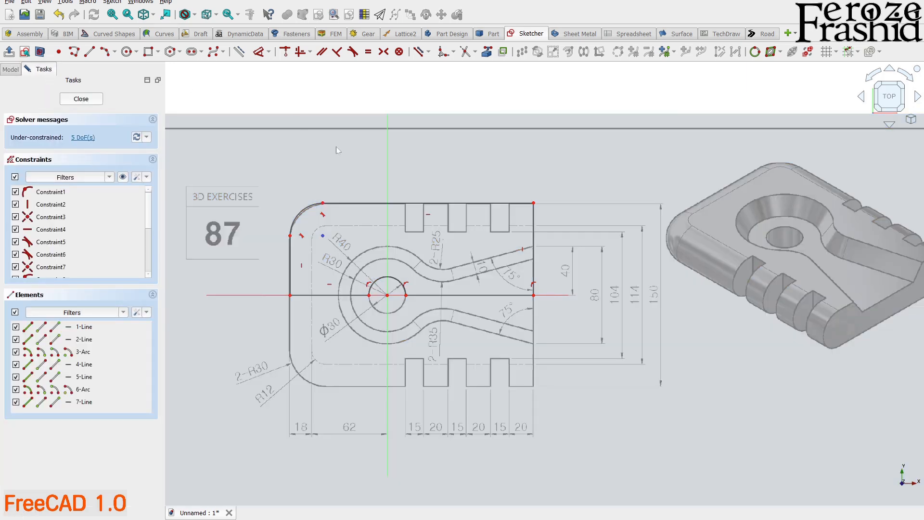
pyautogui.moveTo(545, 239)
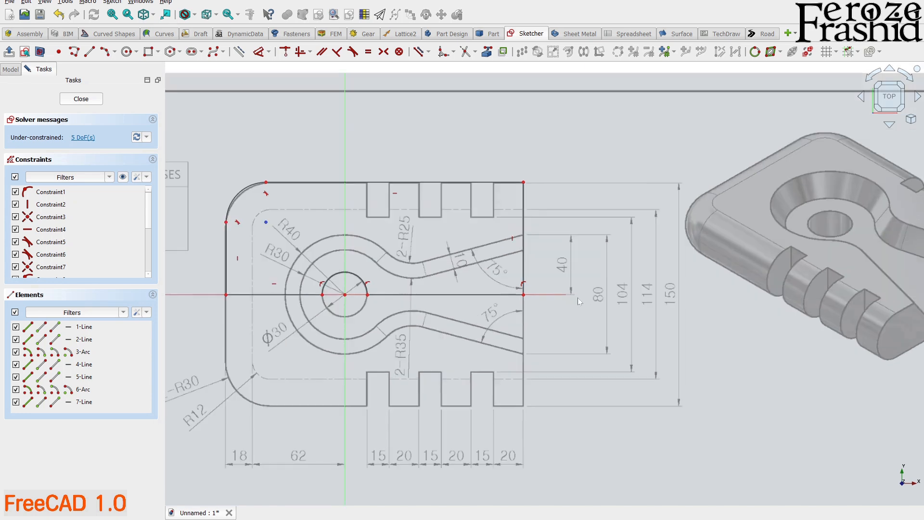
# Step: Dimension the sketch: 75 mm right edge, R30 corner, R15 arc, 120 mm and 80 mm widths
pyautogui.scroll(3)
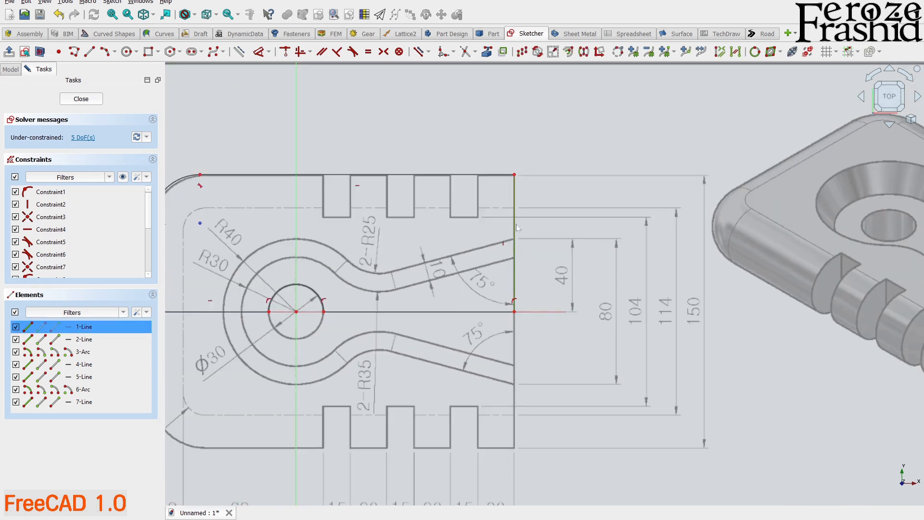
pyautogui.press('d')
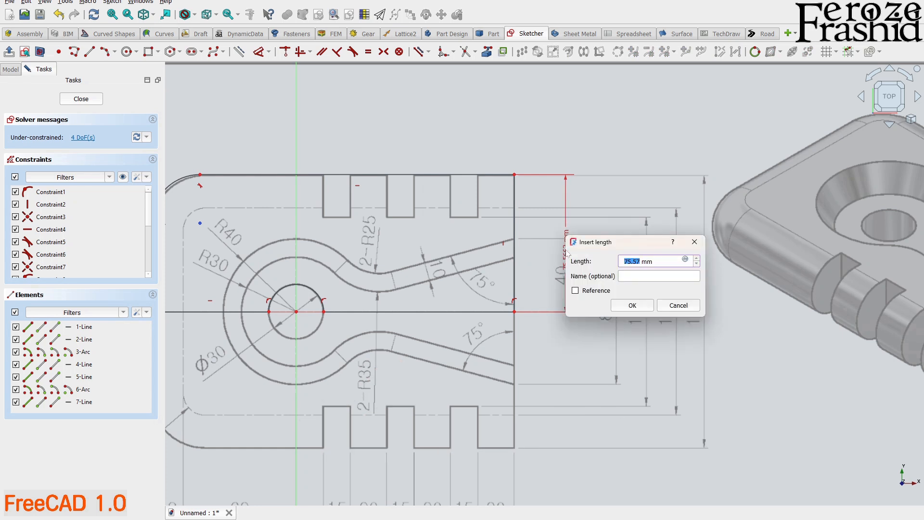
pyautogui.write('75')
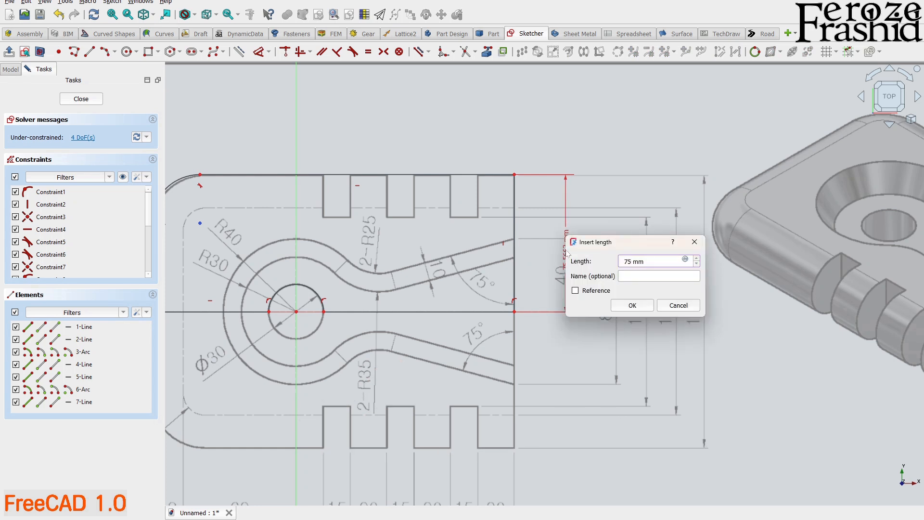
pyautogui.click(630, 305)
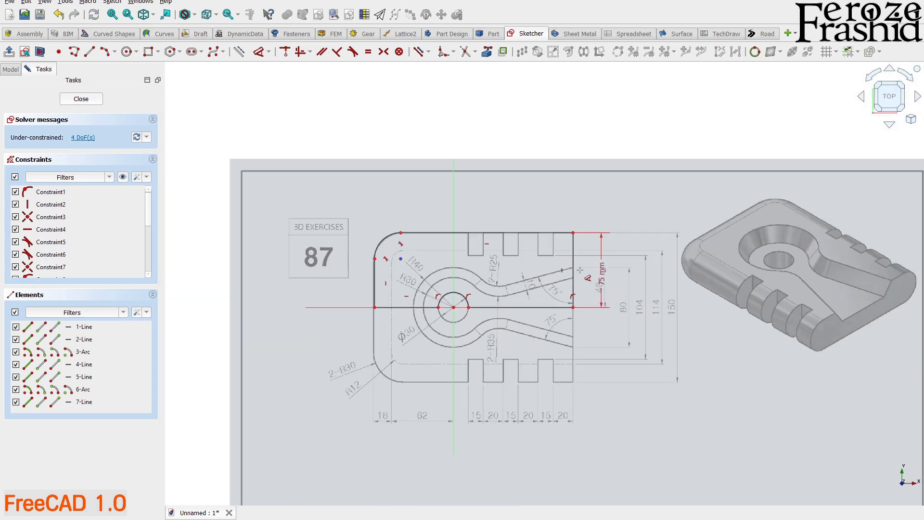
pyautogui.click(83, 351)
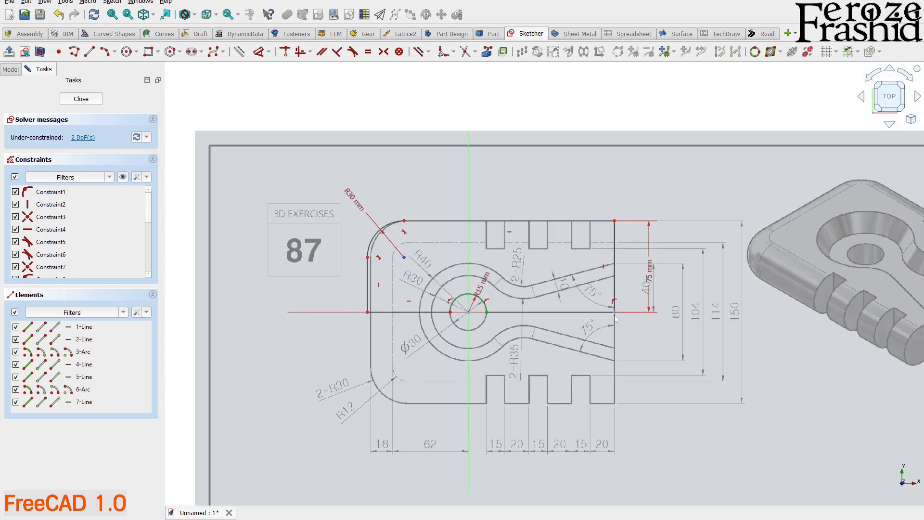
pyautogui.click(83, 326)
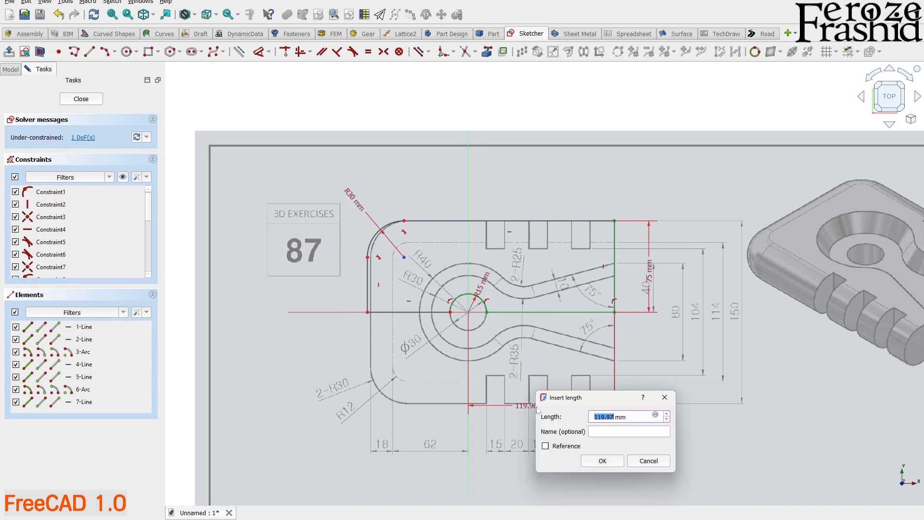
pyautogui.click(601, 460)
pyautogui.write('80')
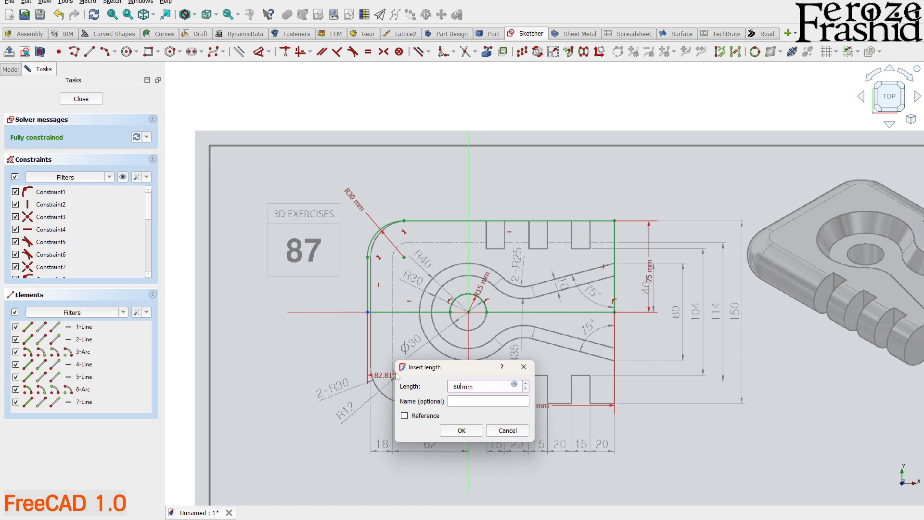
pyautogui.click(460, 430)
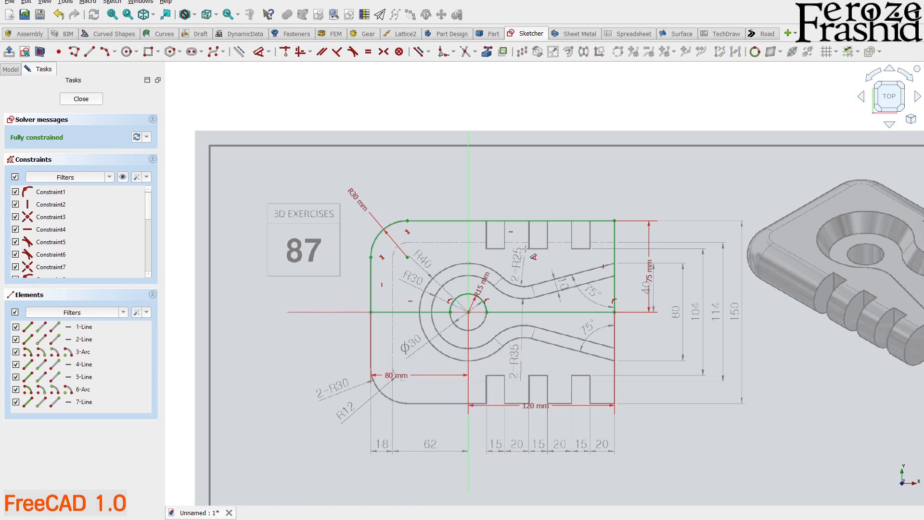
pyautogui.moveTo(526, 250)
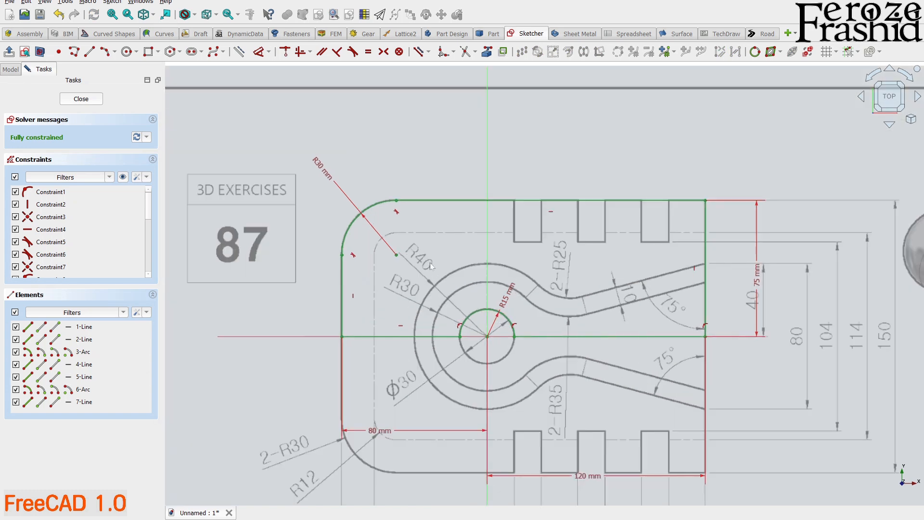
pyautogui.moveTo(436, 278)
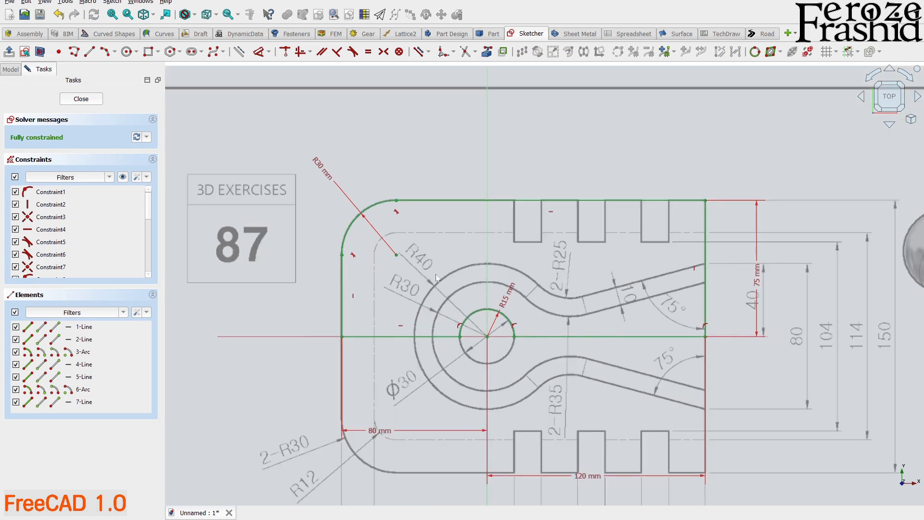
pyautogui.moveTo(551, 245)
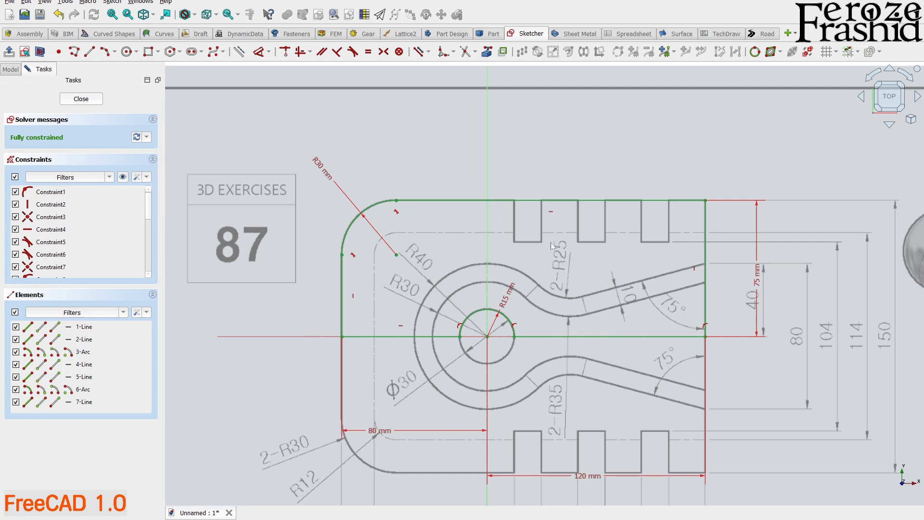
pyautogui.moveTo(612, 230)
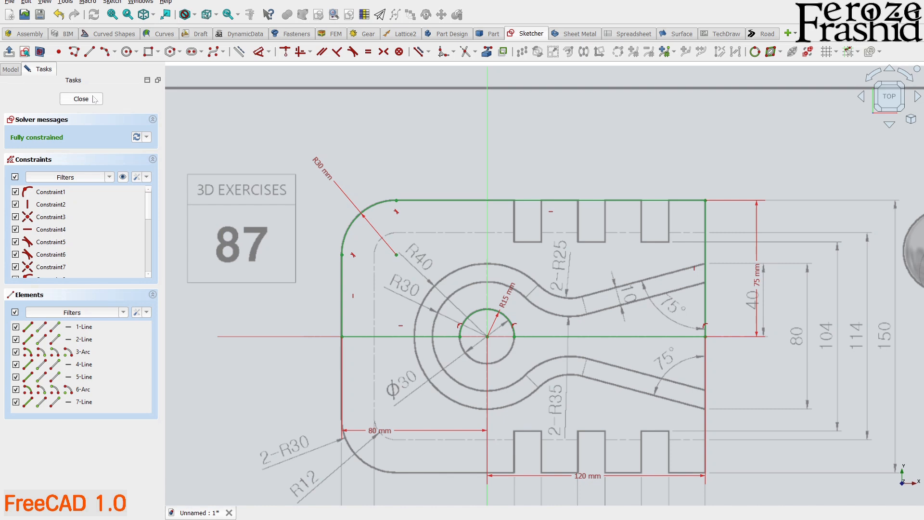
# Step: Pad the closed half-plate sketch to 18*2 mm length, reversed
pyautogui.click(81, 99)
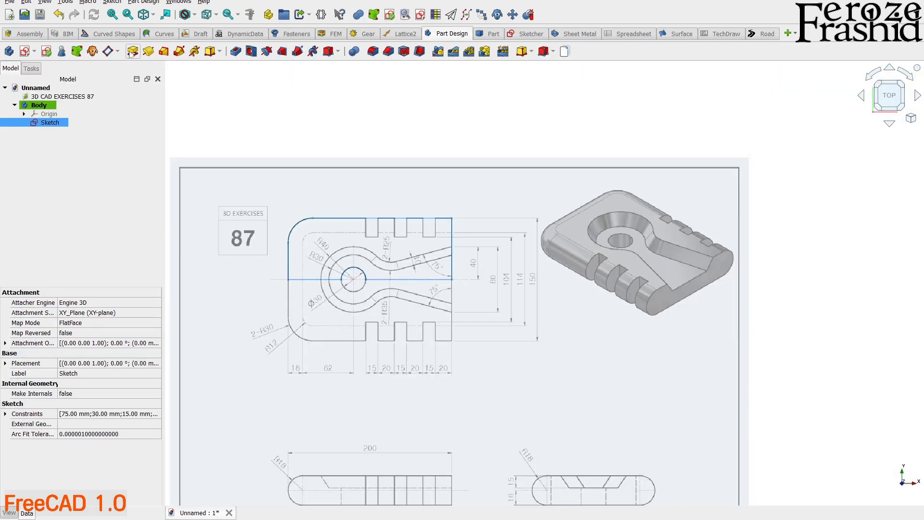
pyautogui.moveTo(132, 52)
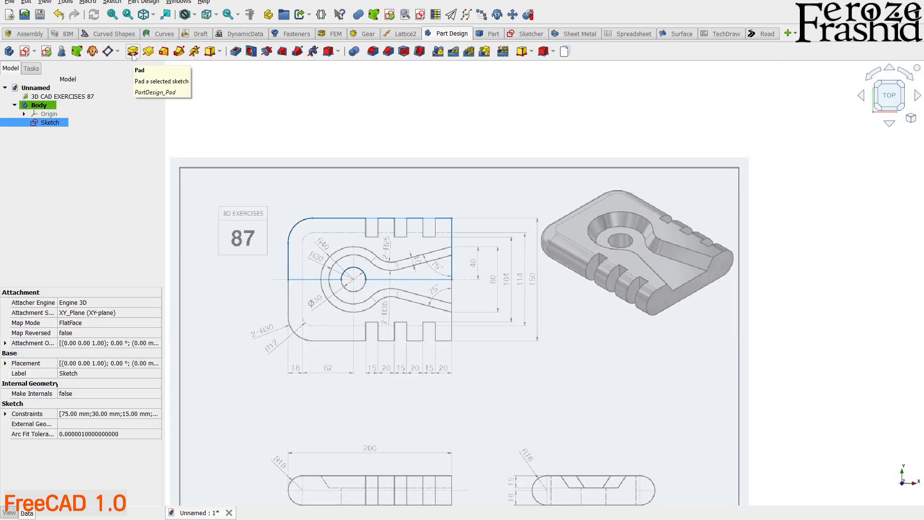
pyautogui.click(131, 50)
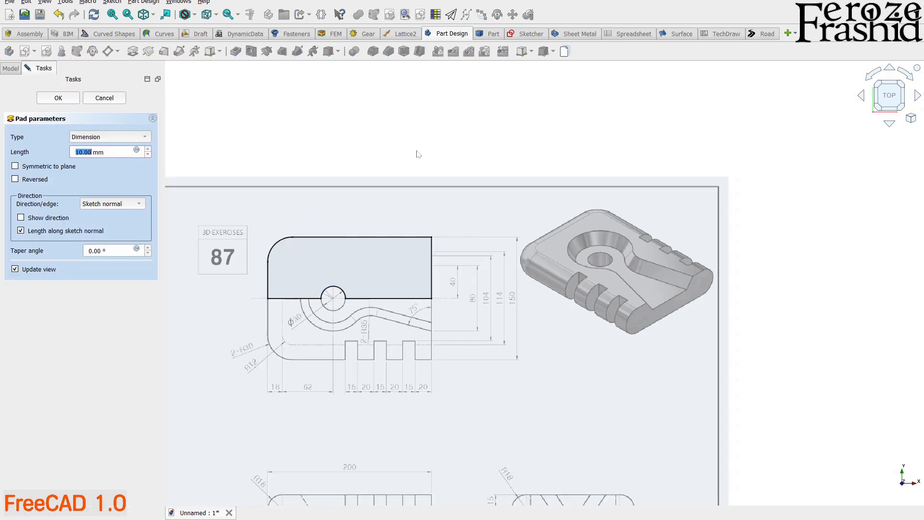
pyautogui.scroll(-3)
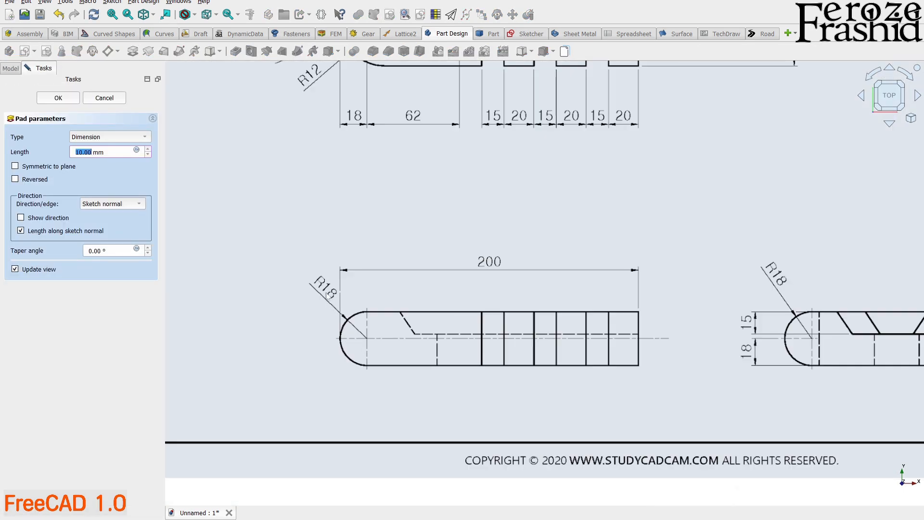
pyautogui.write('1')
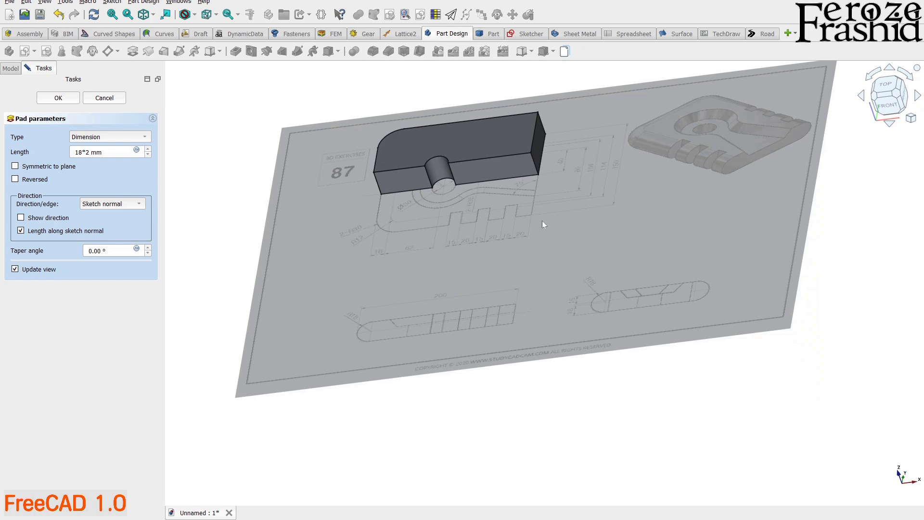
pyautogui.moveTo(98, 193)
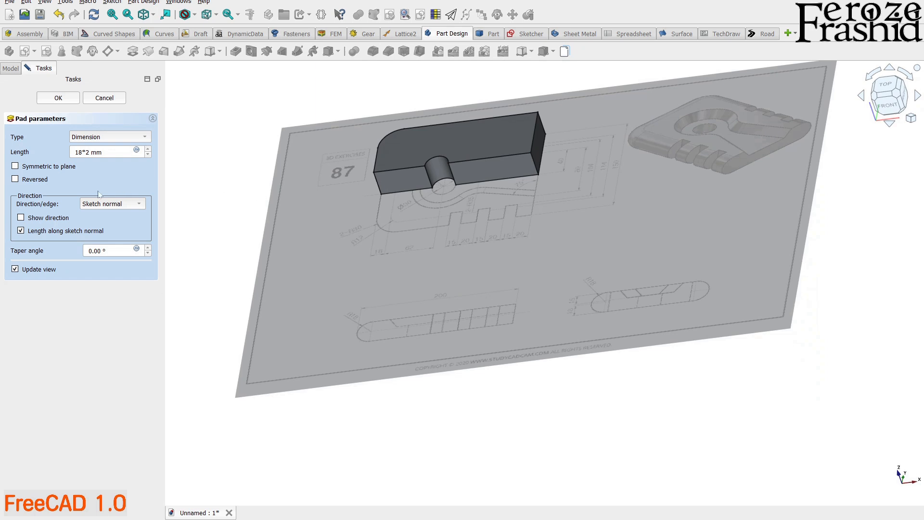
pyautogui.click(15, 179)
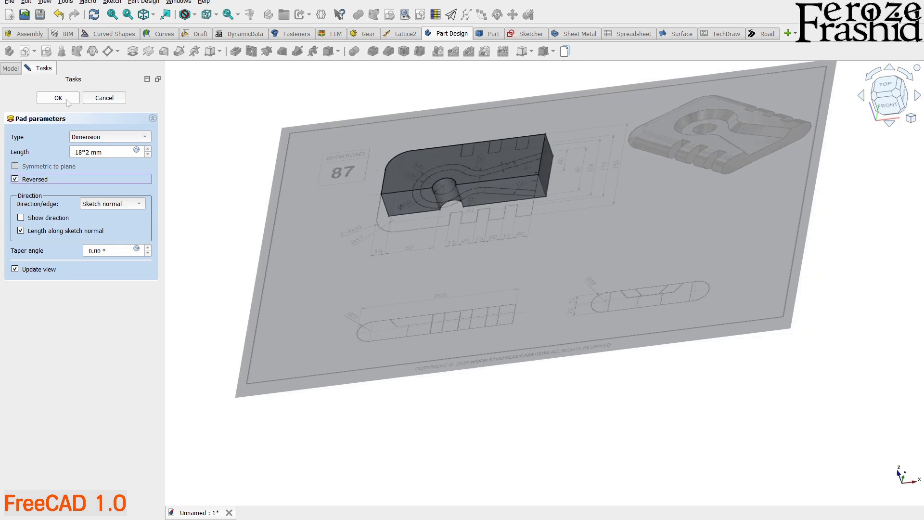
pyautogui.click(57, 98)
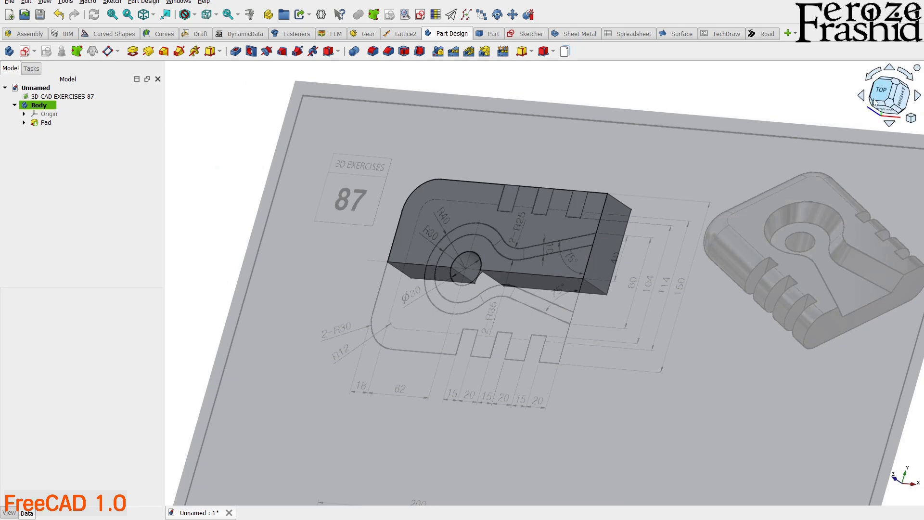
pyautogui.click(889, 95)
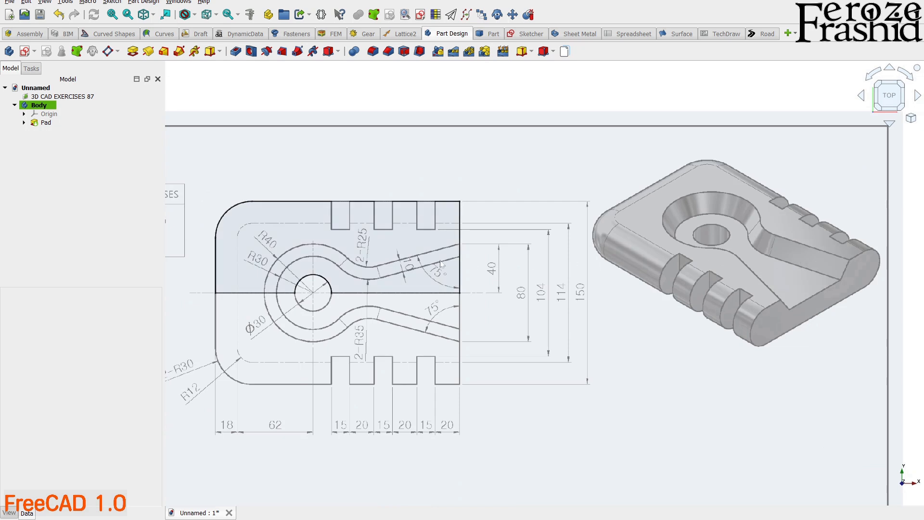
pyautogui.moveTo(756, 238)
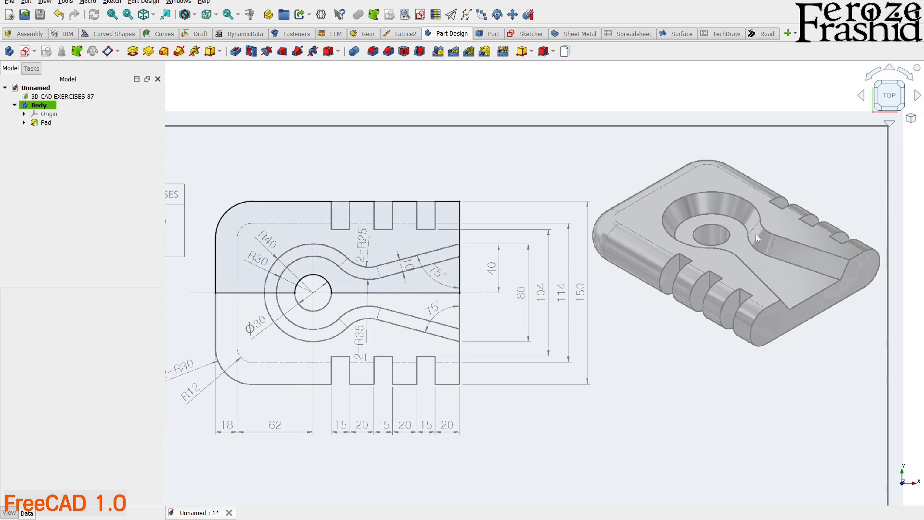
pyautogui.moveTo(738, 211)
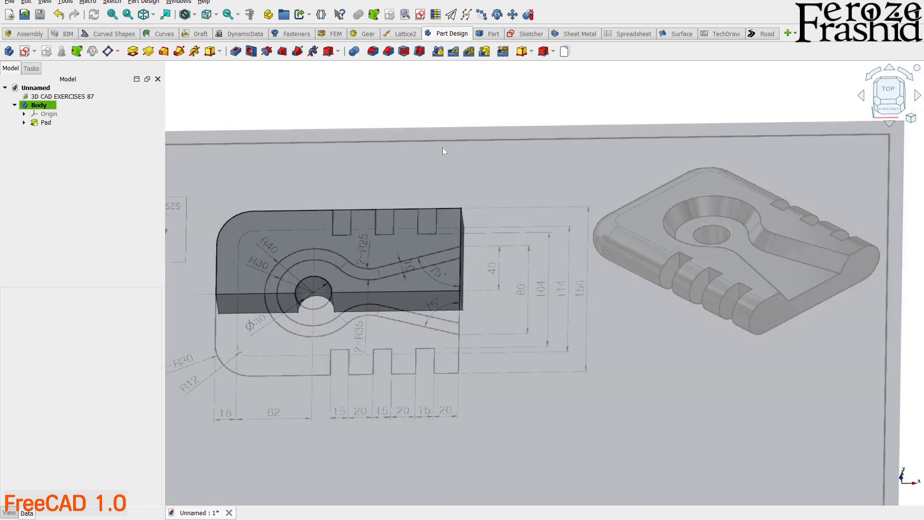
# Step: Sketch the keyhole outline on the XY-plane, tying the large arc centre to origin and axis
pyautogui.click(24, 51)
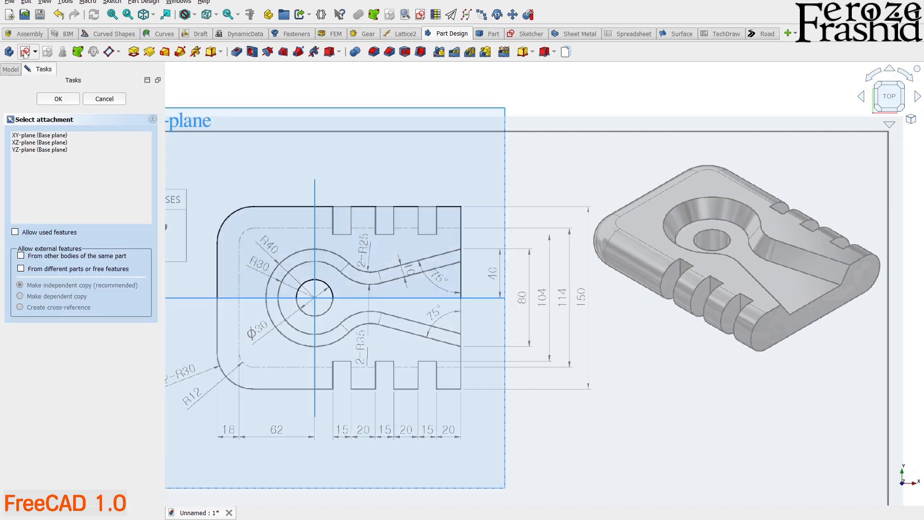
pyautogui.click(58, 98)
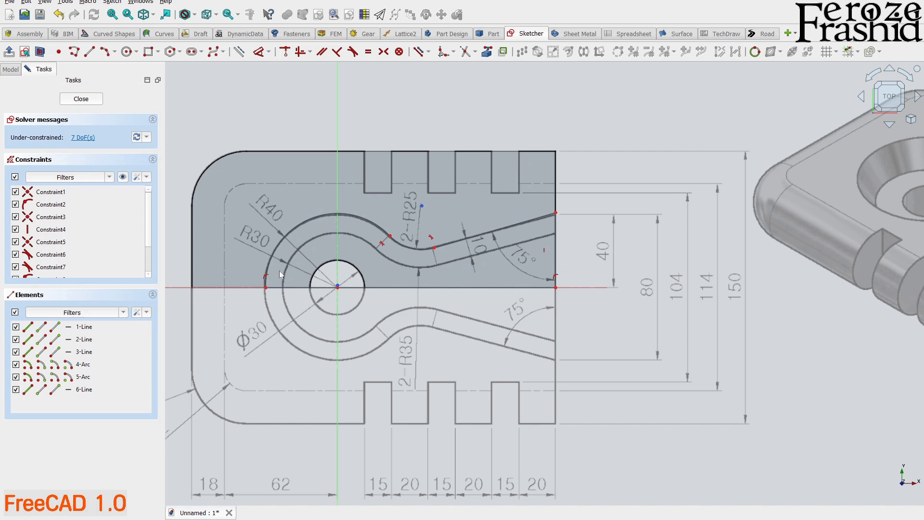
pyautogui.scroll(3)
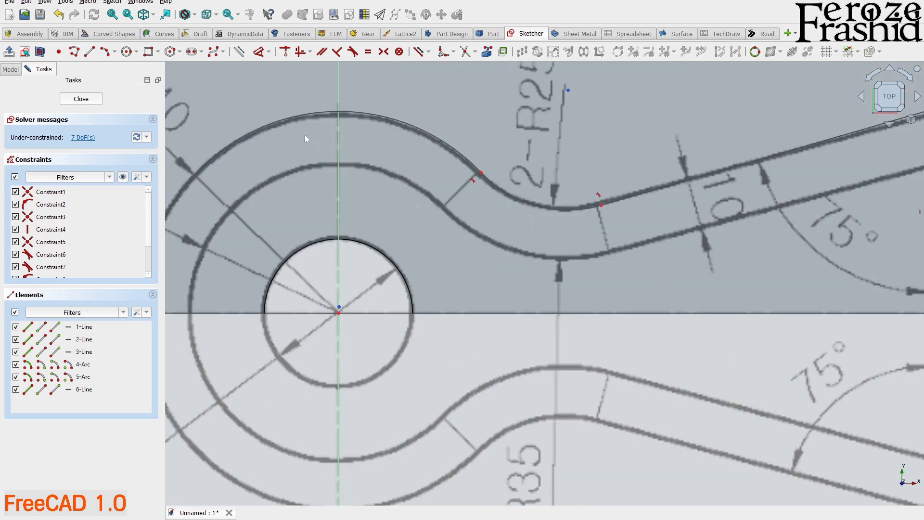
pyautogui.click(83, 376)
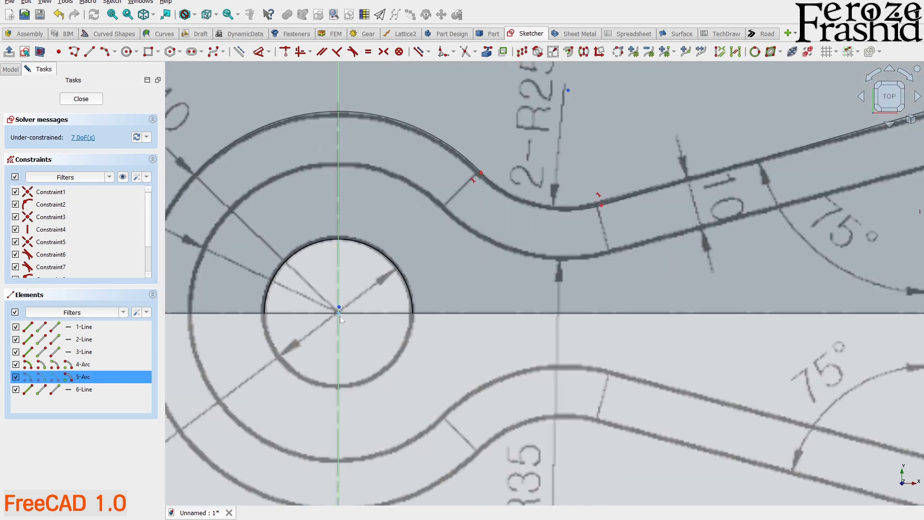
pyautogui.click(83, 326)
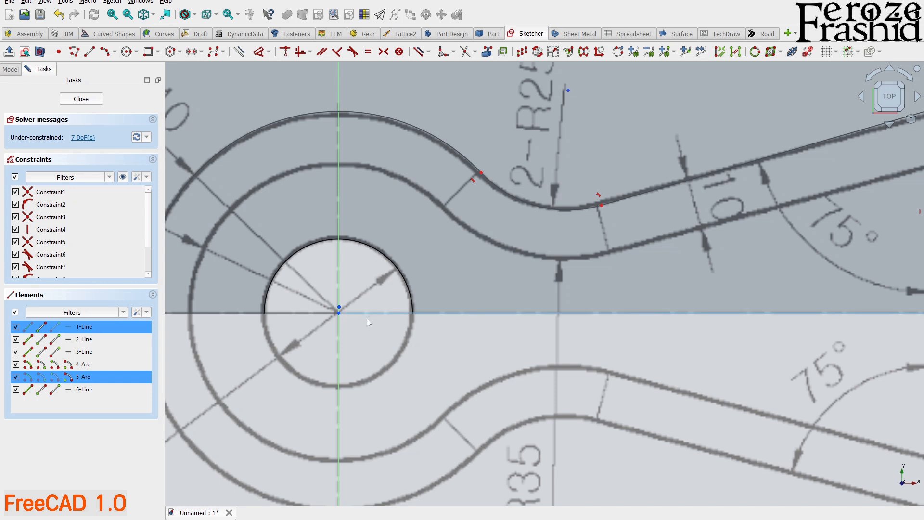
pyautogui.scroll(-3)
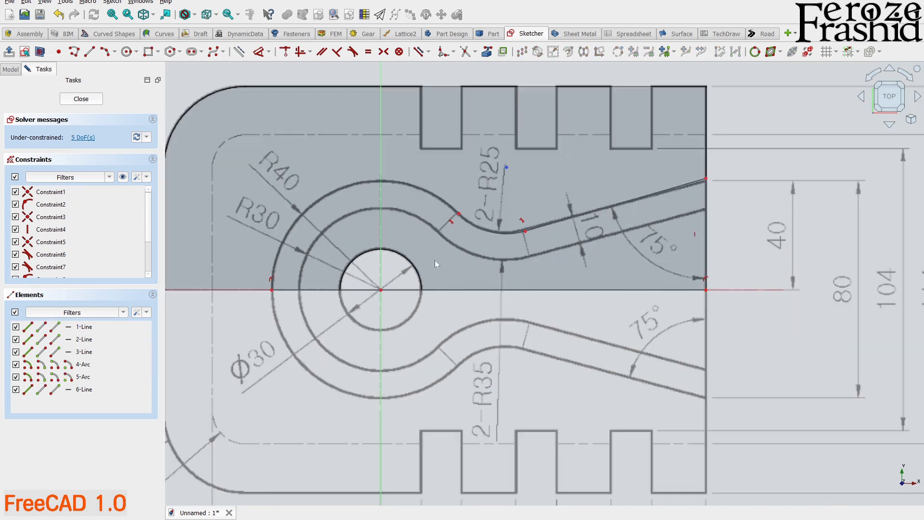
pyautogui.moveTo(310, 284)
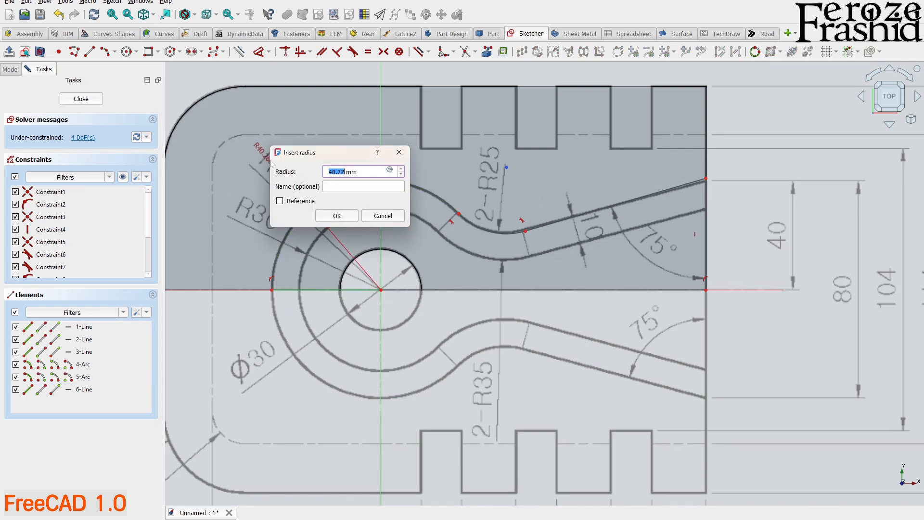
# Step: Dimension the profile: R40 and R25 arcs, 75° slope, 40 mm right edge, 120 mm length
pyautogui.click(336, 215)
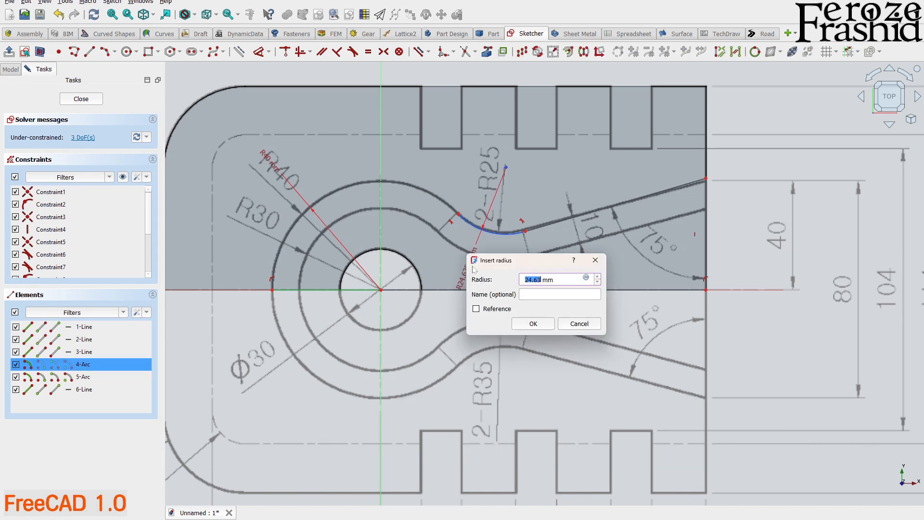
pyautogui.click(531, 323)
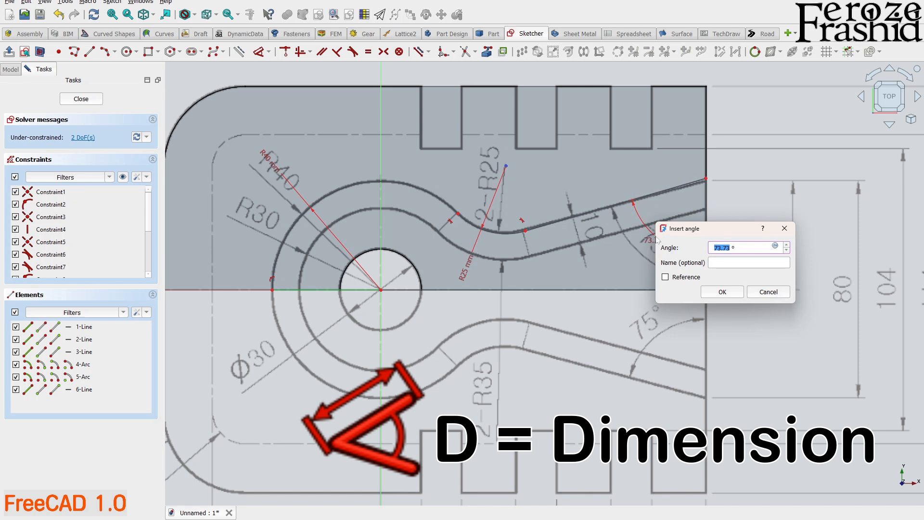
pyautogui.write('75 °')
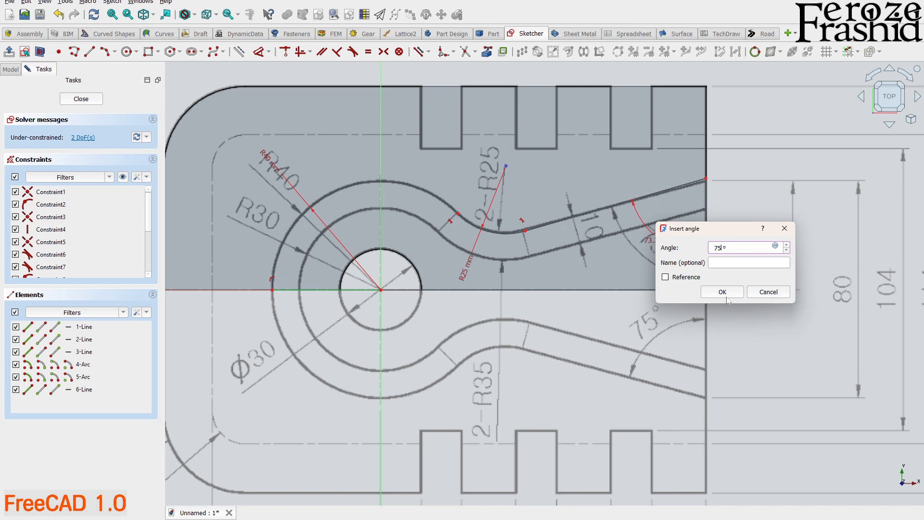
pyautogui.click(722, 291)
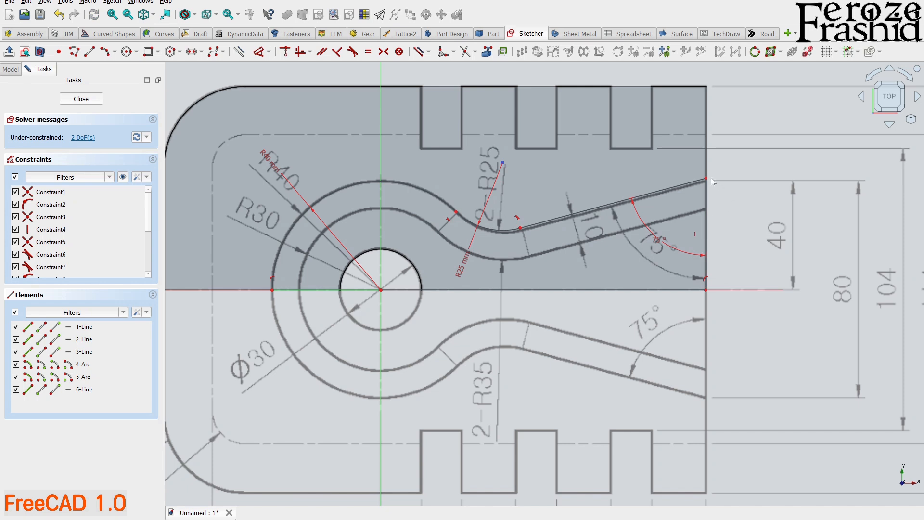
pyautogui.click(84, 338)
pyautogui.write('4')
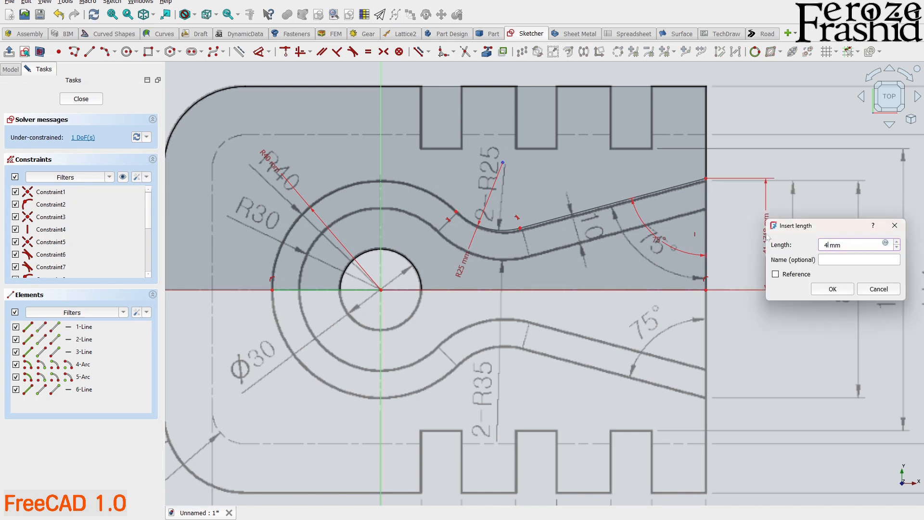
pyautogui.click(832, 288)
pyautogui.write('120')
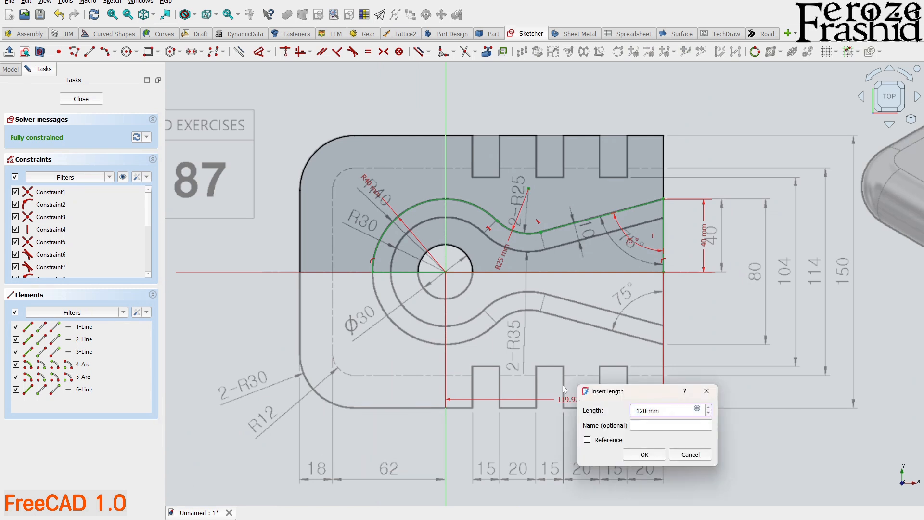
pyautogui.click(642, 454)
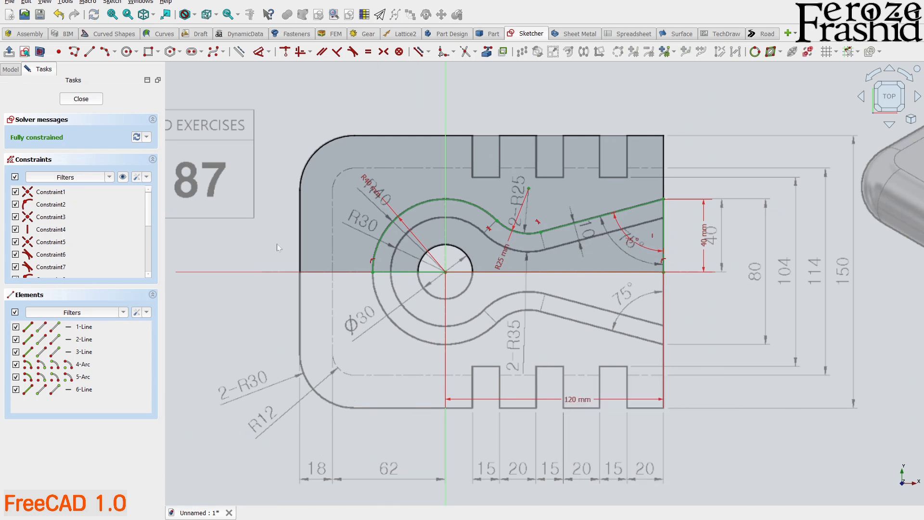
# Step: Close and rename Sketch001 to sksTop, then begin another new sketch
pyautogui.click(81, 99)
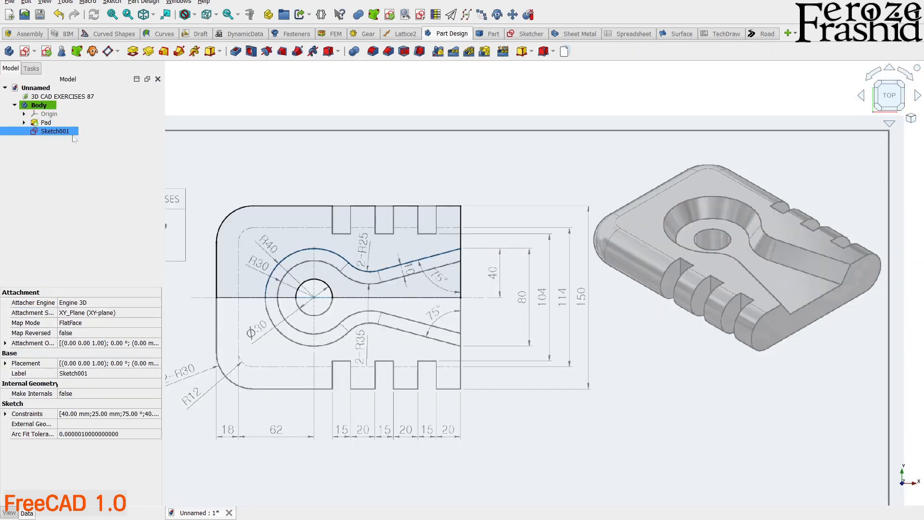
pyautogui.press('f2')
pyautogui.write('sksTop')
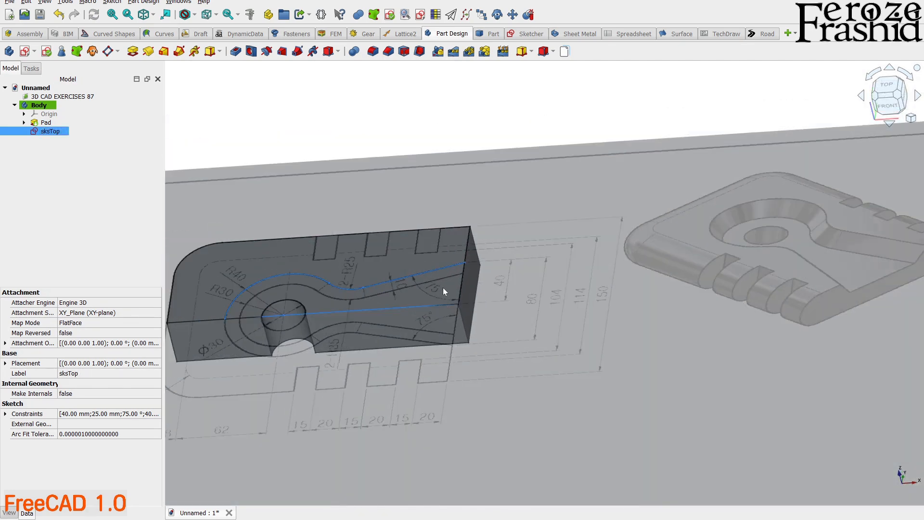
pyautogui.click(886, 94)
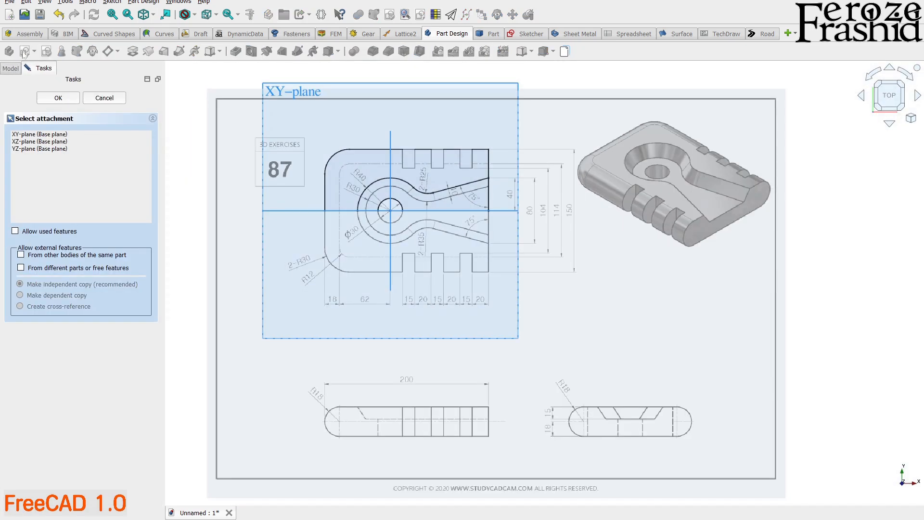
# Step: Attach the new sketch to the XY plane and hide the 3D CAD EXERCISES 87 image
pyautogui.click(58, 97)
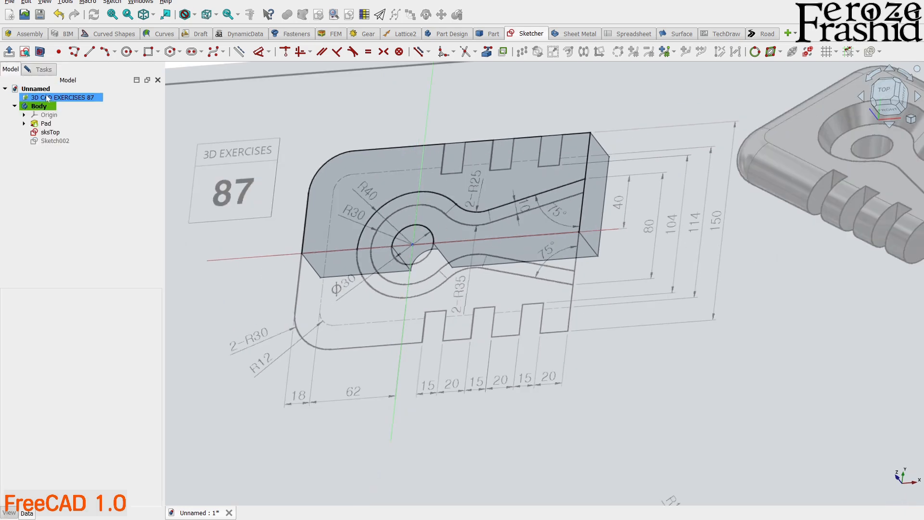
pyautogui.click(39, 105)
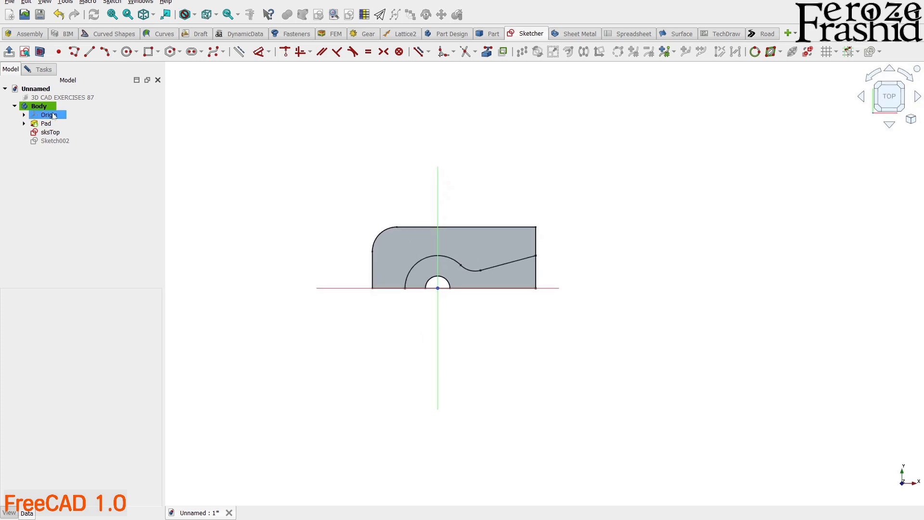
# Step: Hide the Pad solid, check the sketch's Tasks panel, and return to the Model tree
pyautogui.click(45, 123)
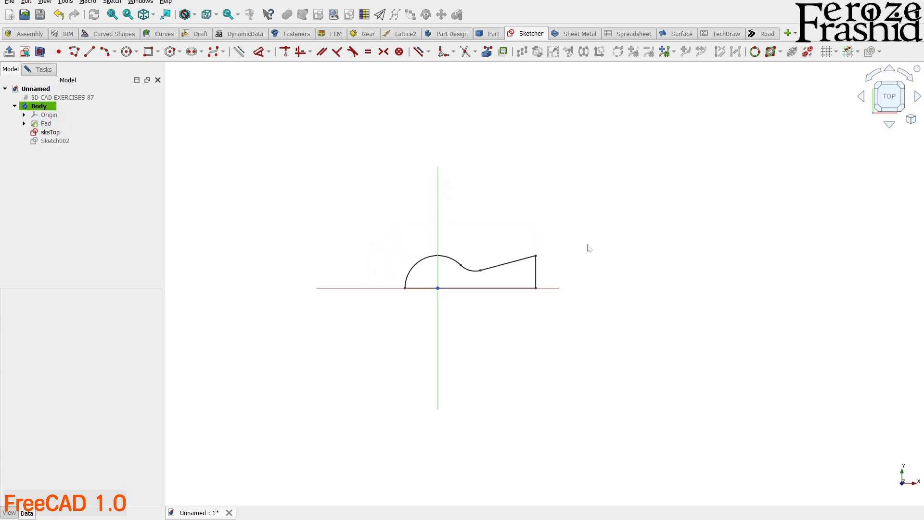
pyautogui.click(50, 131)
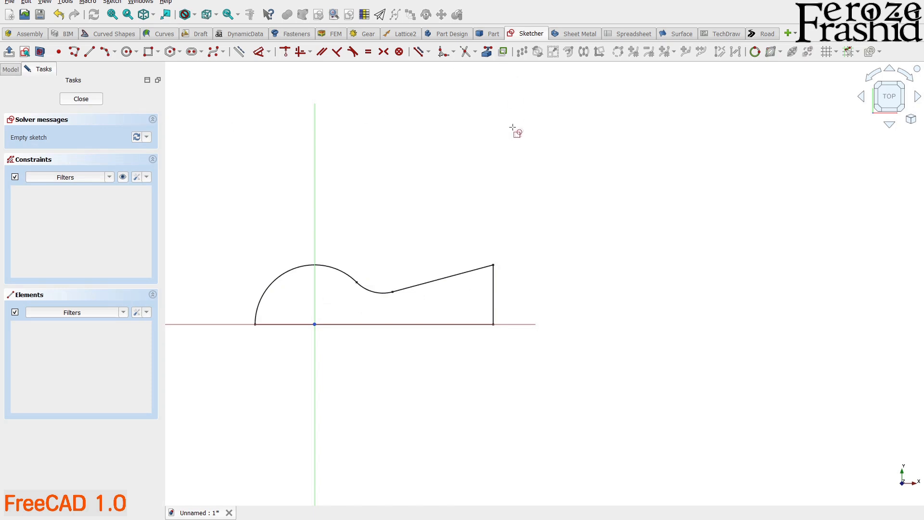
pyautogui.click(10, 69)
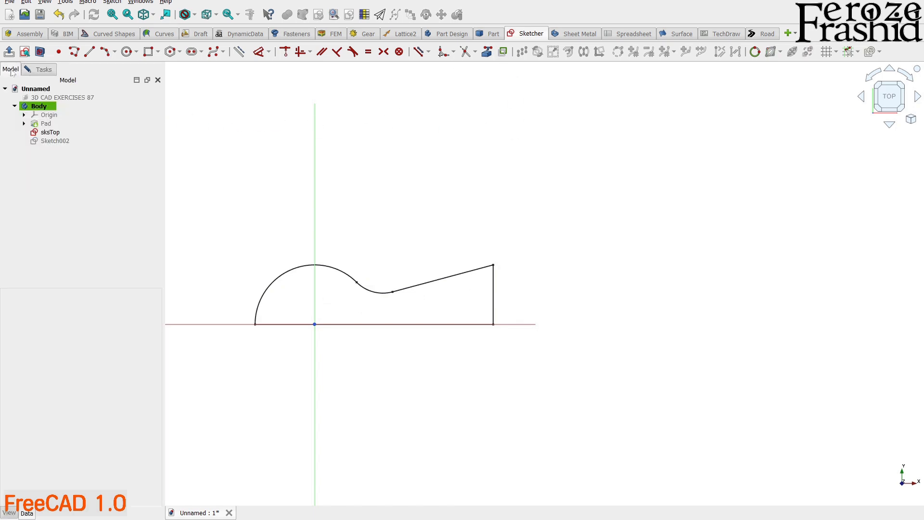
pyautogui.click(55, 140)
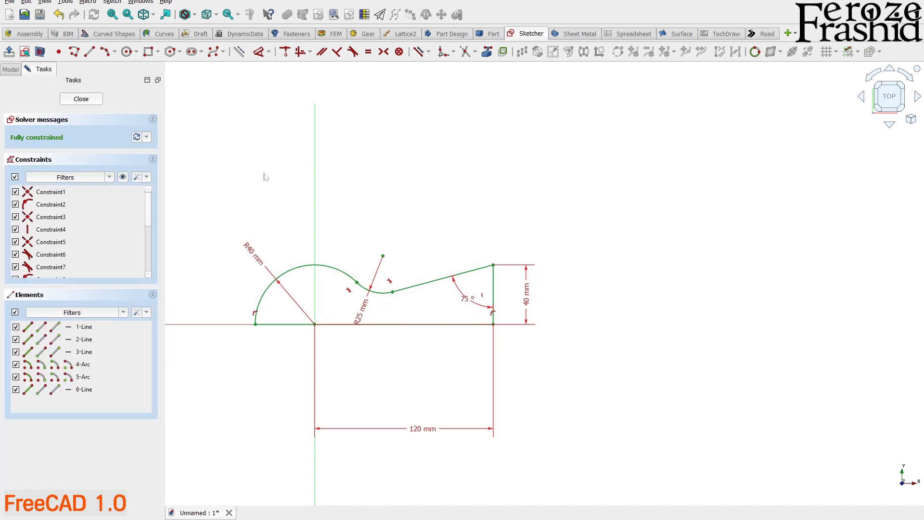
# Step: Remove the 40 mm height constraint and add a 10 mm offset at the right end
pyautogui.click(63, 217)
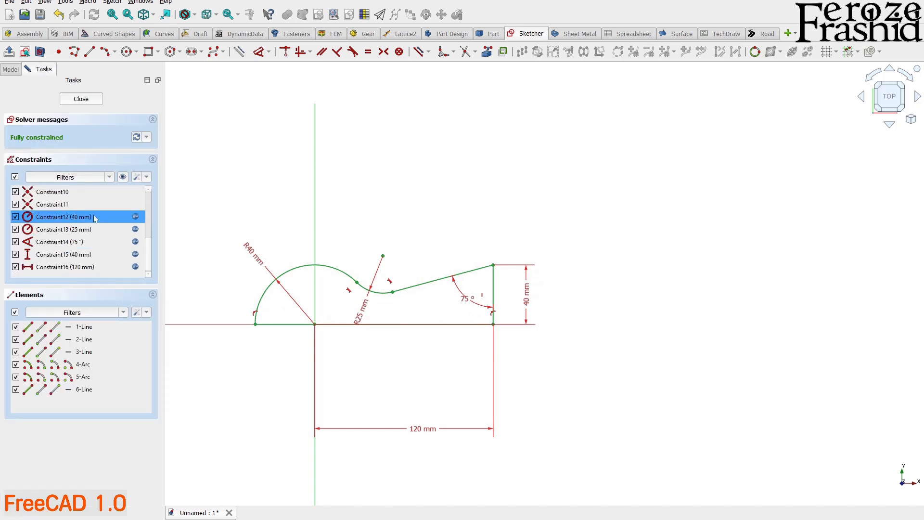
pyautogui.click(61, 267)
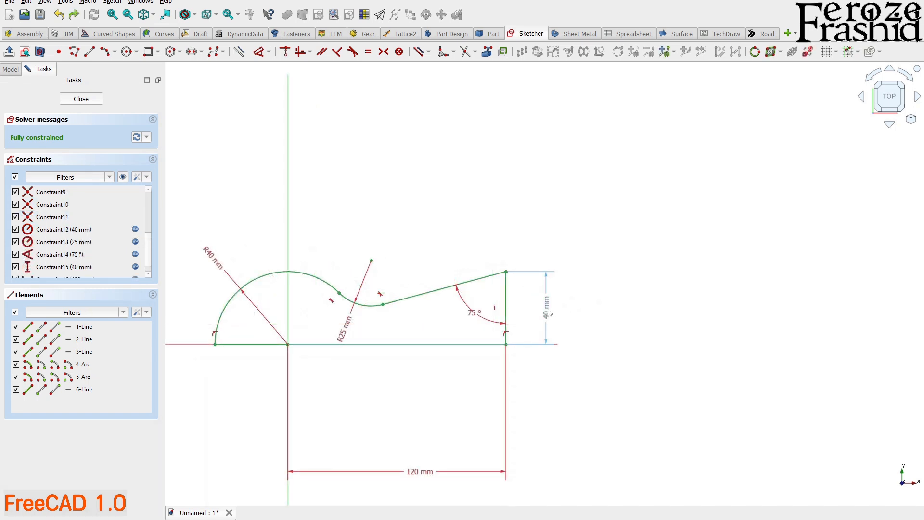
pyautogui.click(63, 266)
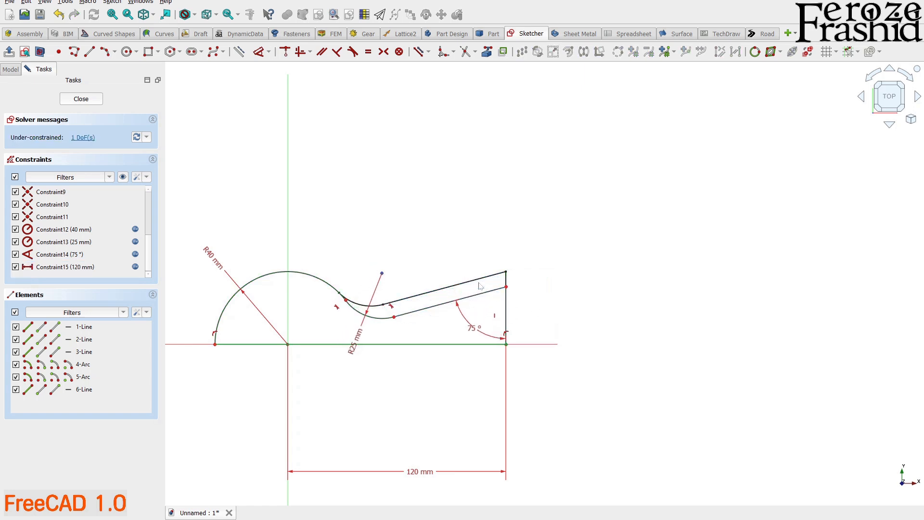
pyautogui.click(448, 291)
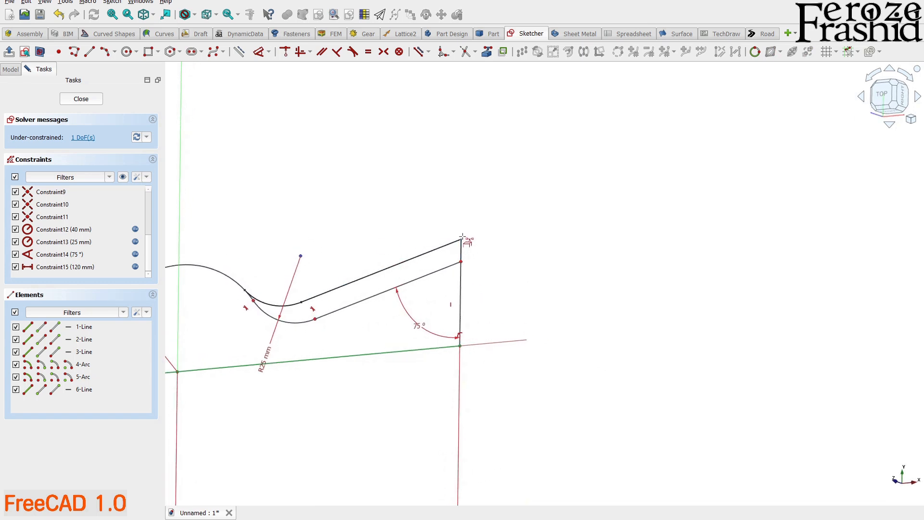
pyautogui.click(462, 241)
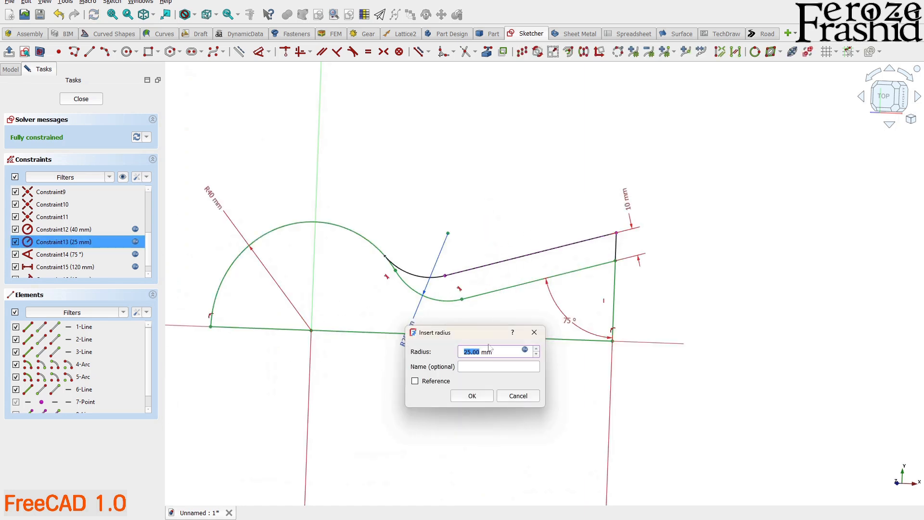
# Step: Set the reverse-curve arc radius to 35 mm
pyautogui.click(470, 396)
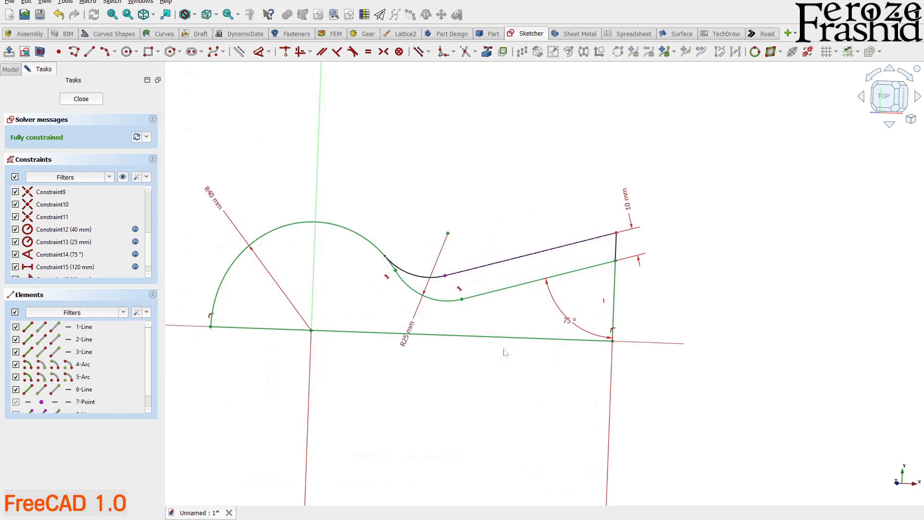
pyautogui.click(63, 242)
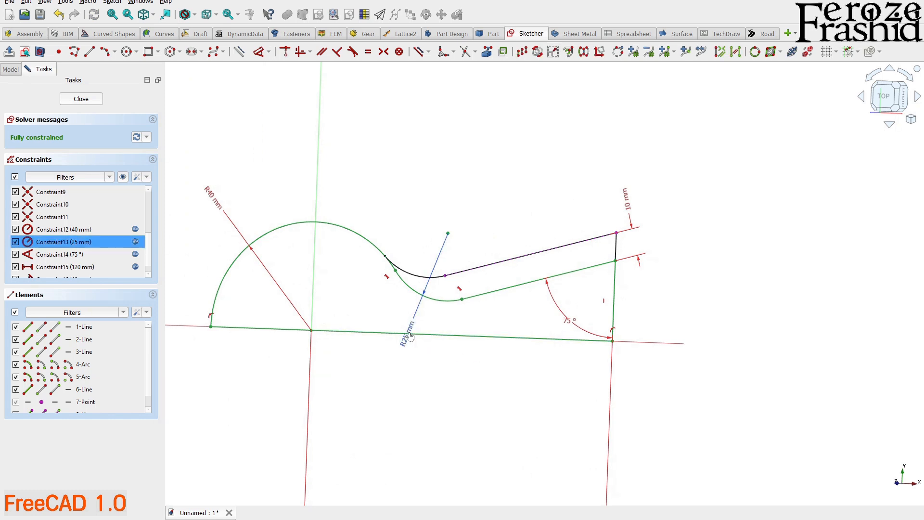
pyautogui.doubleClick(63, 241)
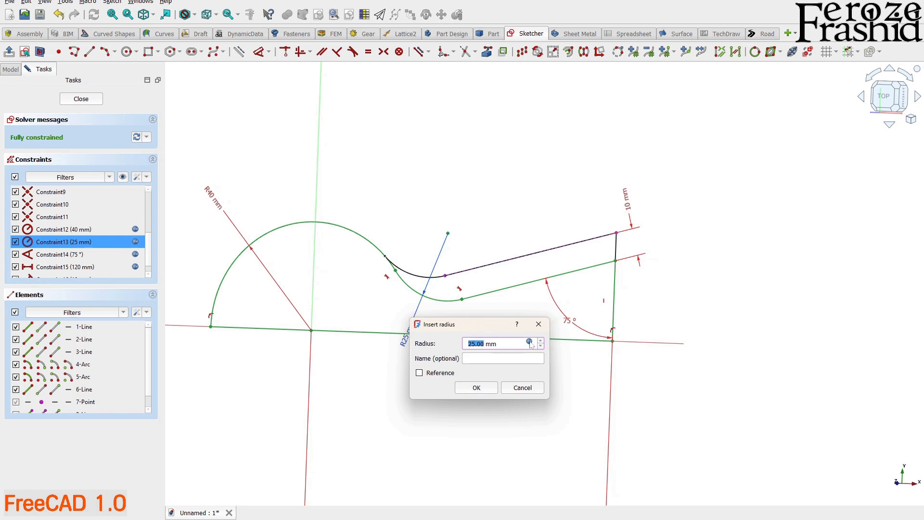
pyautogui.click(529, 342)
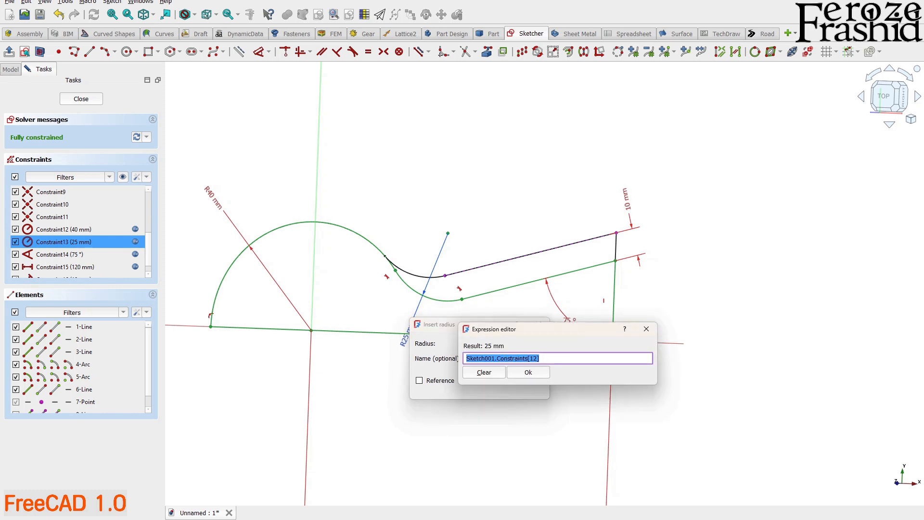
pyautogui.click(527, 372)
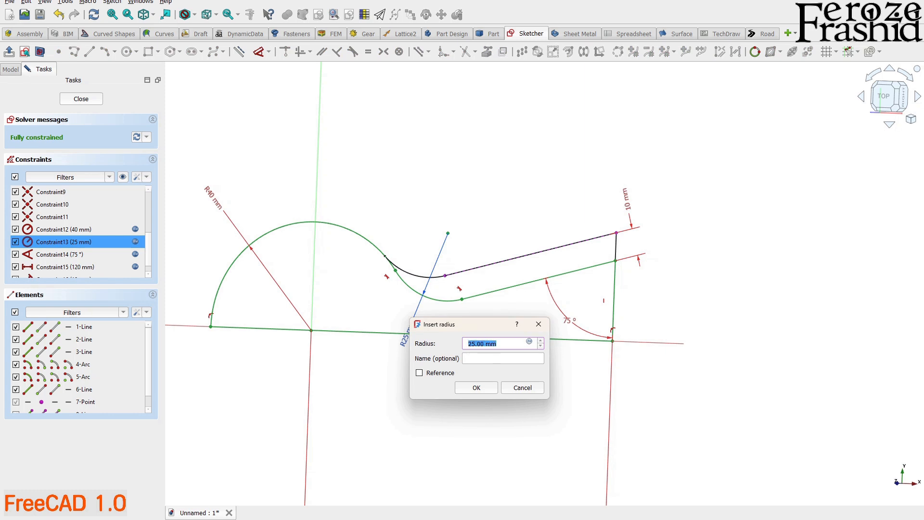
pyautogui.click(475, 387)
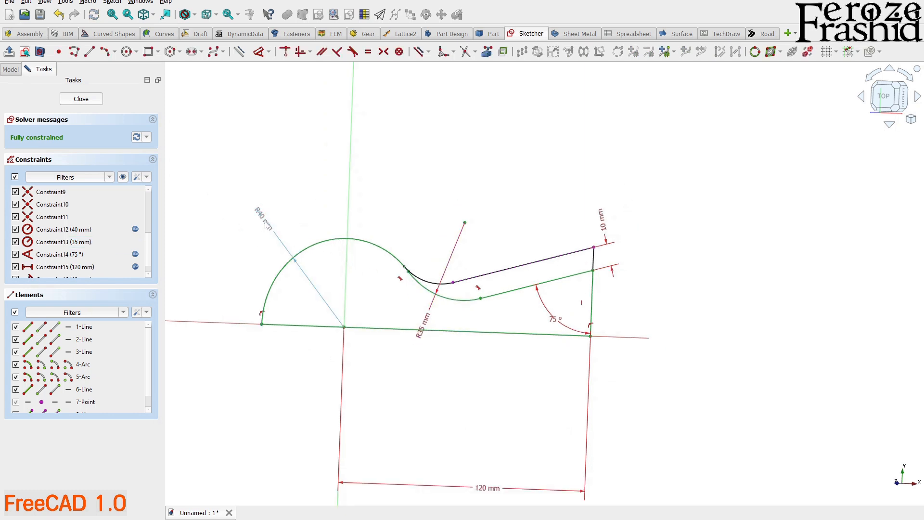
# Step: Replace the linked 40 mm end arc radius with a plain 30 mm
pyautogui.doubleClick(62, 229)
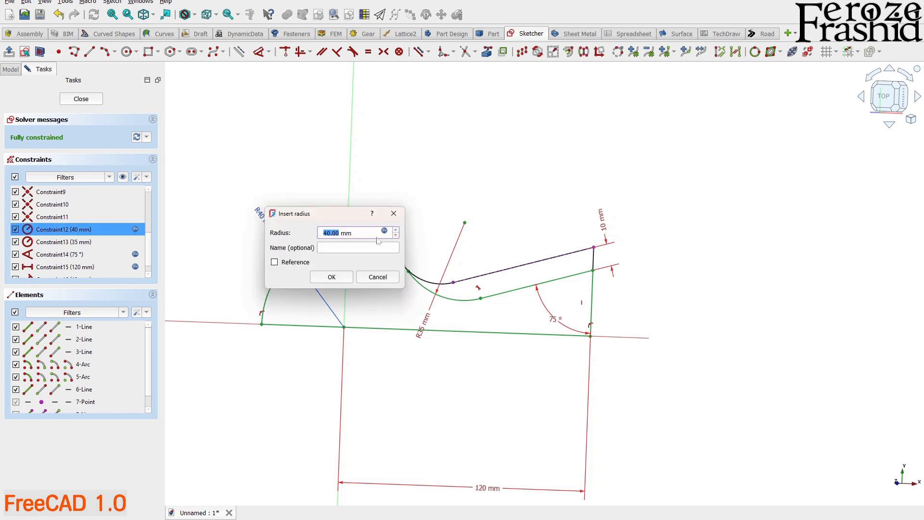
pyautogui.click(384, 230)
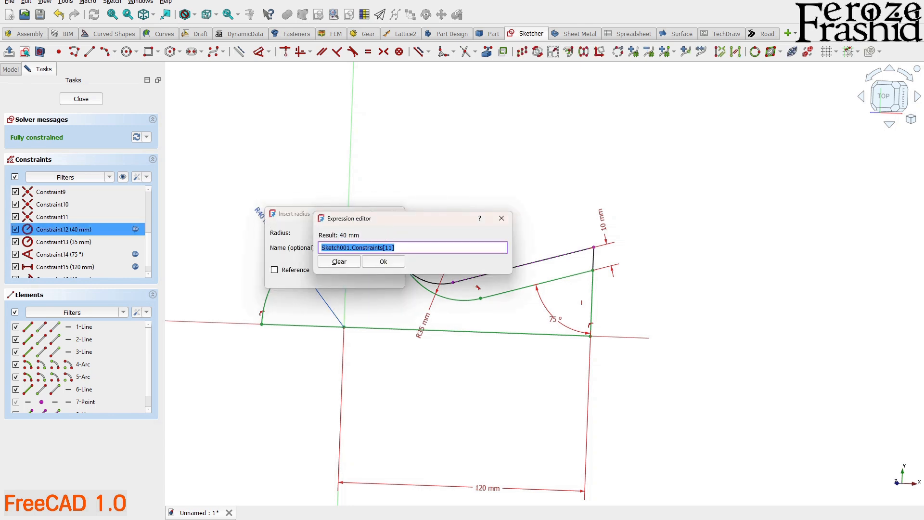
pyautogui.click(382, 260)
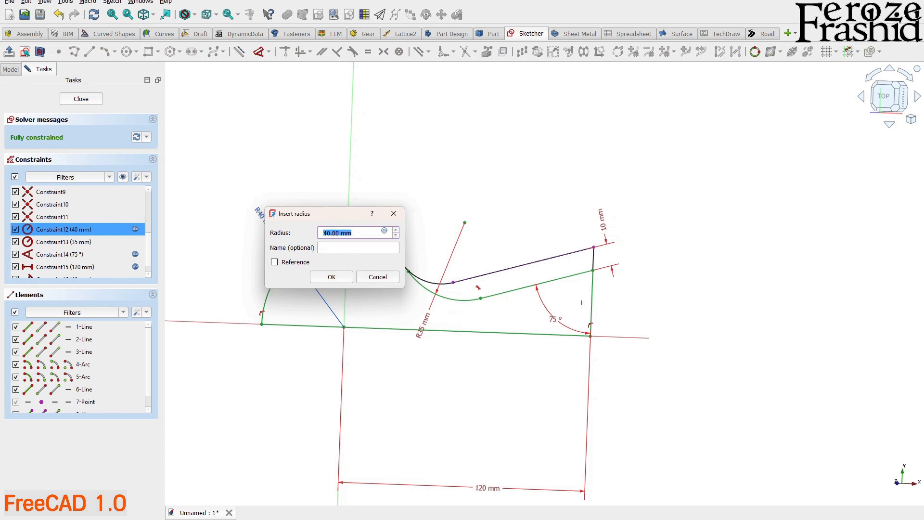
pyautogui.write('30')
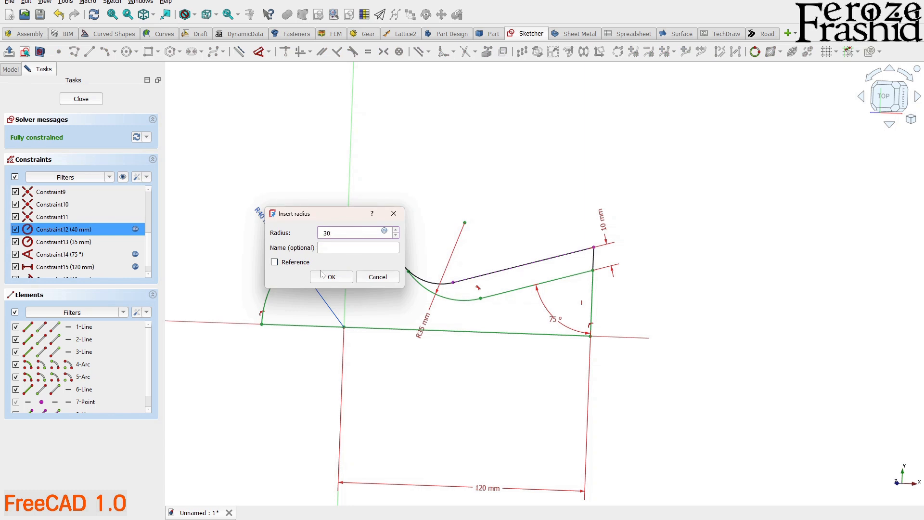
pyautogui.click(331, 277)
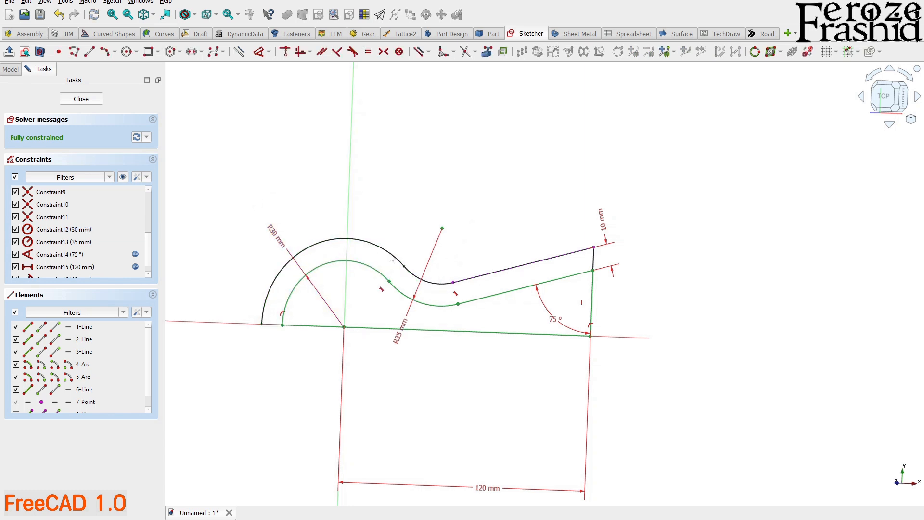
pyautogui.click(65, 216)
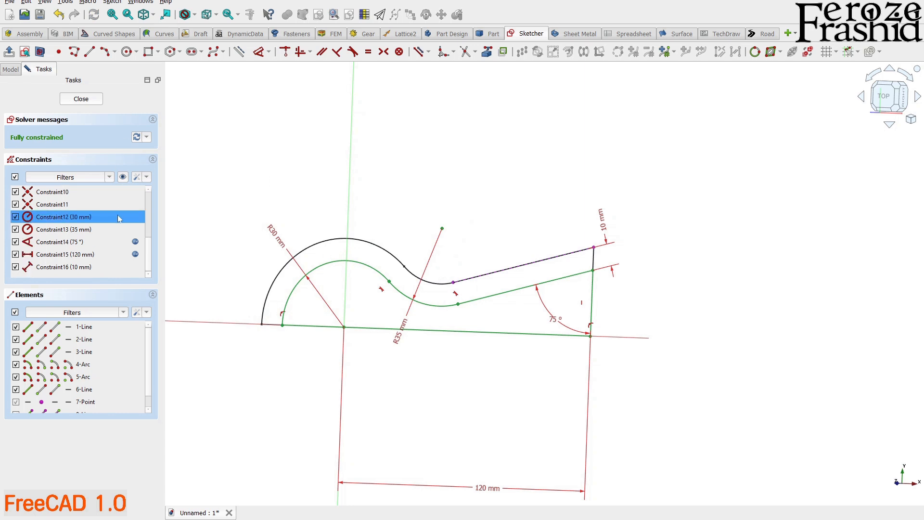
pyautogui.click(59, 242)
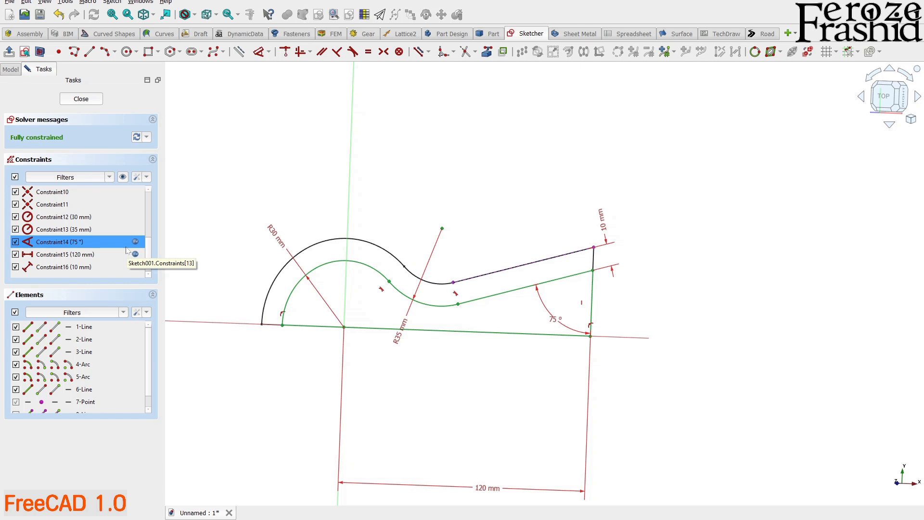
# Step: Close the inner sketch, name it sksMid, and show the Pad again
pyautogui.click(81, 98)
pyautogui.write('sksMid')
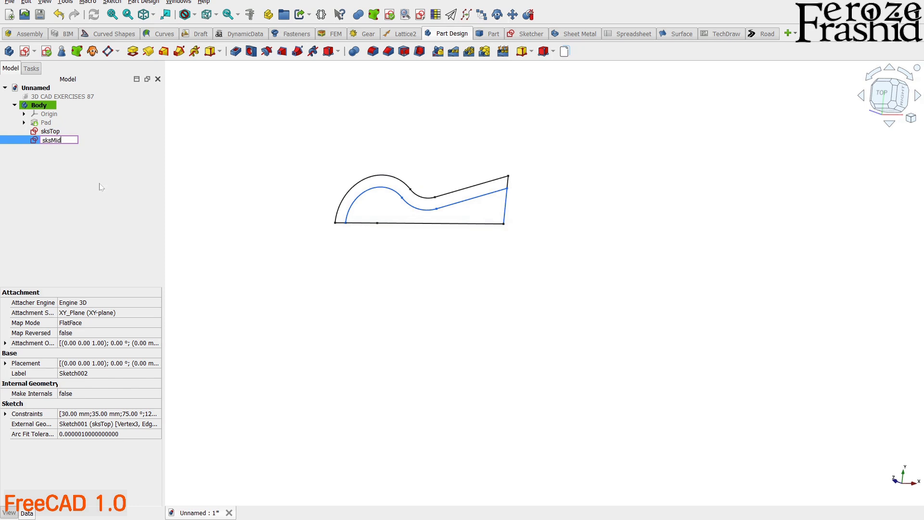
pyautogui.press('Return')
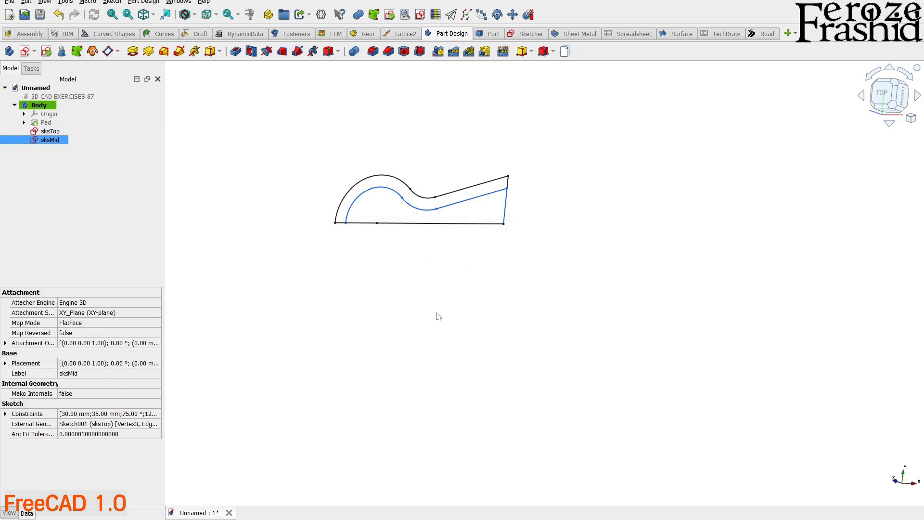
pyautogui.click(46, 123)
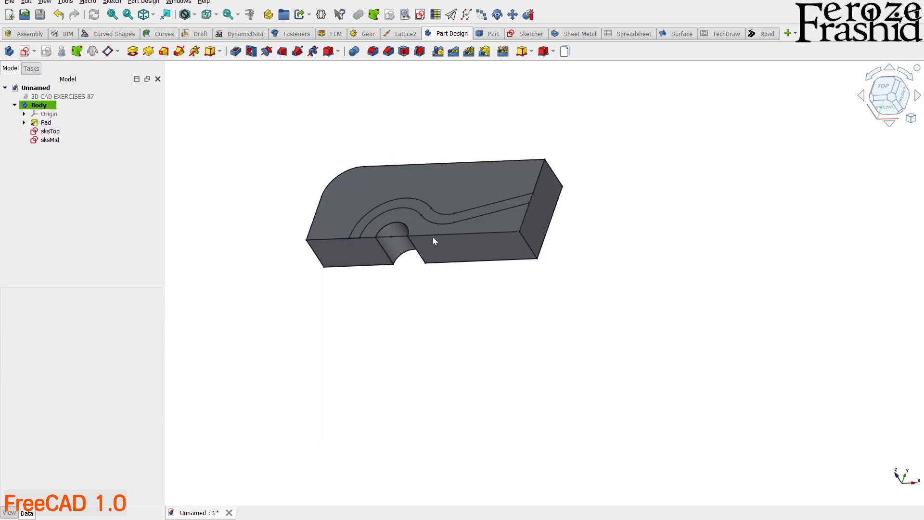
# Step: Set sksMid's attachment offset position z to −15 mm
pyautogui.click(50, 139)
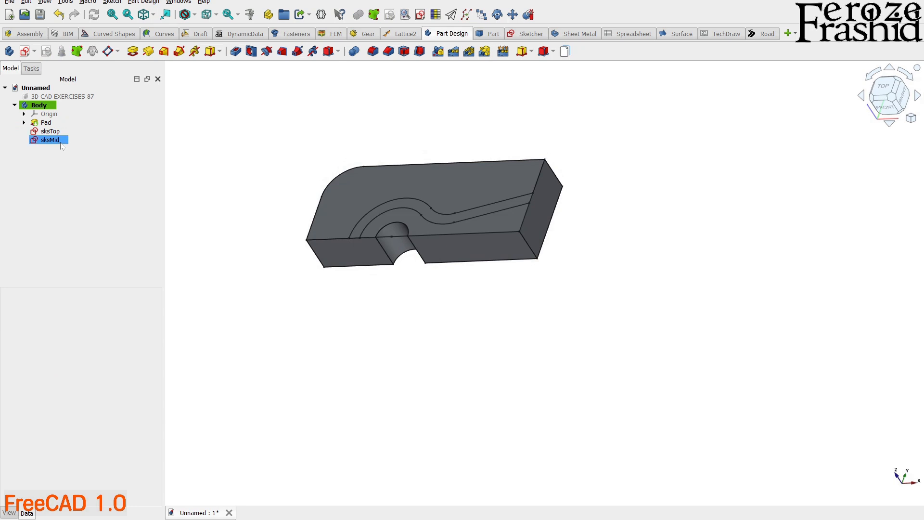
pyautogui.click(50, 139)
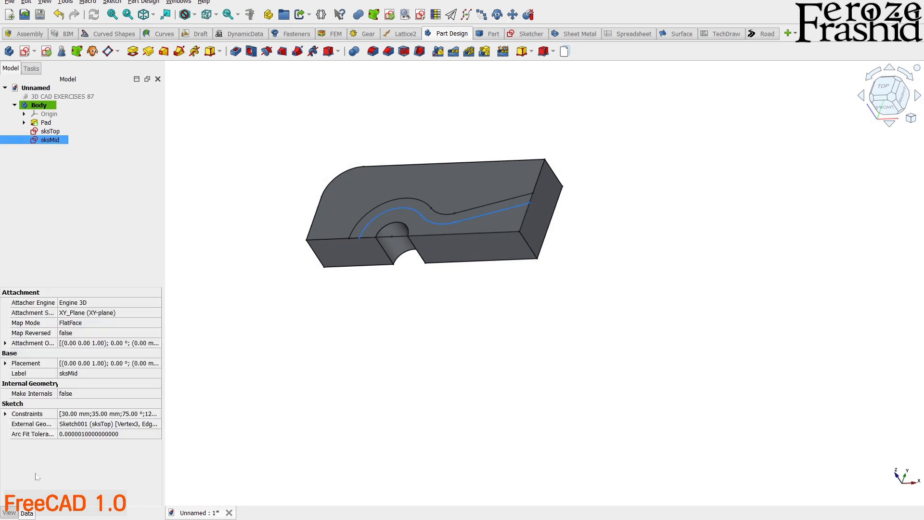
pyautogui.click(5, 343)
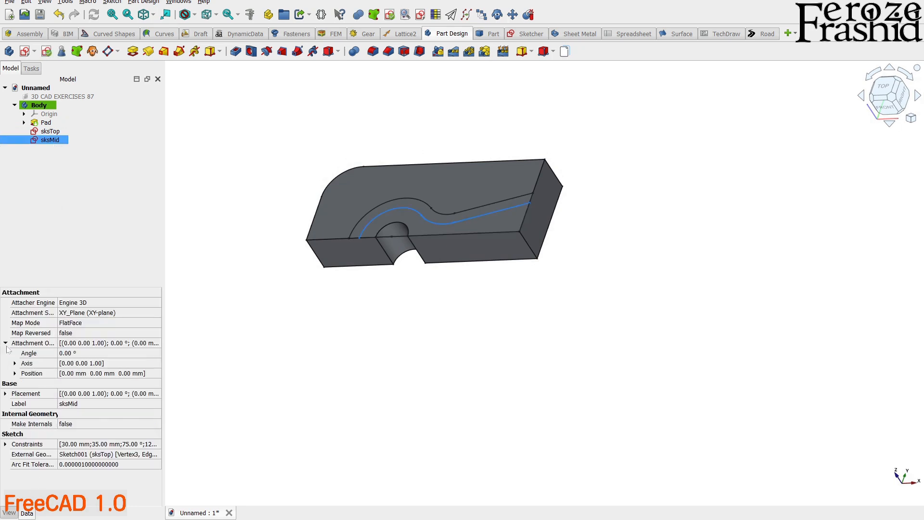
pyautogui.click(15, 373)
pyautogui.write('-15')
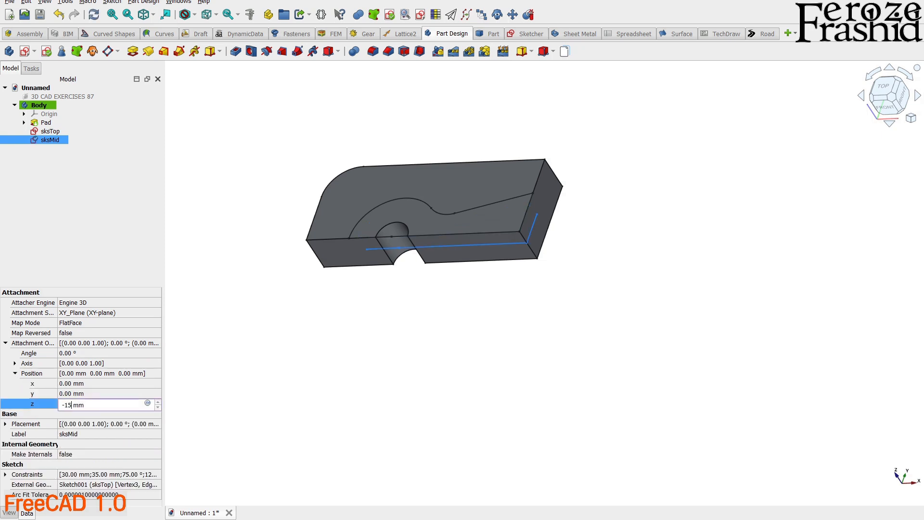
pyautogui.press('Return')
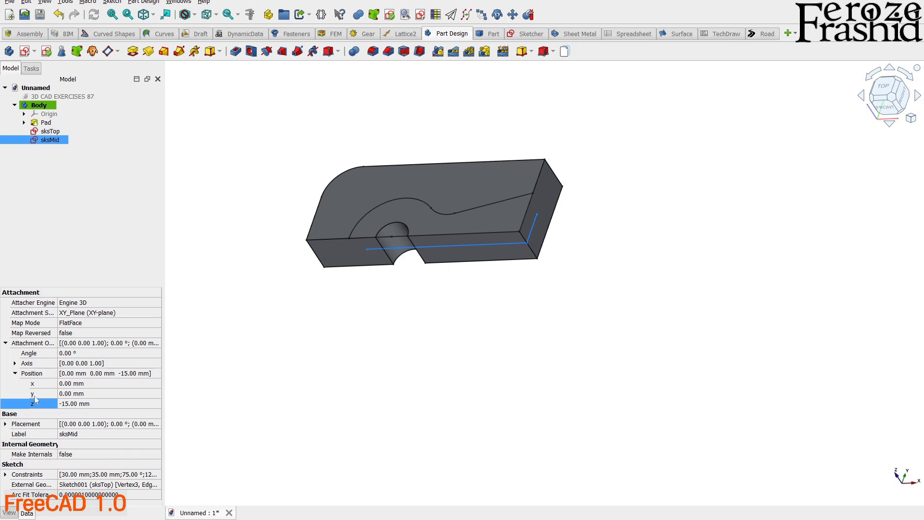
pyautogui.moveTo(886, 465)
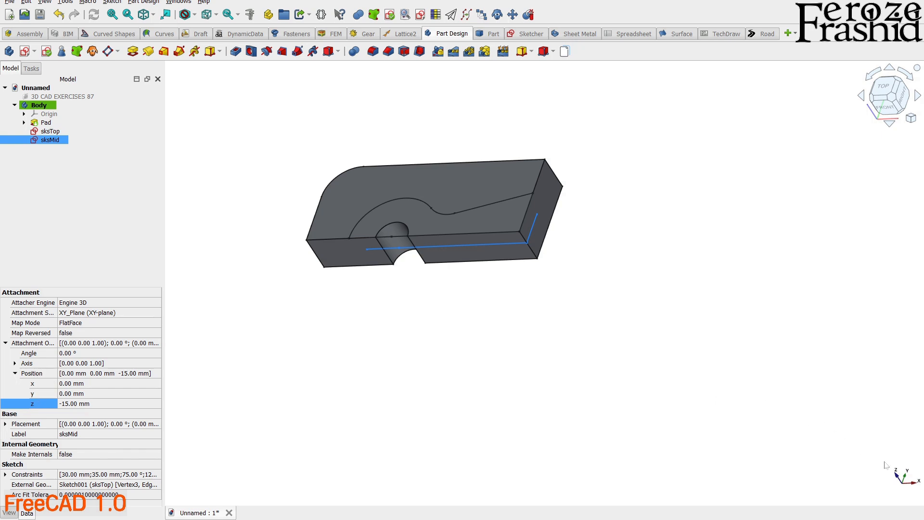
pyautogui.moveTo(767, 445)
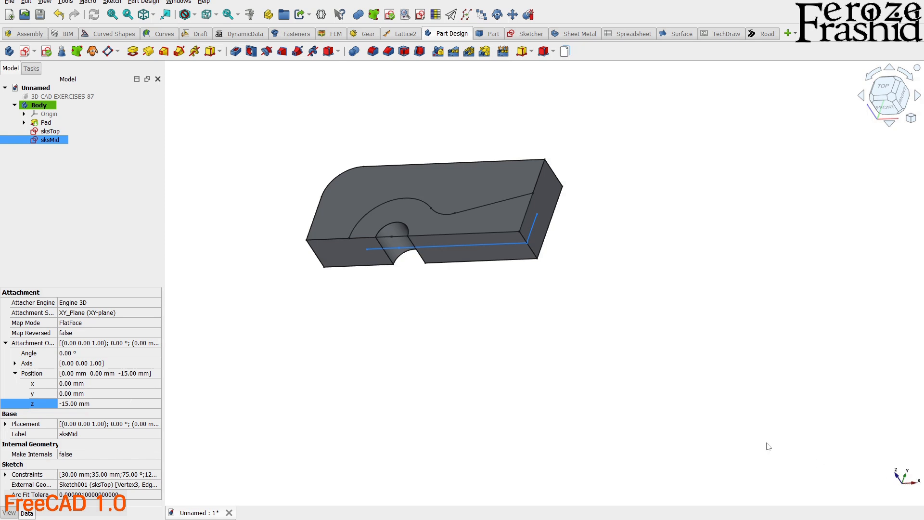
pyautogui.moveTo(80, 398)
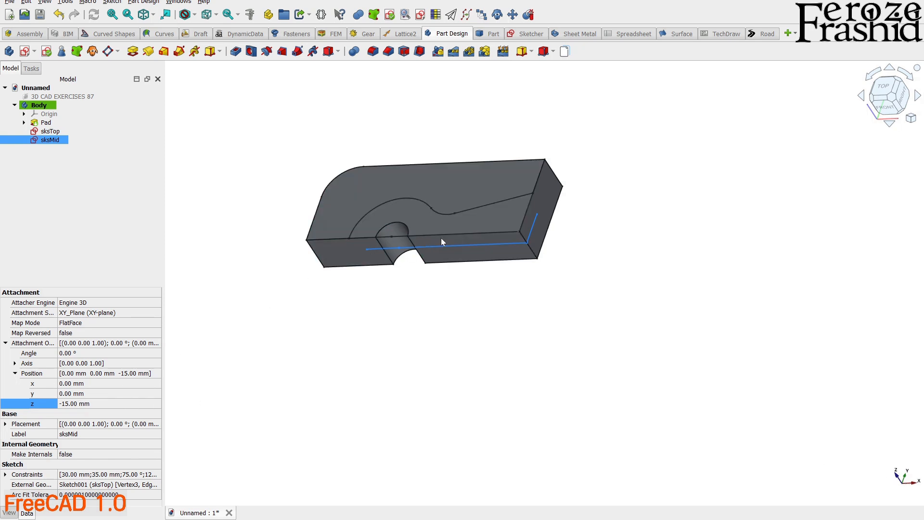
pyautogui.moveTo(137, 391)
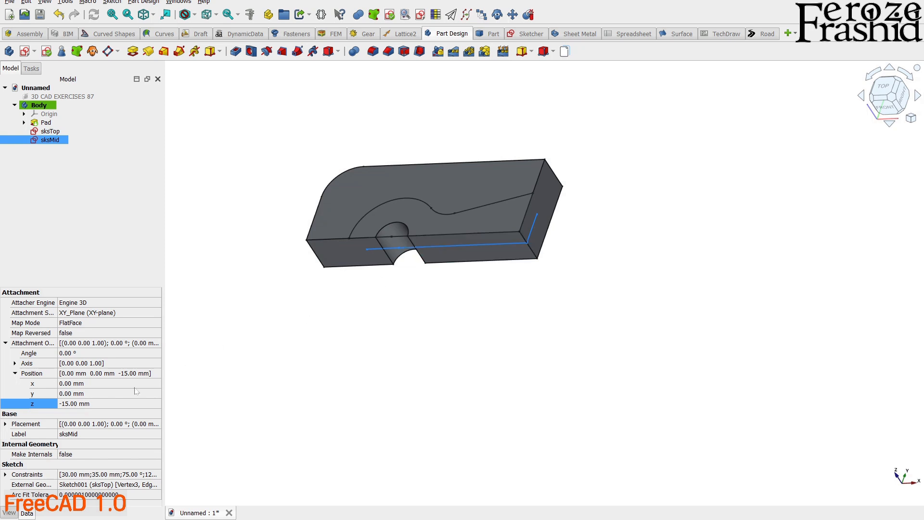
pyautogui.moveTo(190, 381)
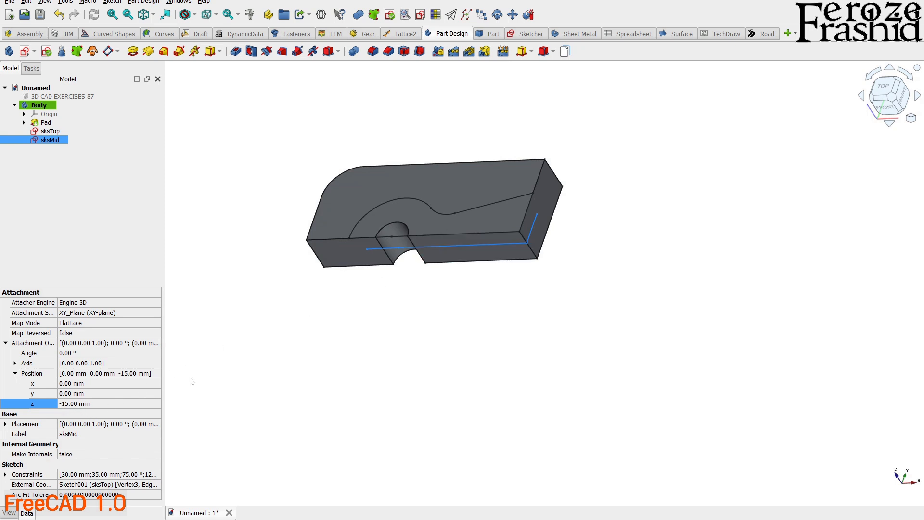
pyautogui.click(46, 122)
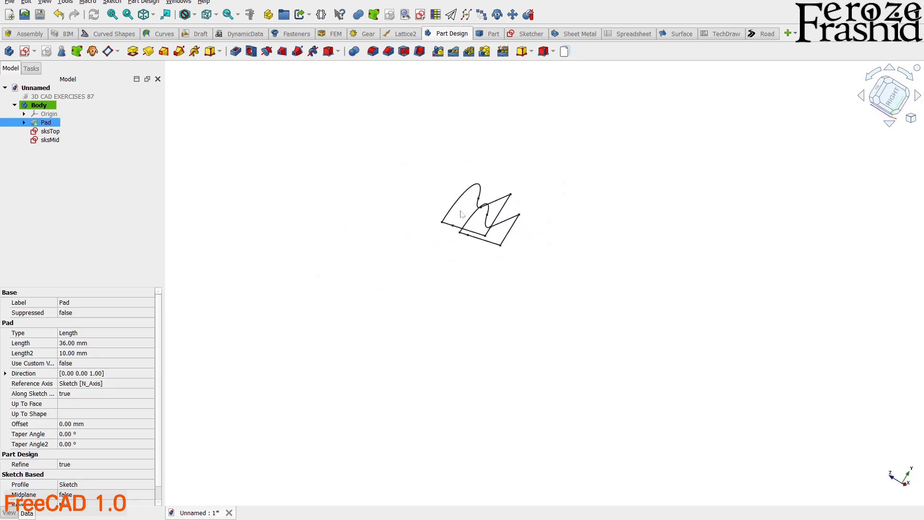
pyautogui.moveTo(481, 217)
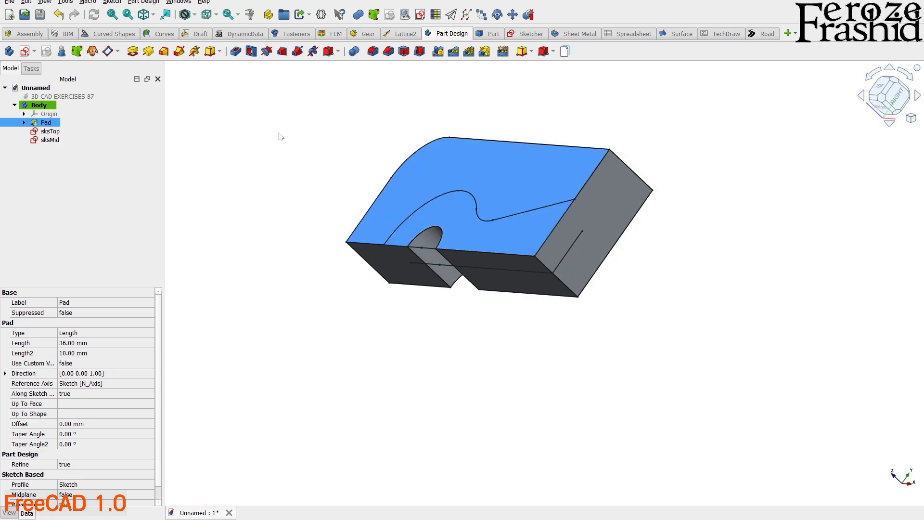
pyautogui.moveTo(282, 52)
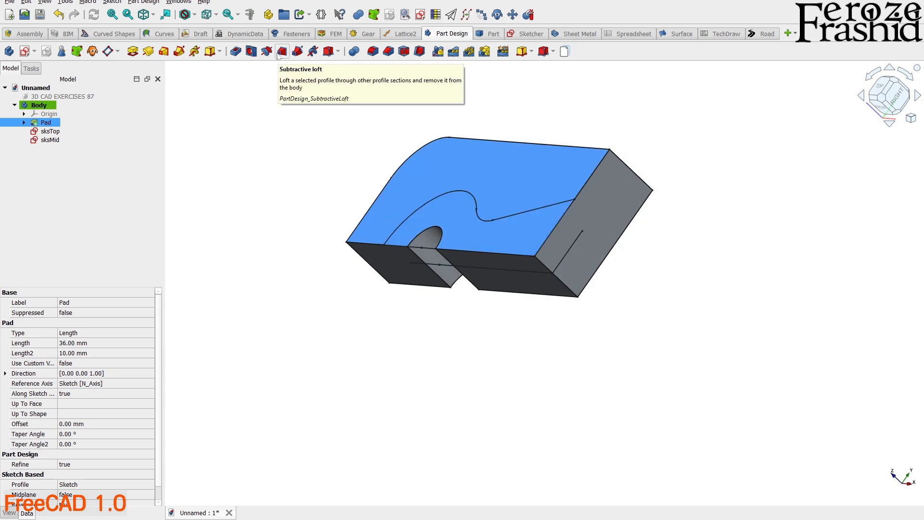
pyautogui.moveTo(42, 178)
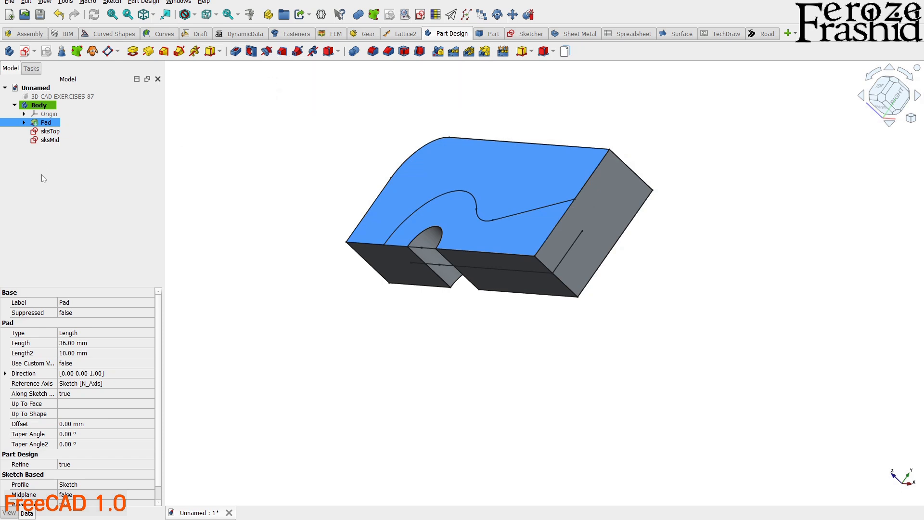
# Step: Create a subtractive loft from sksMid to sksTop, keeping the reference image hidden
pyautogui.click(50, 139)
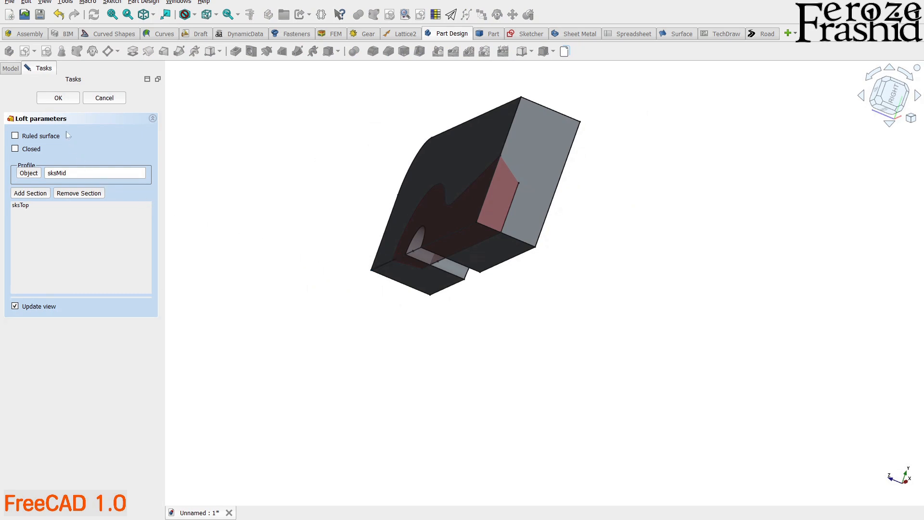
pyautogui.click(57, 98)
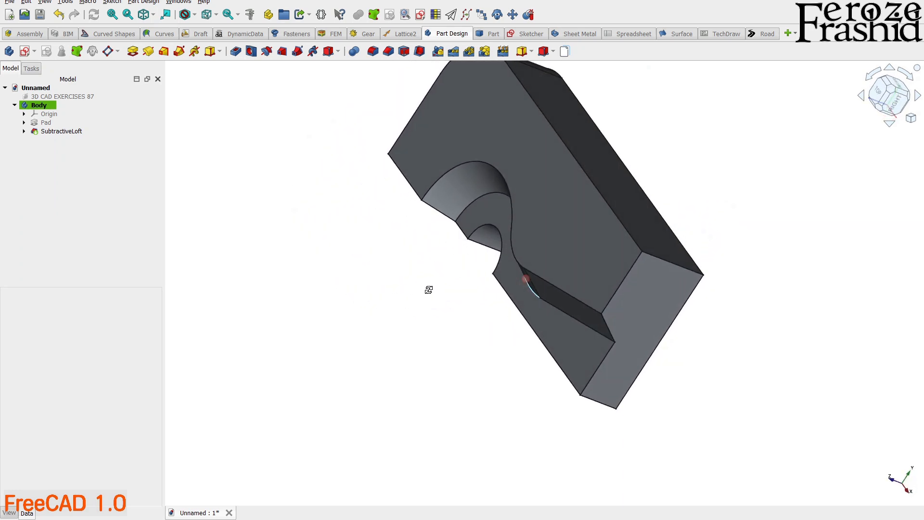
pyautogui.click(64, 97)
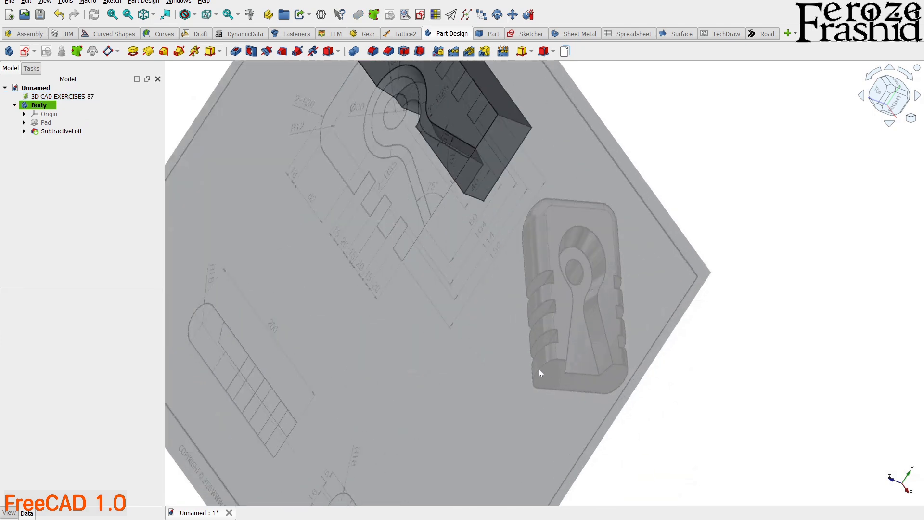
pyautogui.click(61, 96)
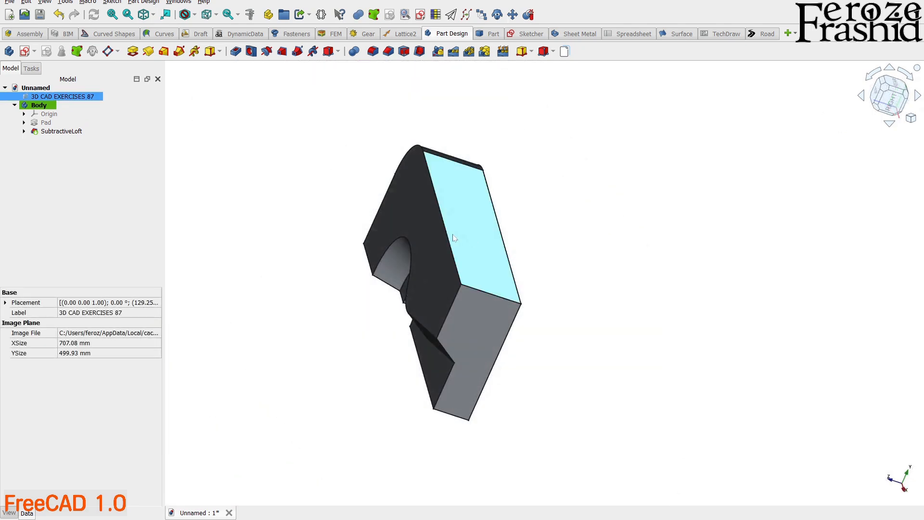
# Step: Fillet the two selected end edges with an 18 mm radius
pyautogui.click(61, 131)
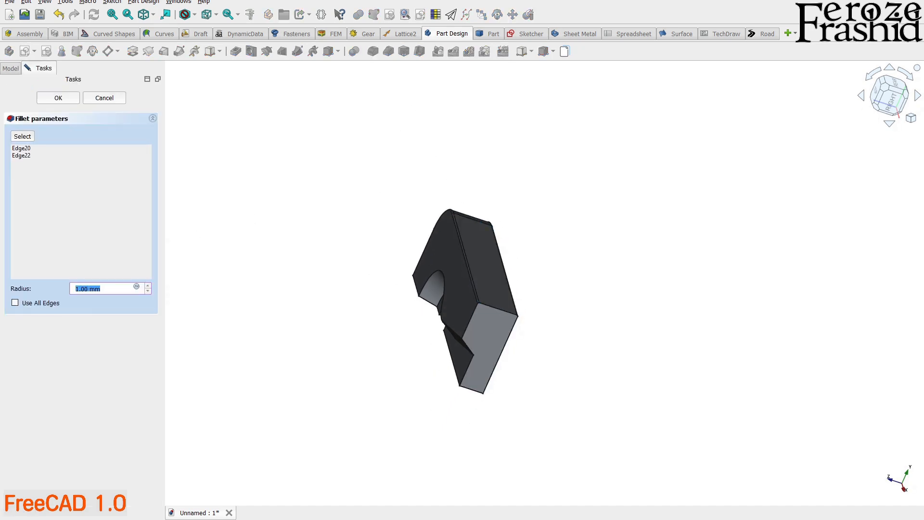
pyautogui.write('18')
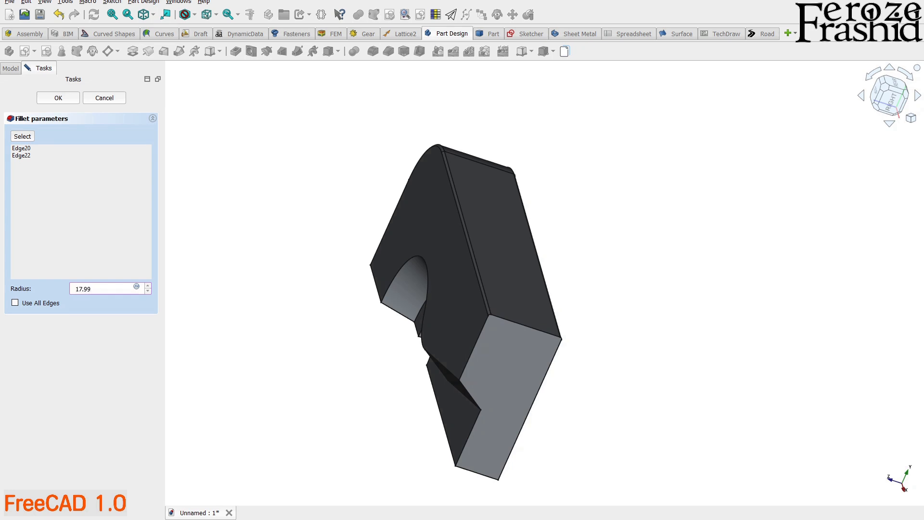
pyautogui.click(57, 97)
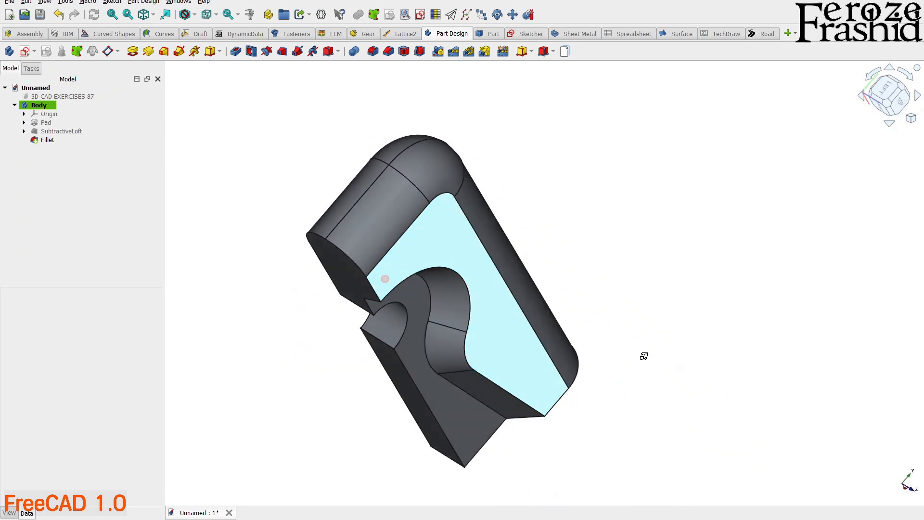
# Step: Show the 3D CAD EXERCISES 87 reference image again
pyautogui.click(62, 96)
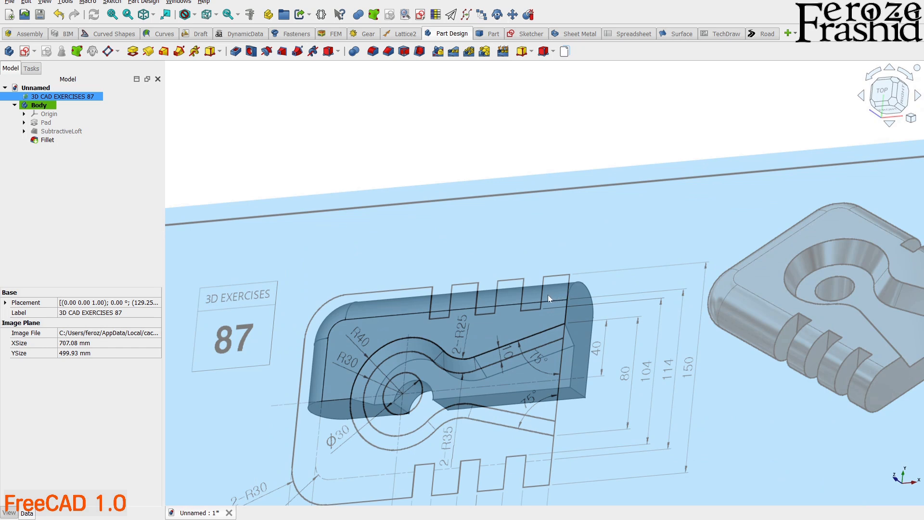
pyautogui.moveTo(436, 149)
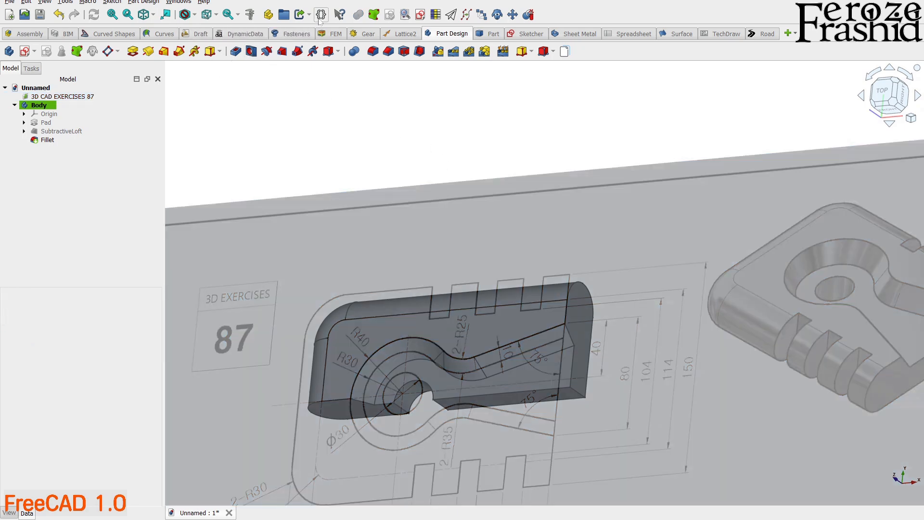
pyautogui.moveTo(321, 15)
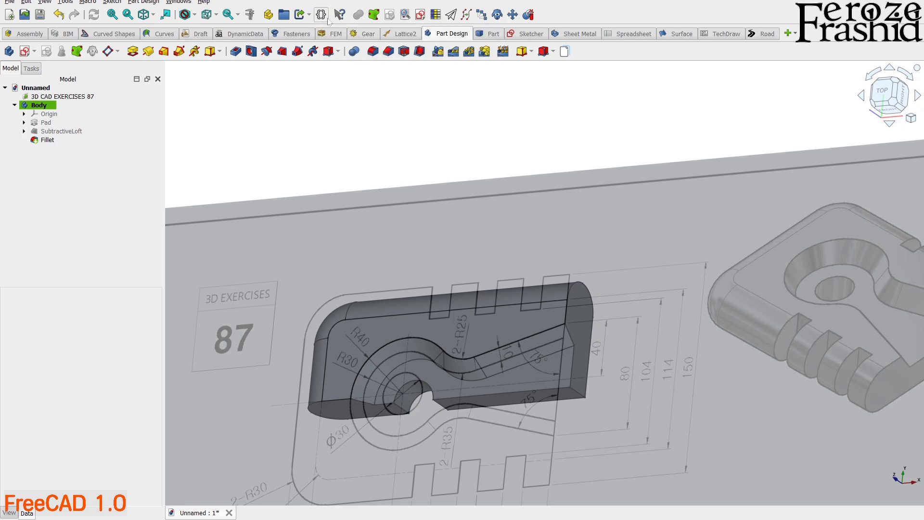
pyautogui.moveTo(321, 14)
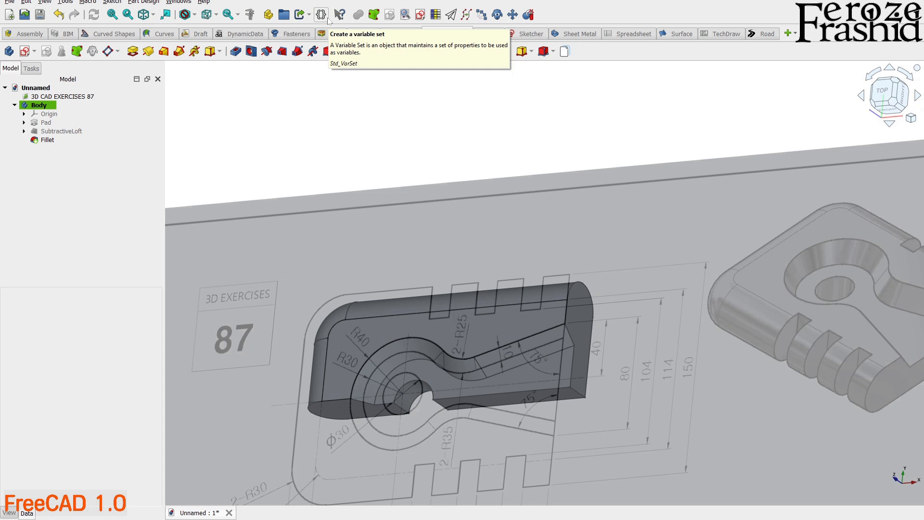
# Step: Create a VarSet with integer property SlotNumber set to 3, then switch to Top view
pyautogui.click(320, 14)
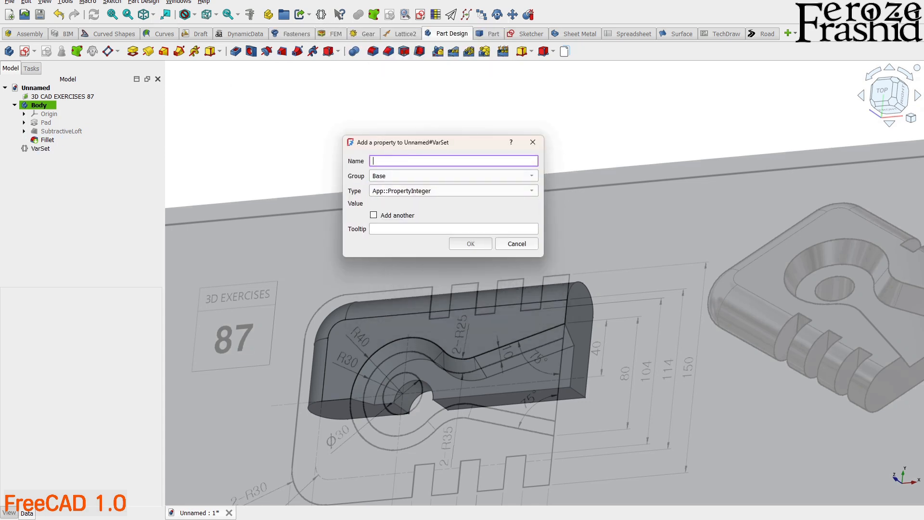
pyautogui.write('SlotNumber')
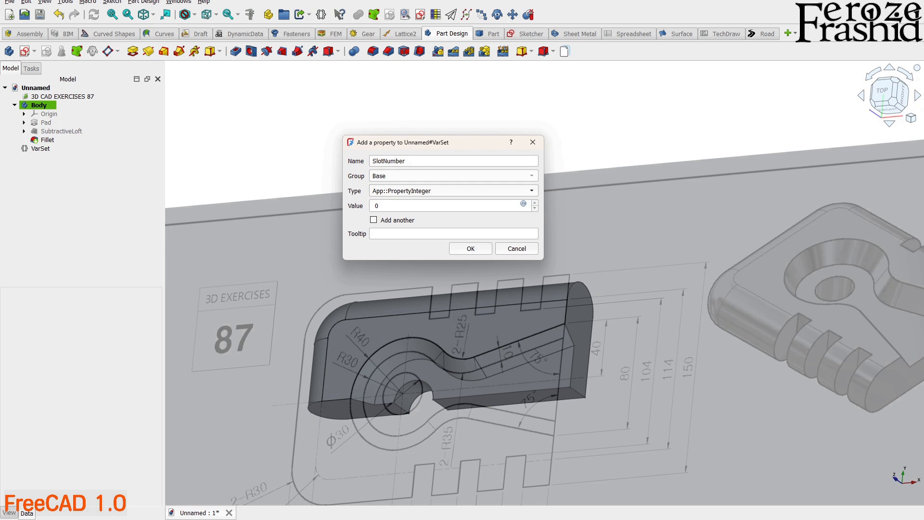
pyautogui.click(531, 190)
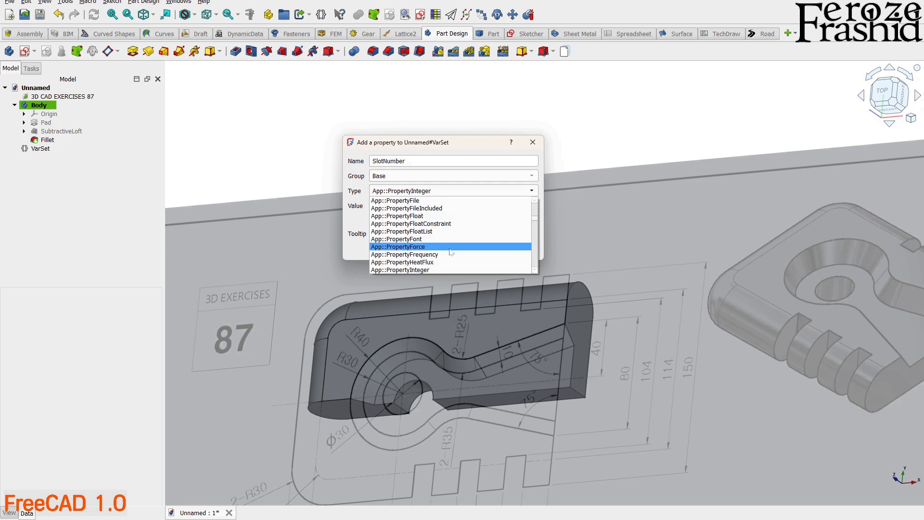
pyautogui.click(400, 269)
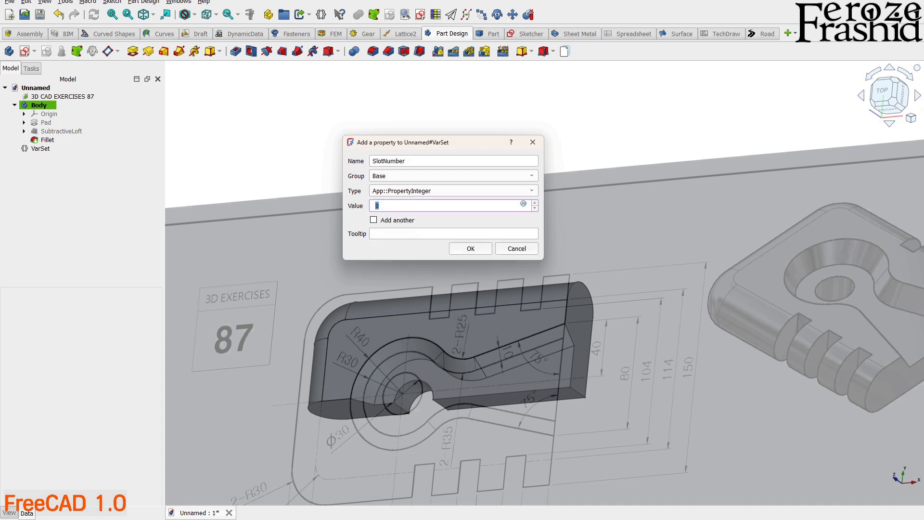
pyautogui.moveTo(482, 297)
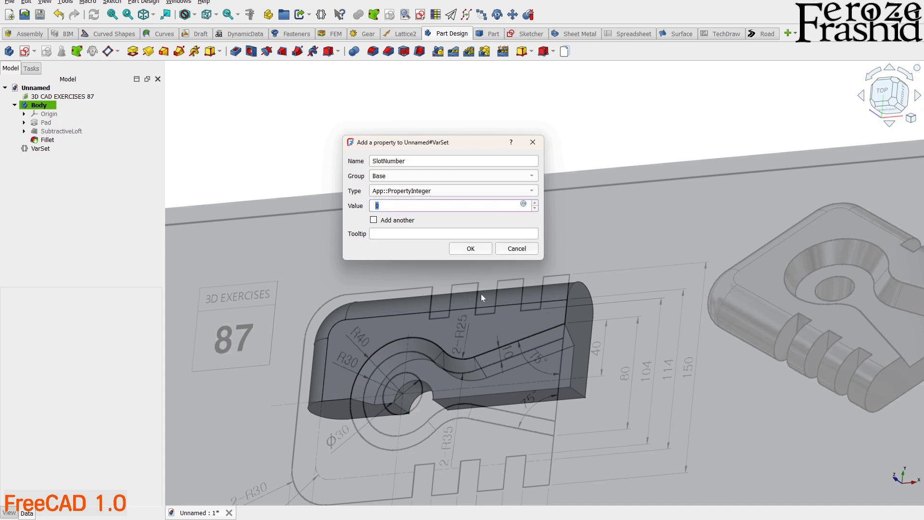
pyautogui.write('3')
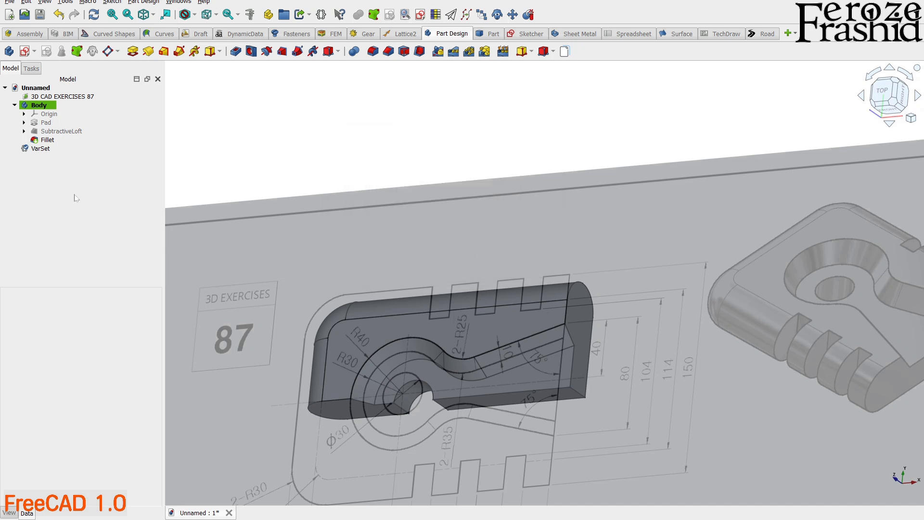
pyautogui.click(40, 148)
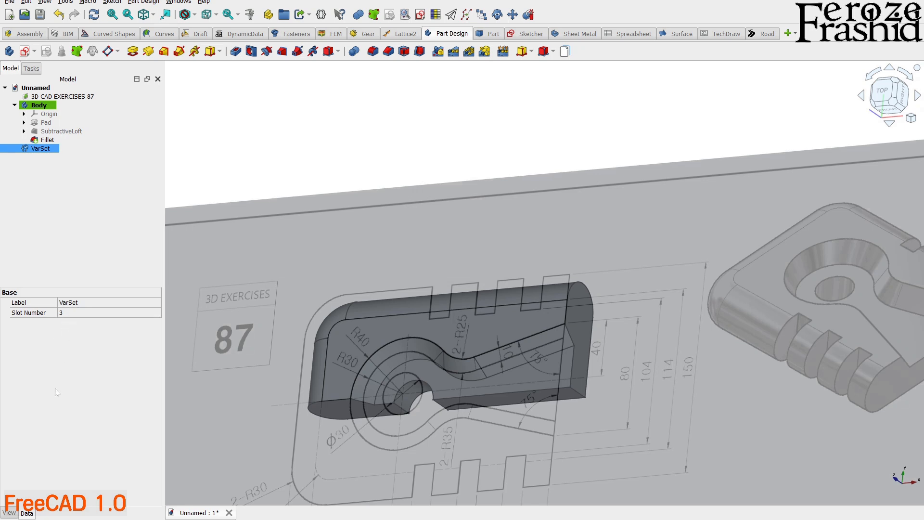
pyautogui.moveTo(23, 317)
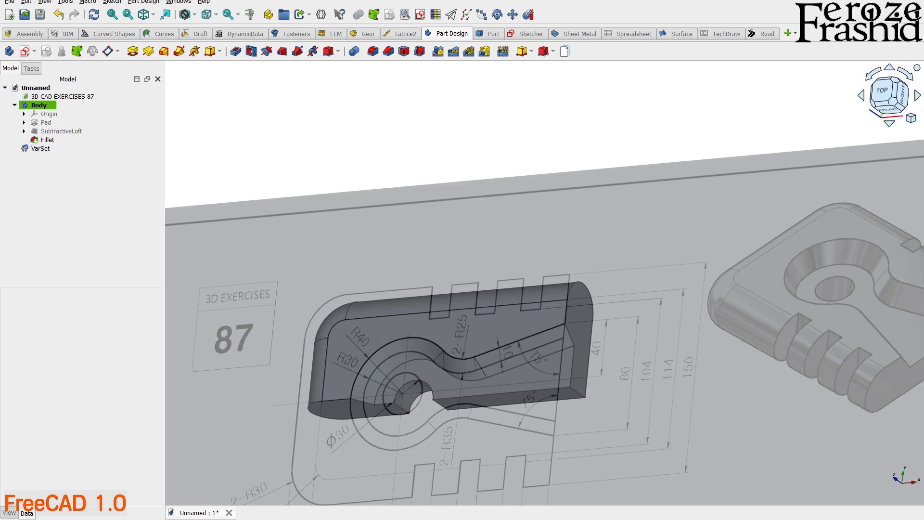
pyautogui.click(41, 148)
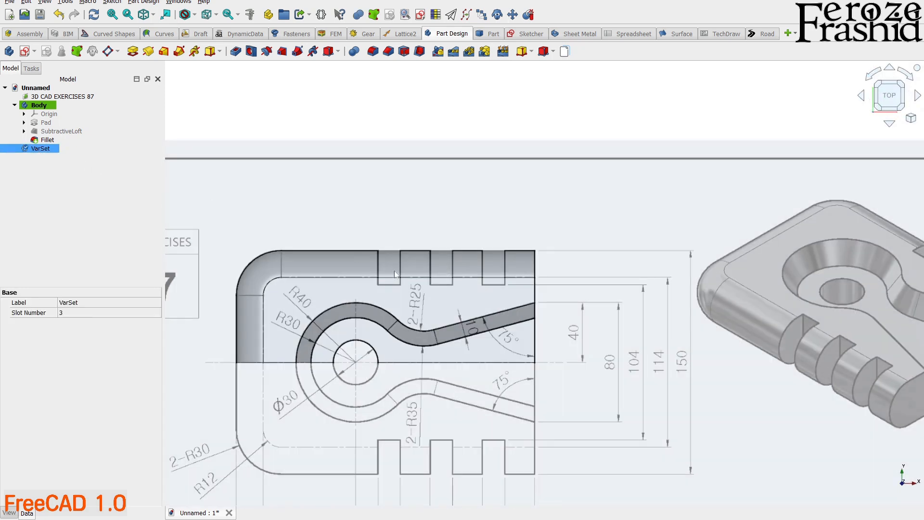
pyautogui.moveTo(486, 273)
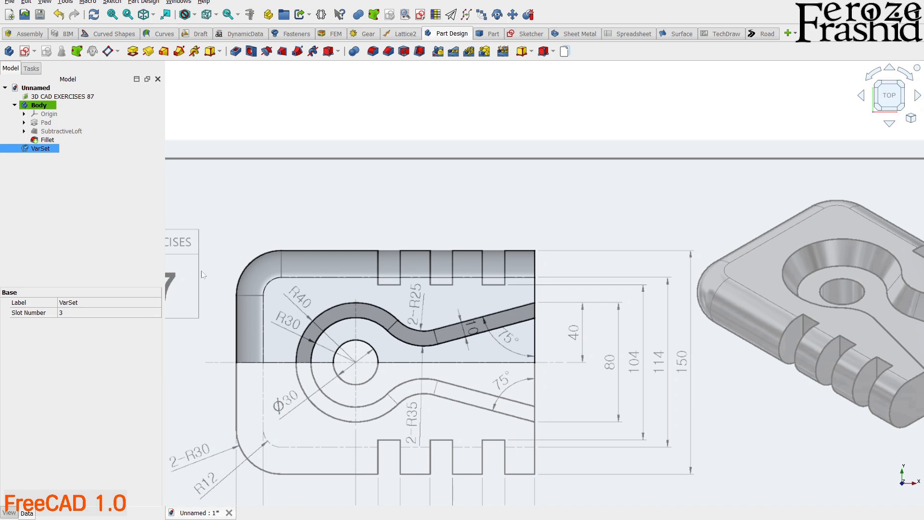
pyautogui.moveTo(489, 272)
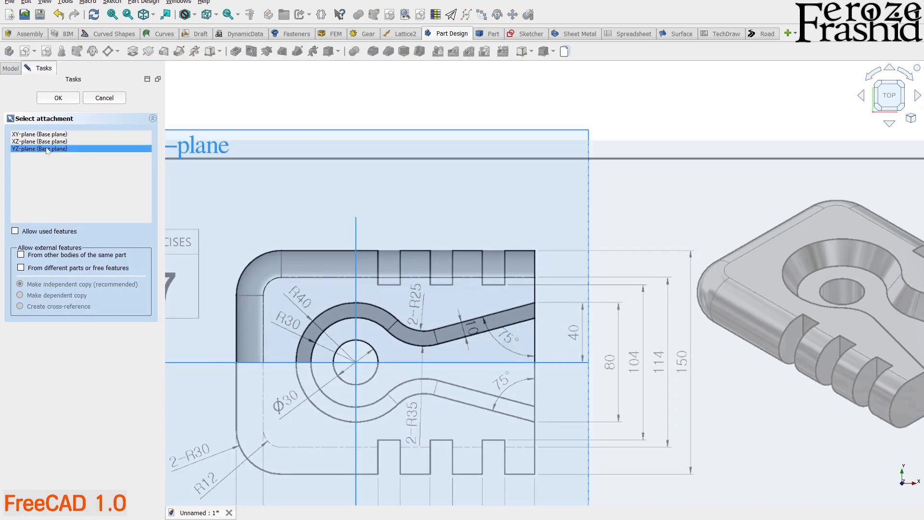
# Step: Sketch a slot rectangle on the YZ plane, constrained 15 mm wide at 52 and 75 mm
pyautogui.click(57, 97)
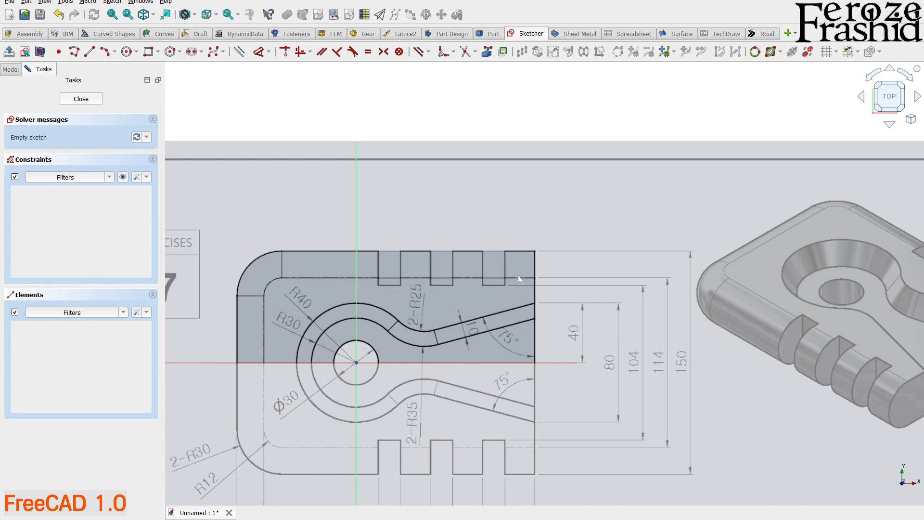
pyautogui.click(147, 52)
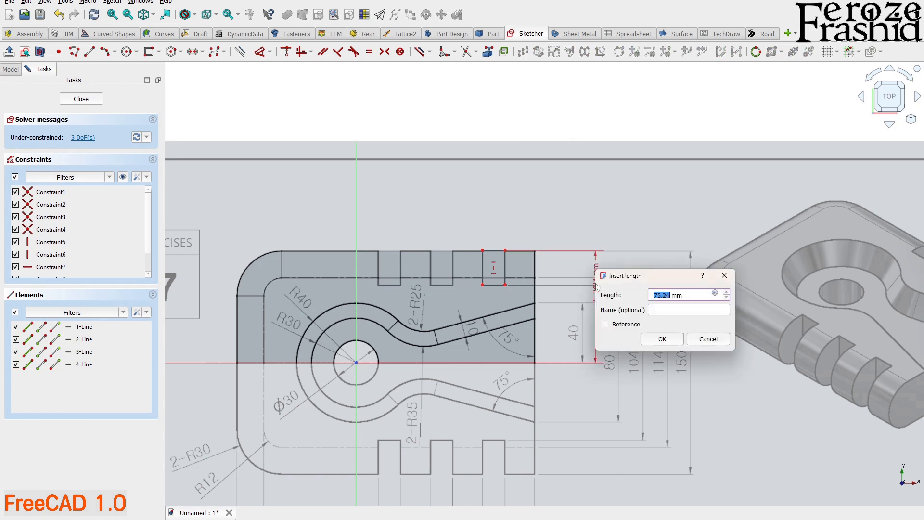
pyautogui.click(661, 339)
pyautogui.write('104/2 mm')
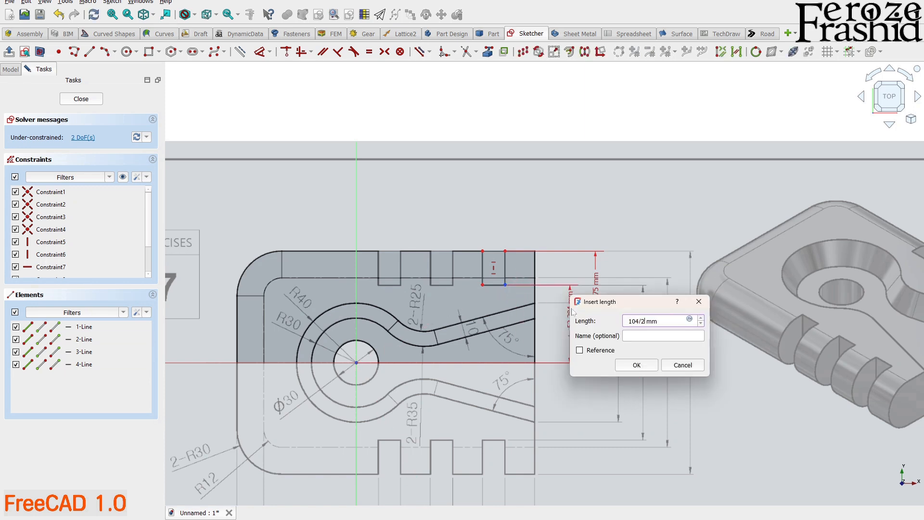
pyautogui.click(635, 365)
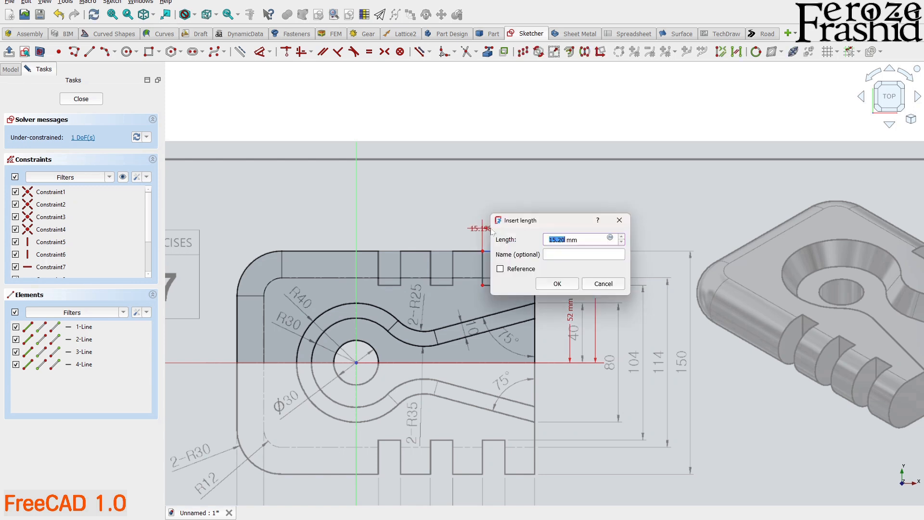
pyautogui.click(555, 284)
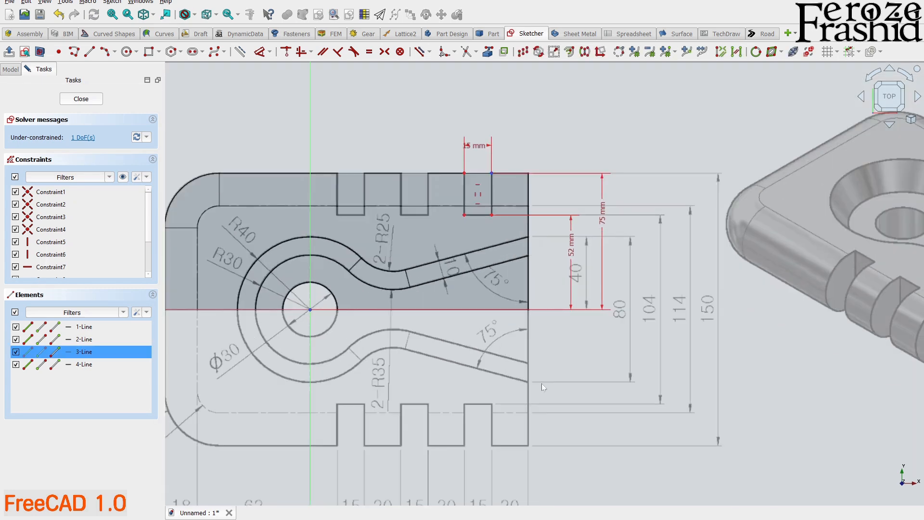
pyautogui.click(81, 98)
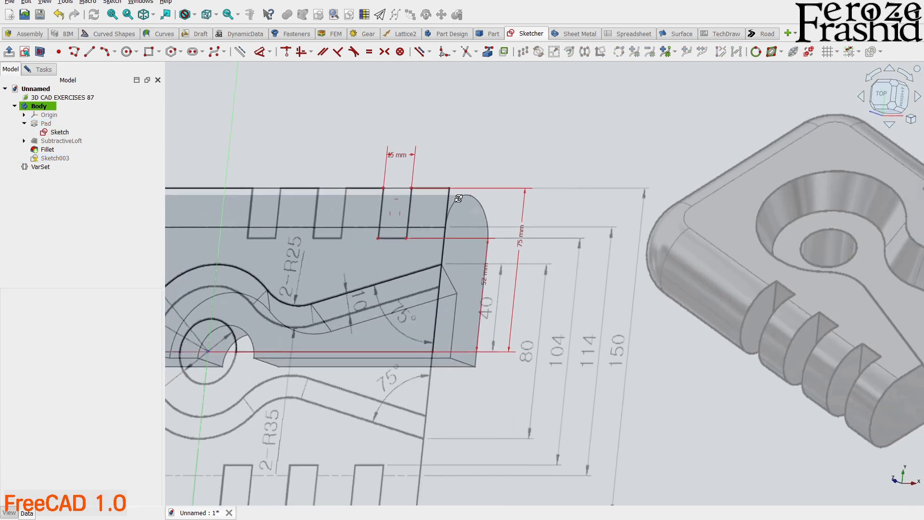
# Step: Hide the reference drawing, add a 20 mm offset from the plate end, and close the sketch
pyautogui.click(63, 97)
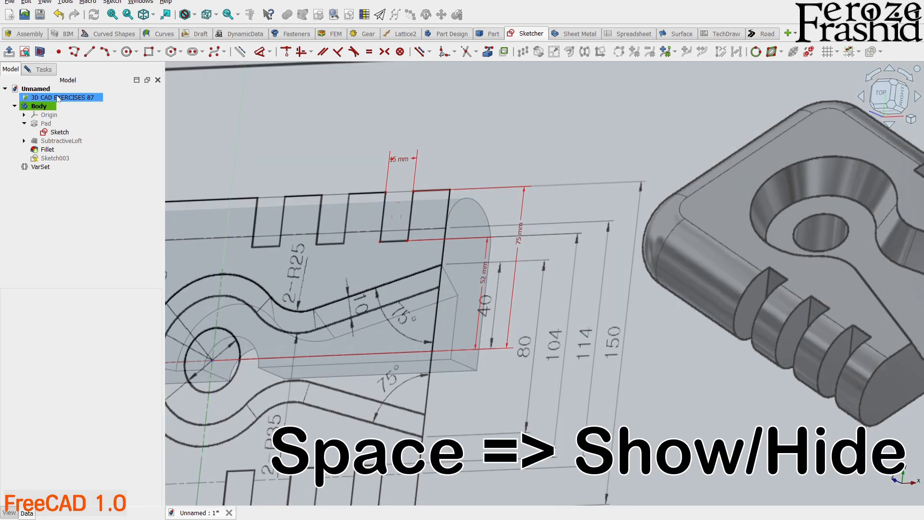
pyautogui.press('space')
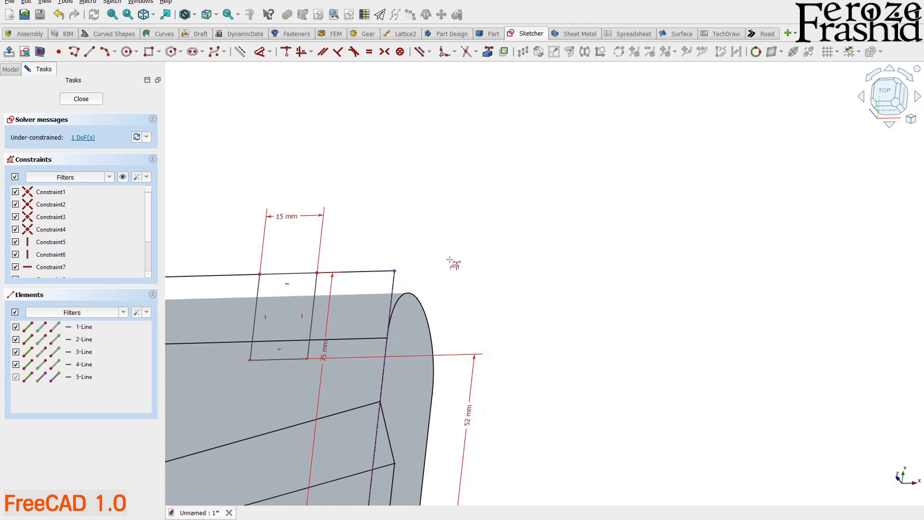
pyautogui.click(83, 376)
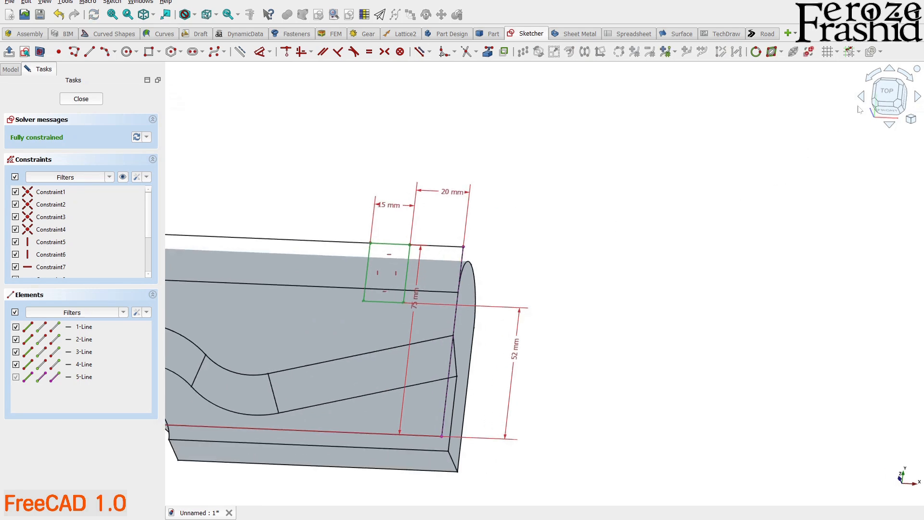
pyautogui.click(81, 98)
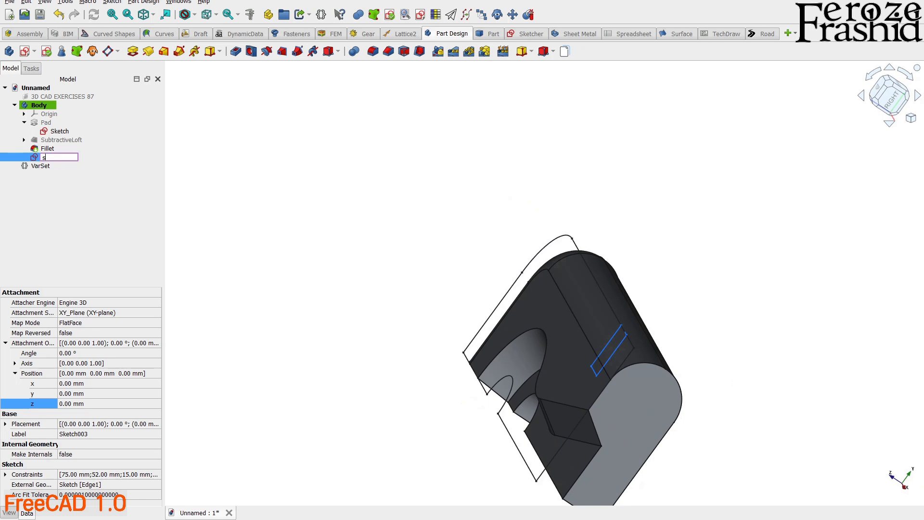
# Step: Rename the slot sketch to sksPocket and pocket it with type Through all
pyautogui.write('sksPocket')
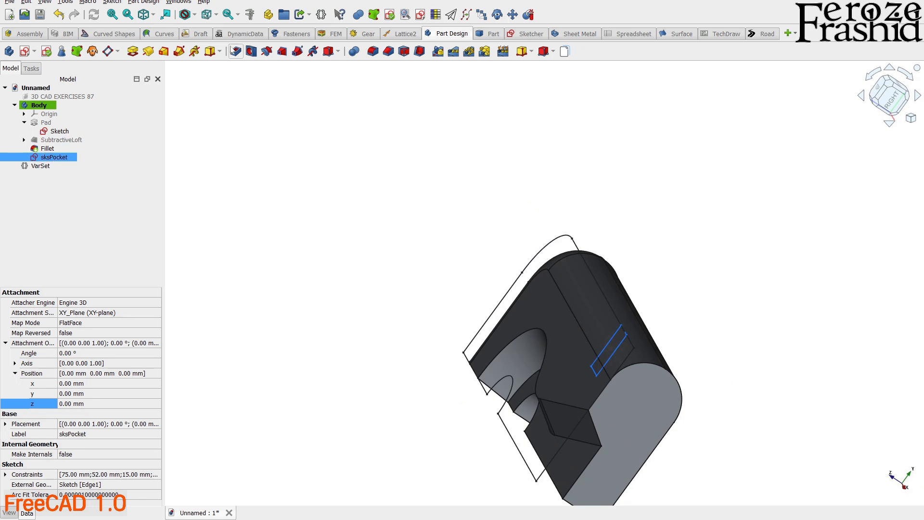
pyautogui.doubleClick(54, 157)
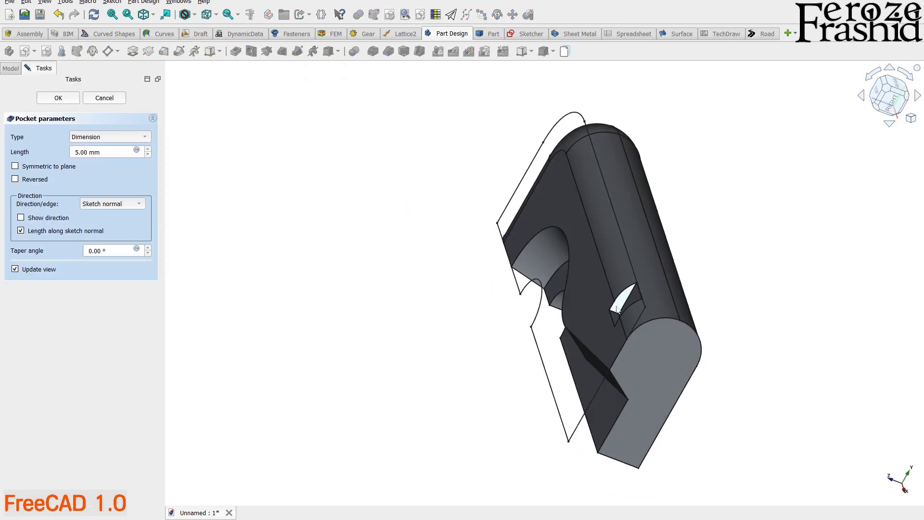
pyautogui.click(110, 136)
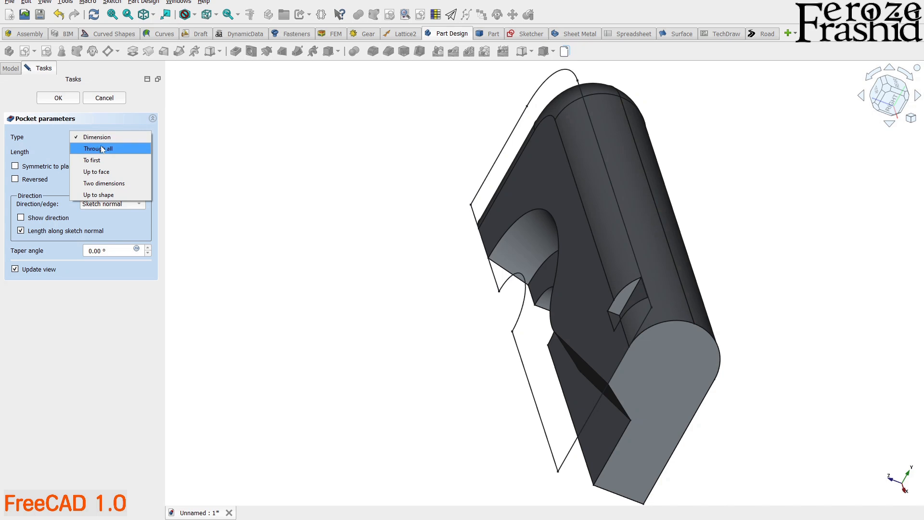
pyautogui.click(98, 148)
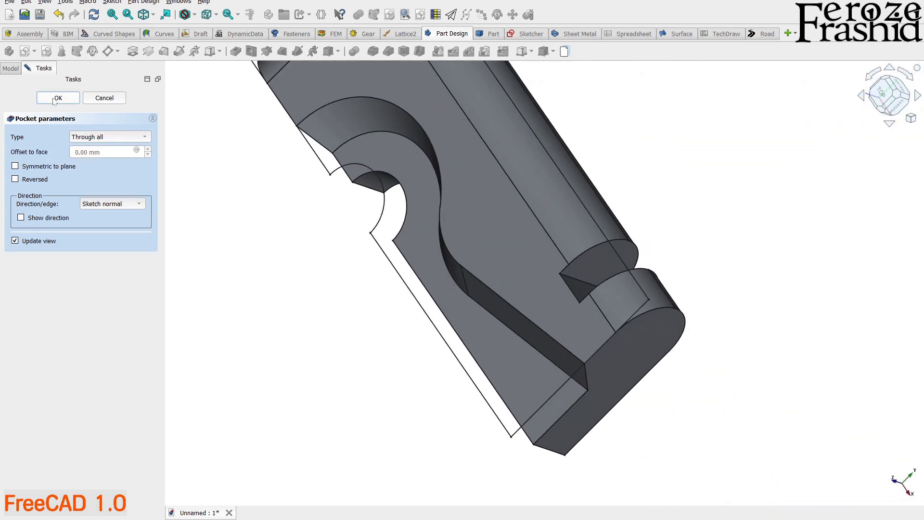
pyautogui.click(58, 98)
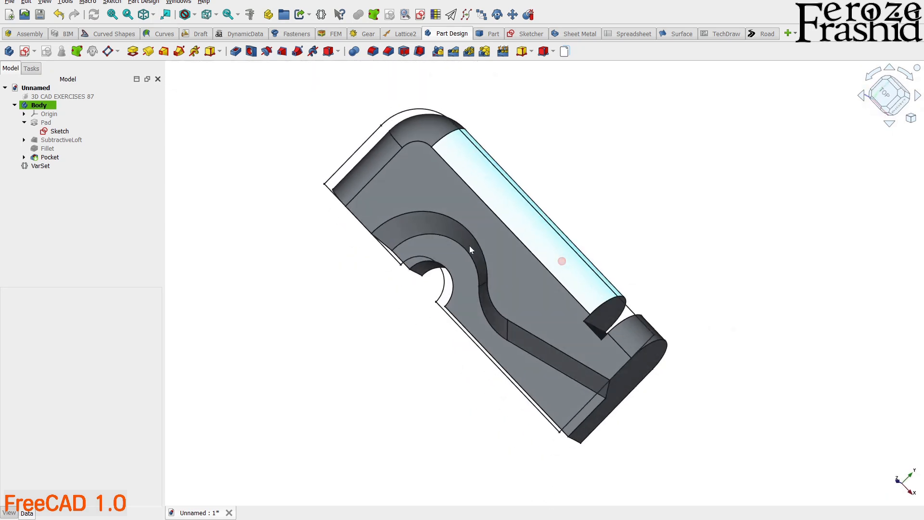
pyautogui.moveTo(561, 221)
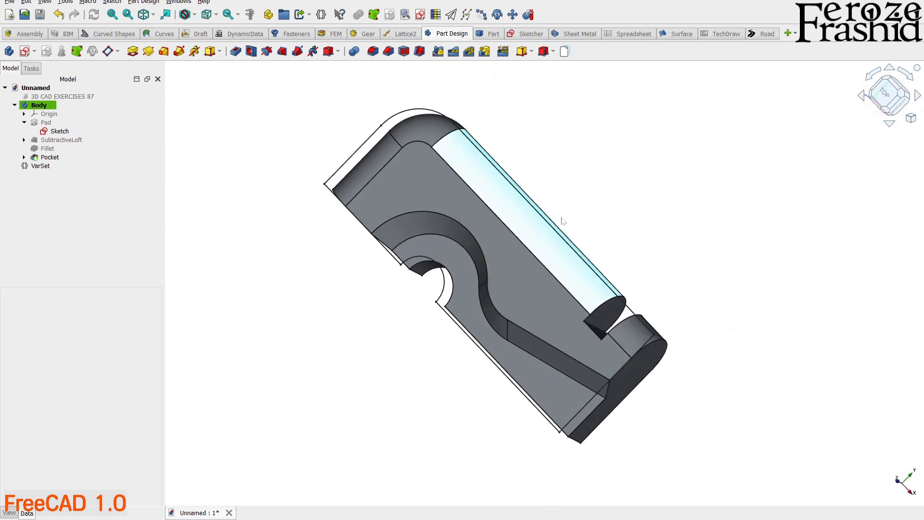
# Step: Start a linear pattern of the pocket along the Base X axis in Offset mode
pyautogui.click(50, 157)
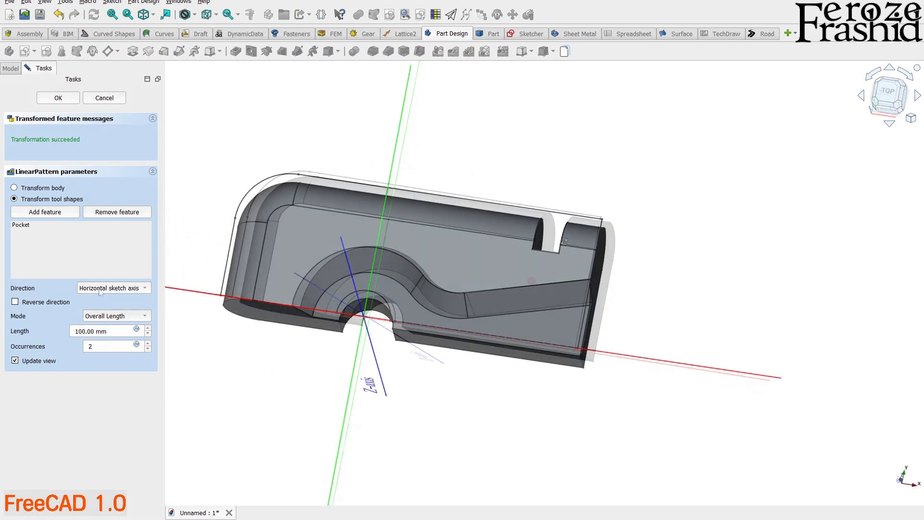
pyautogui.click(112, 288)
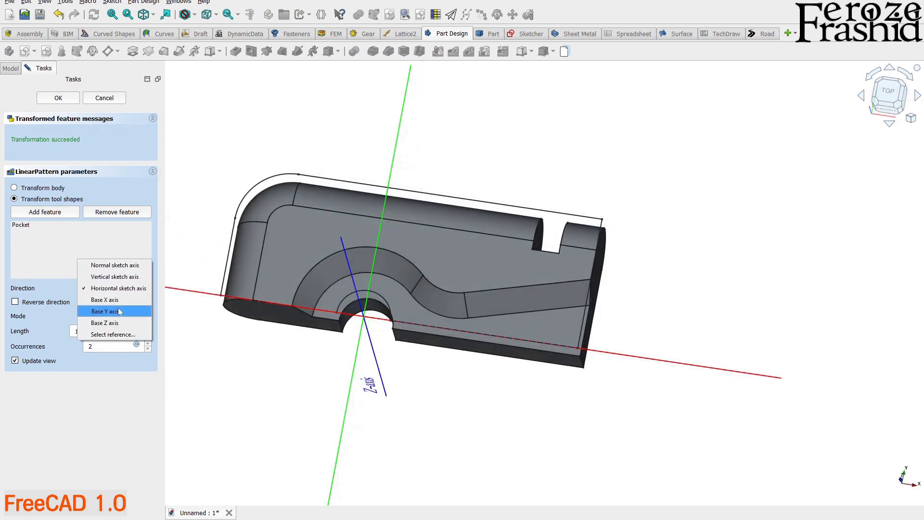
pyautogui.moveTo(104, 299)
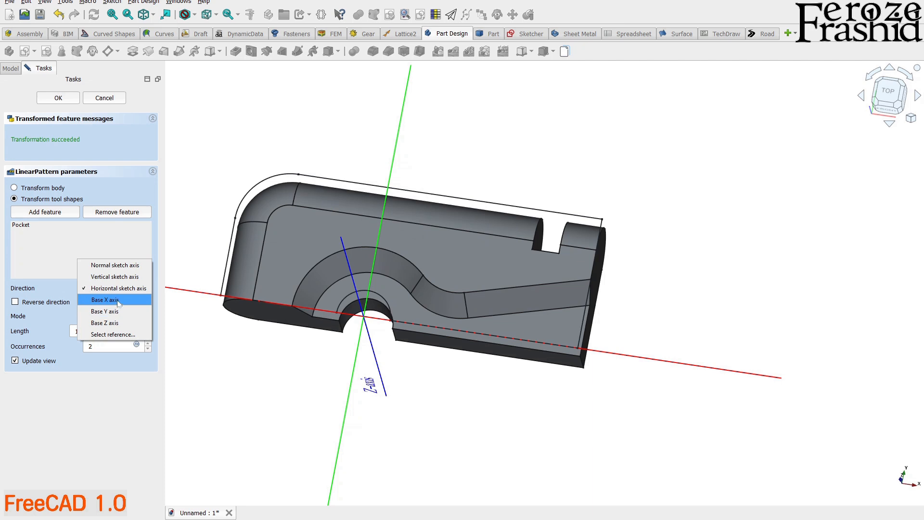
pyautogui.click(104, 300)
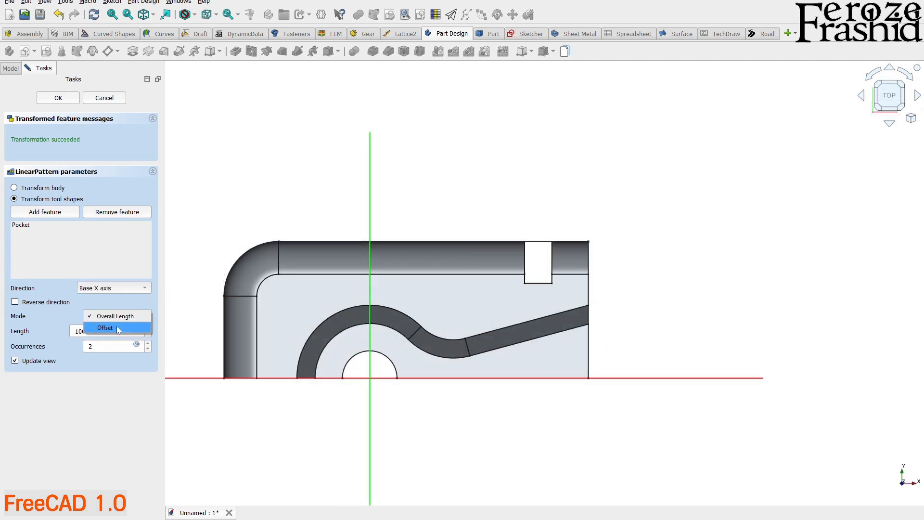
pyautogui.click(57, 98)
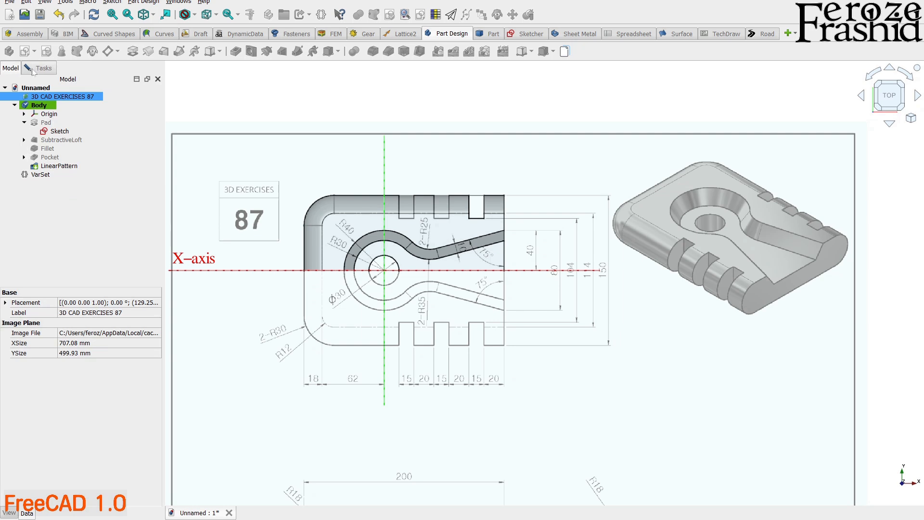
pyautogui.moveTo(288, 303)
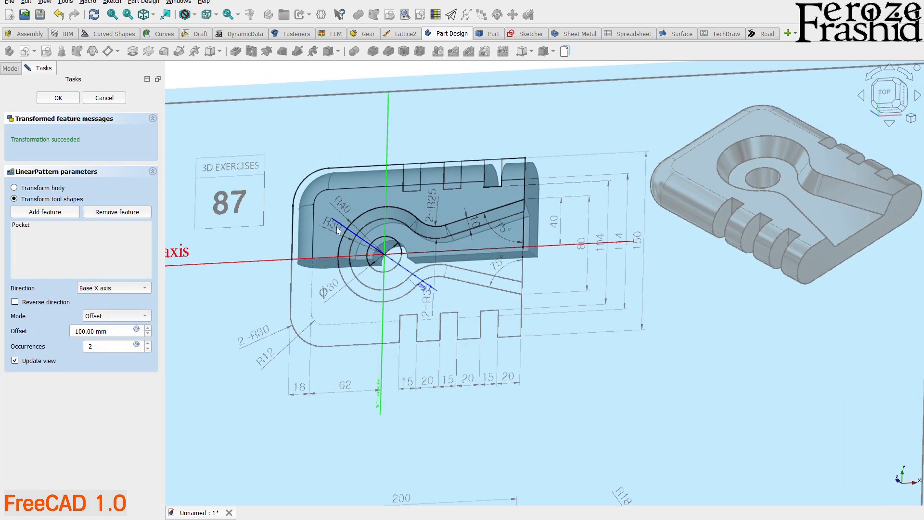
# Step: Set the pattern offset to 35 mm and reverse its direction
pyautogui.click(57, 97)
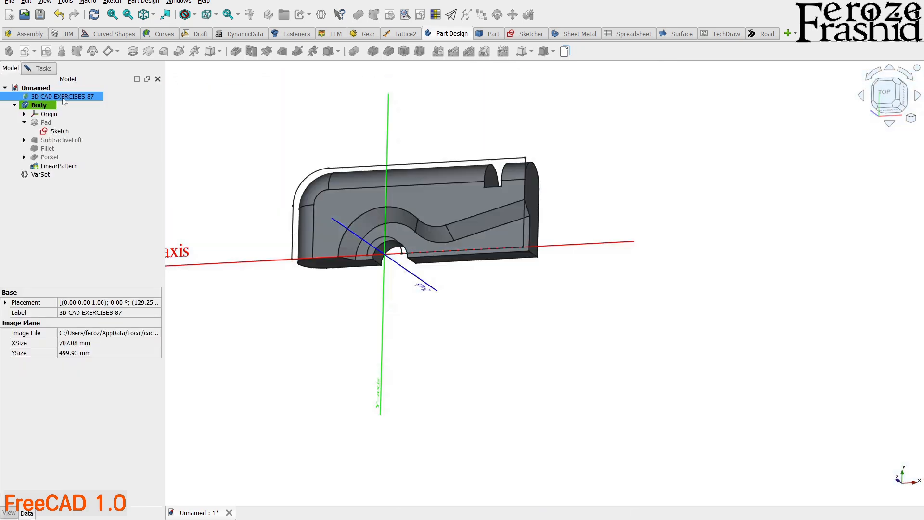
pyautogui.doubleClick(59, 166)
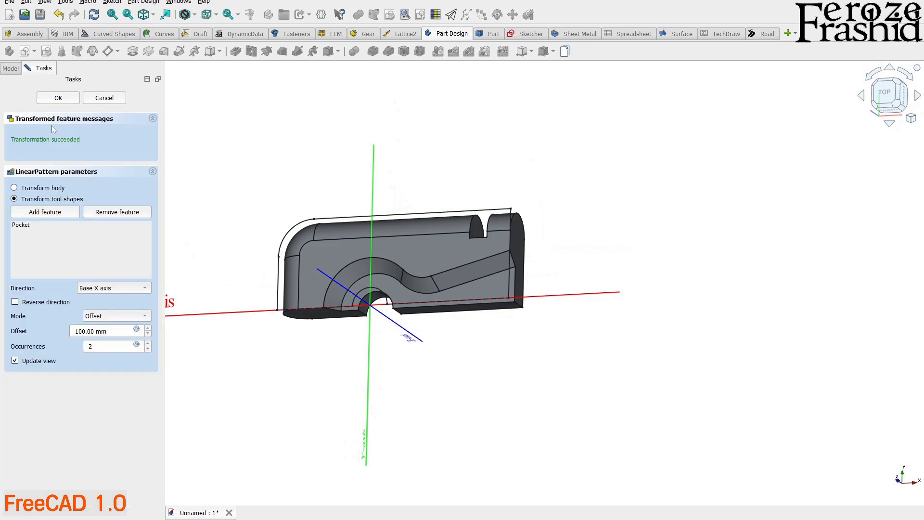
pyautogui.tripleClick(103, 330)
pyautogui.write('35')
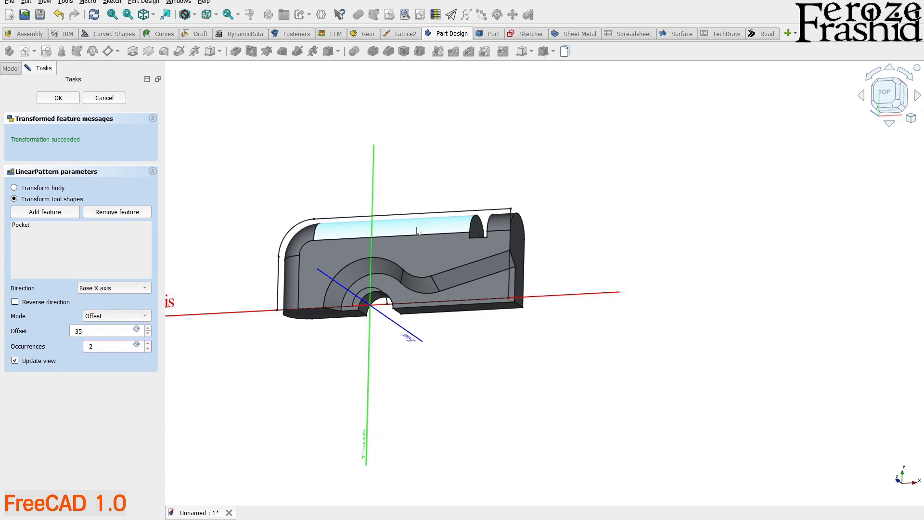
pyautogui.click(16, 302)
pyautogui.write('3')
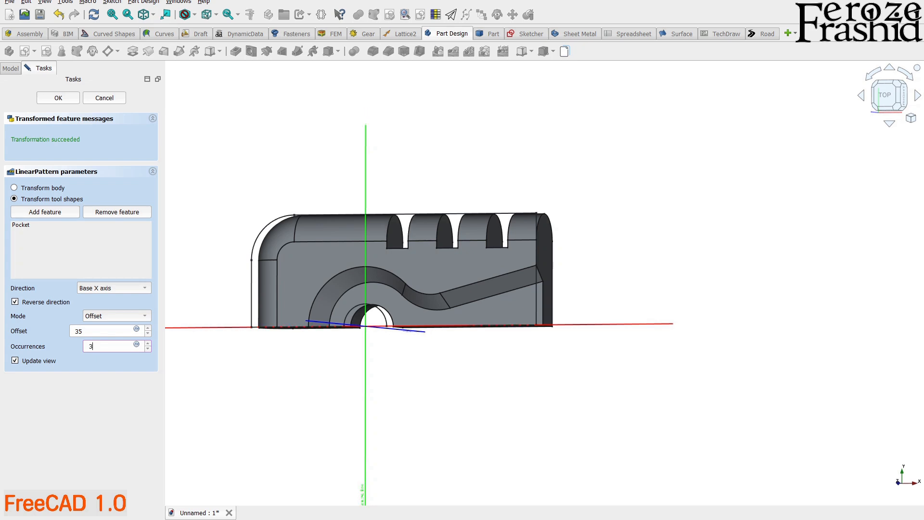
pyautogui.click(103, 330)
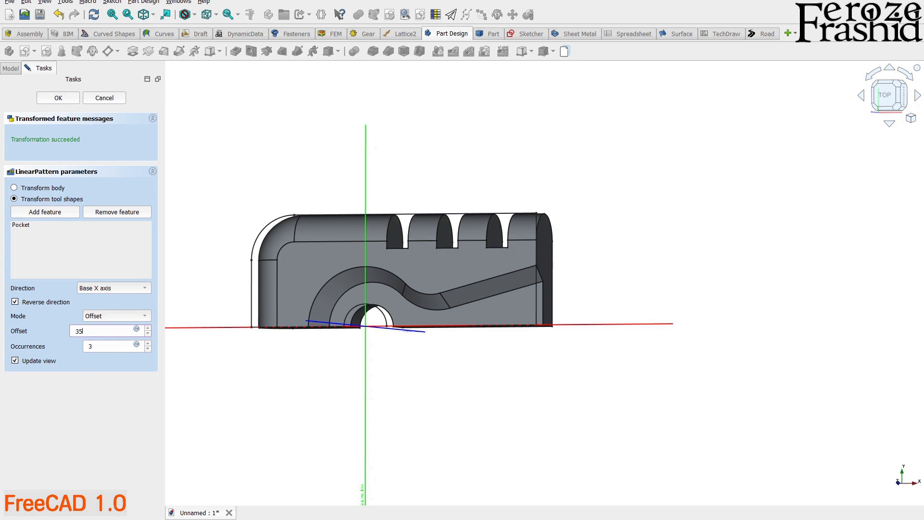
pyautogui.click(57, 98)
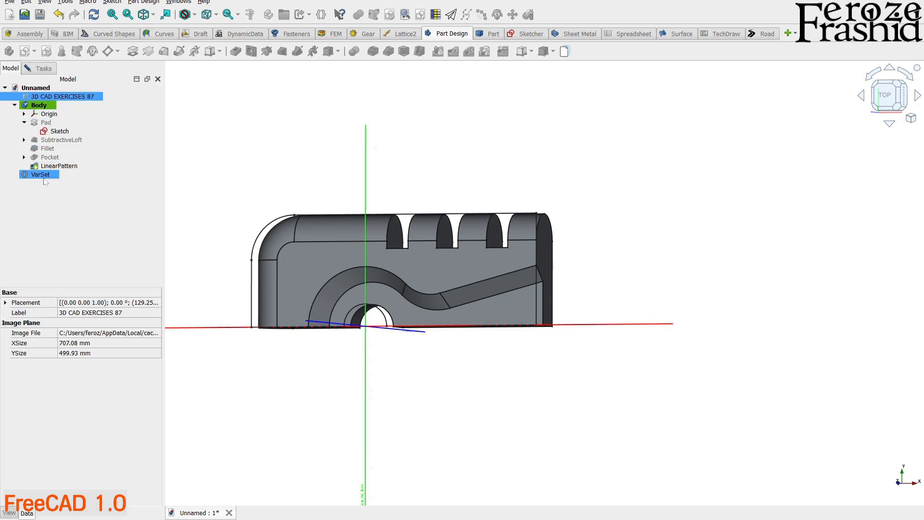
# Step: Bind the pattern's occurrences to the VarSet SlotNumber expression and confirm the pattern
pyautogui.doubleClick(59, 165)
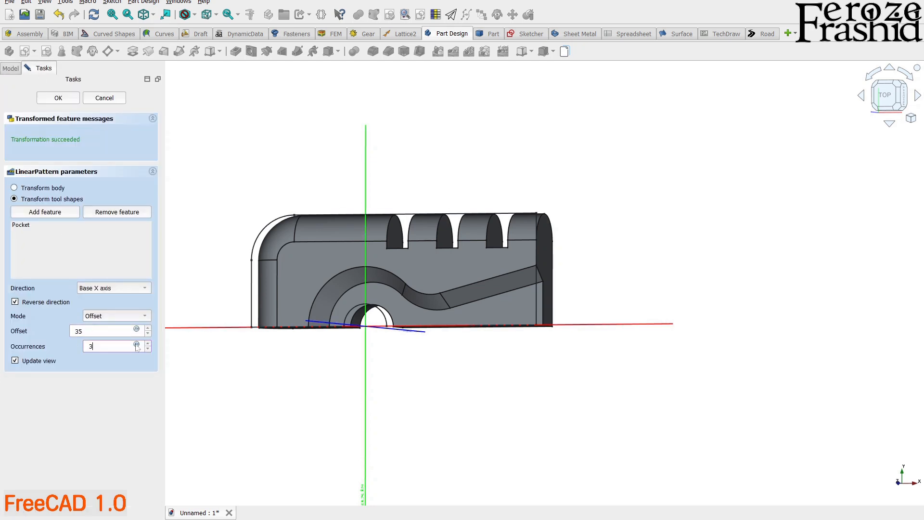
pyautogui.click(136, 346)
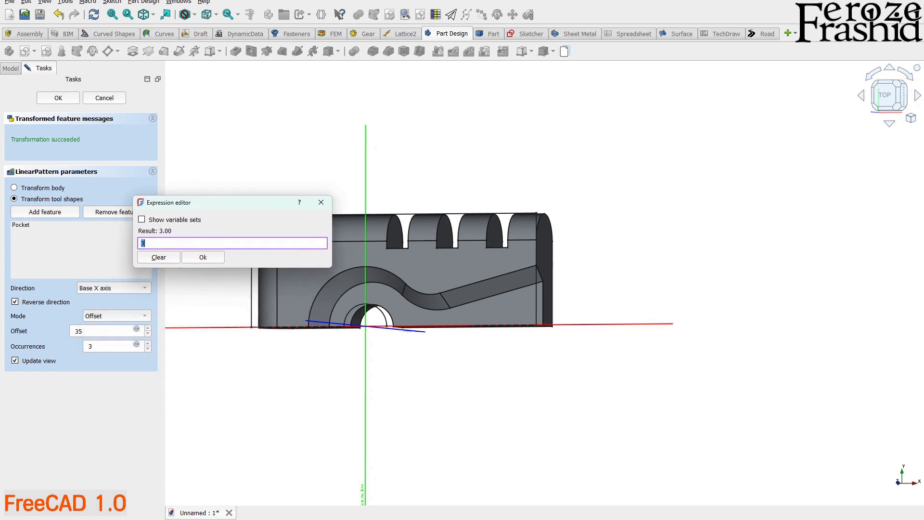
pyautogui.write('var')
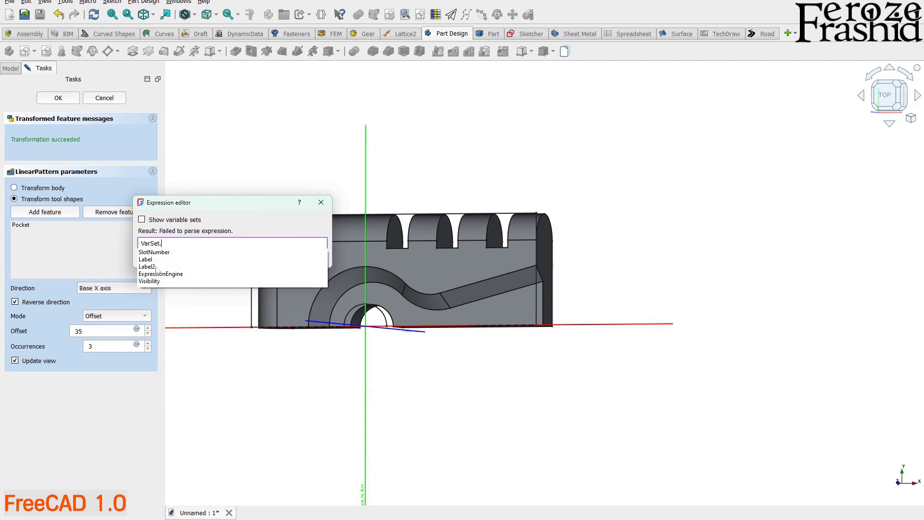
pyautogui.click(154, 252)
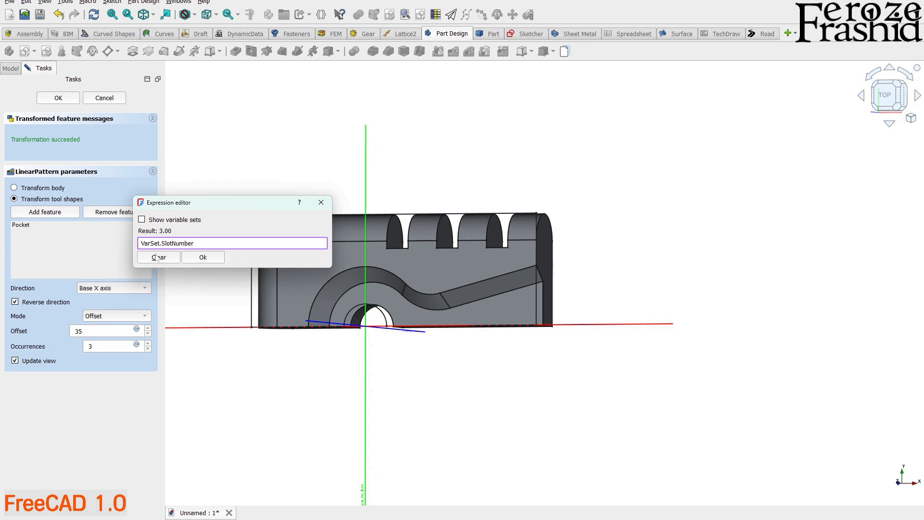
pyautogui.moveTo(196, 255)
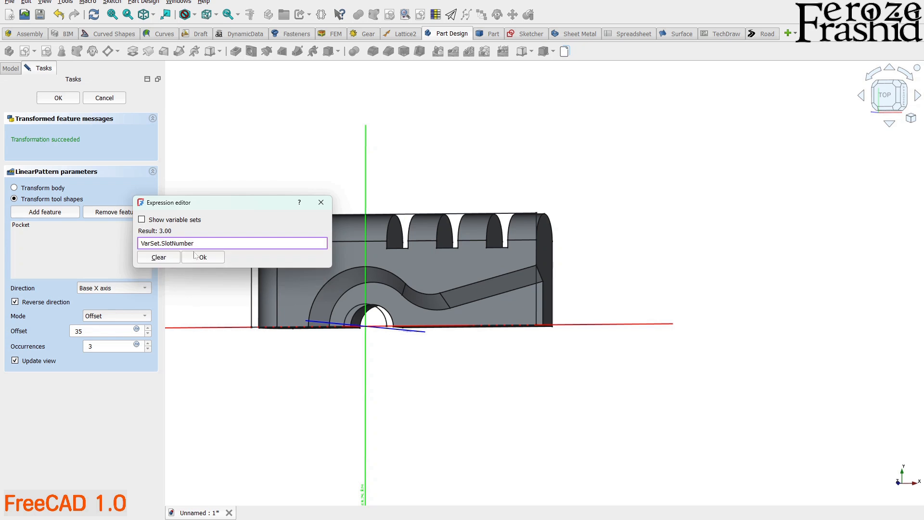
pyautogui.click(202, 256)
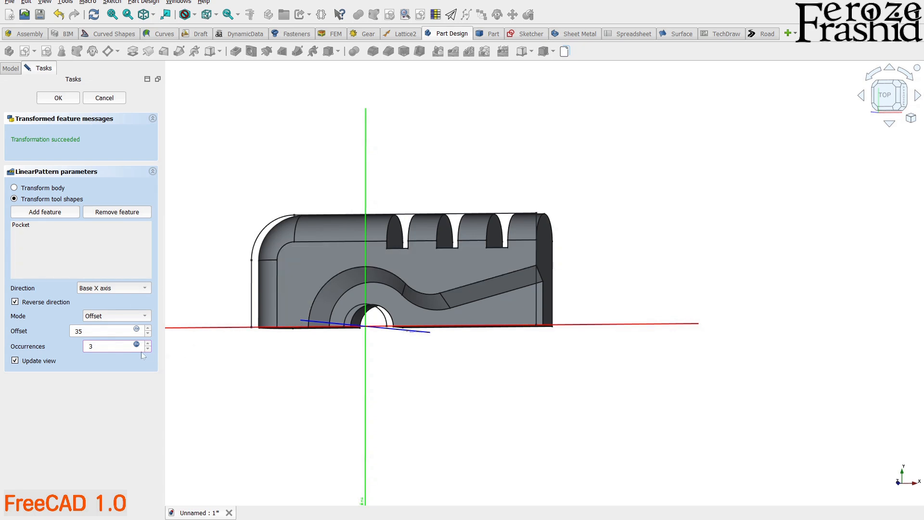
pyautogui.click(57, 97)
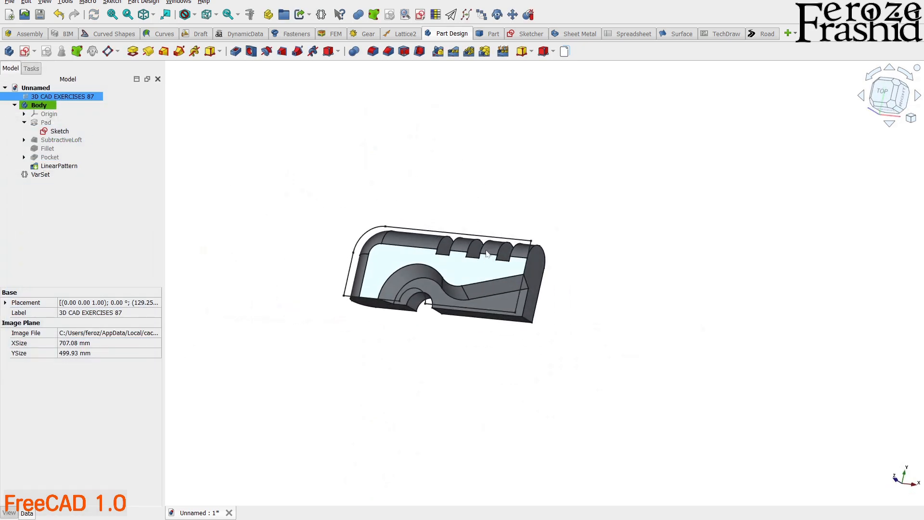
# Step: Hide the reference image plane and select the VarSet in the tree
pyautogui.click(59, 131)
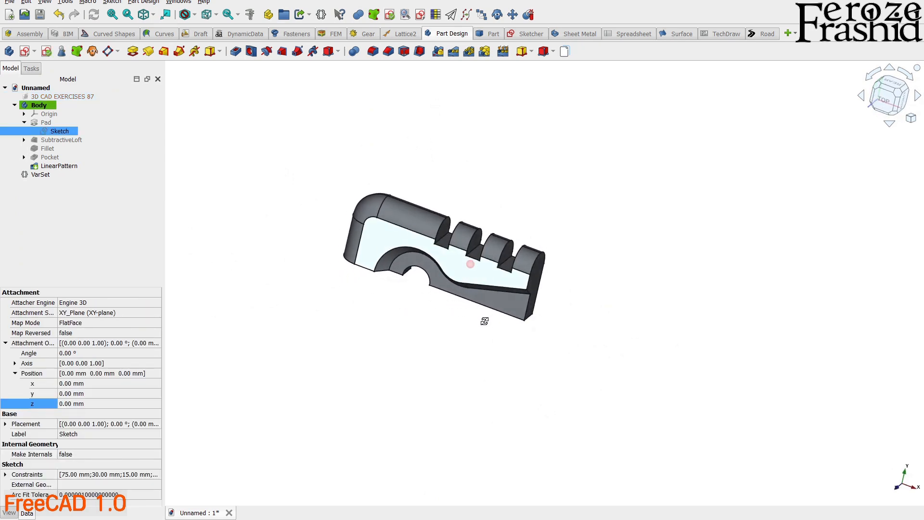
pyautogui.click(40, 174)
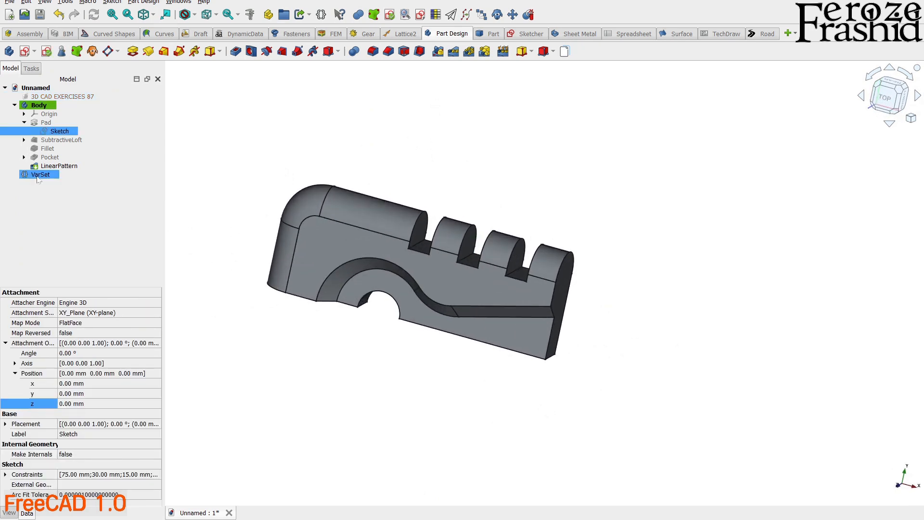
pyautogui.click(40, 174)
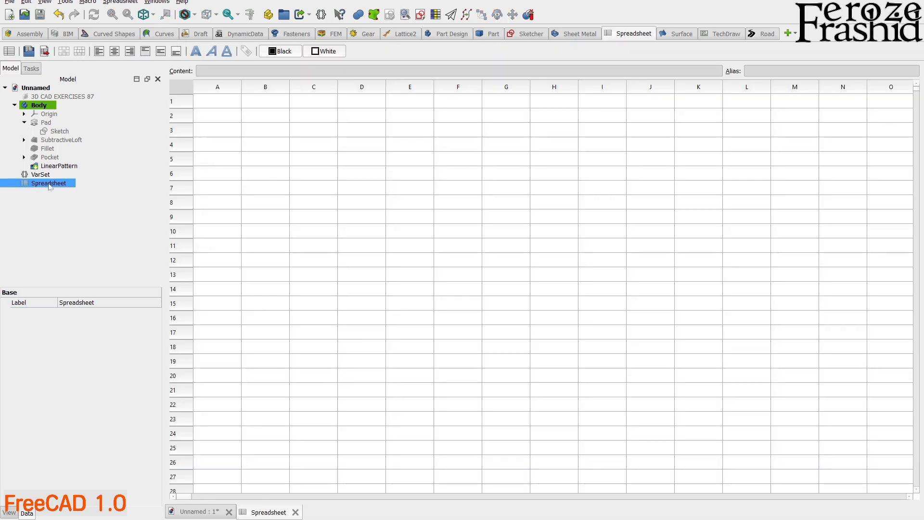
# Step: Tile the model and spreadsheet windows, then delete the unused Spreadsheet from the tree
pyautogui.click(265, 173)
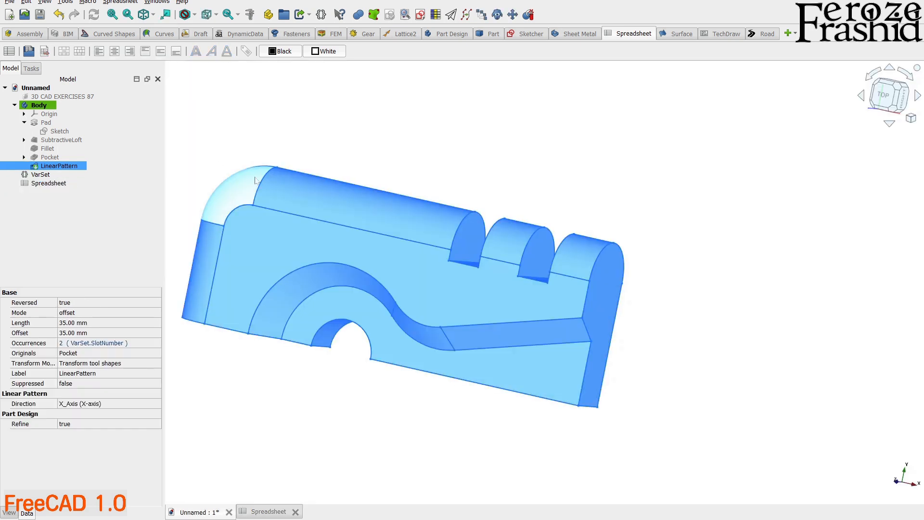
pyautogui.click(49, 183)
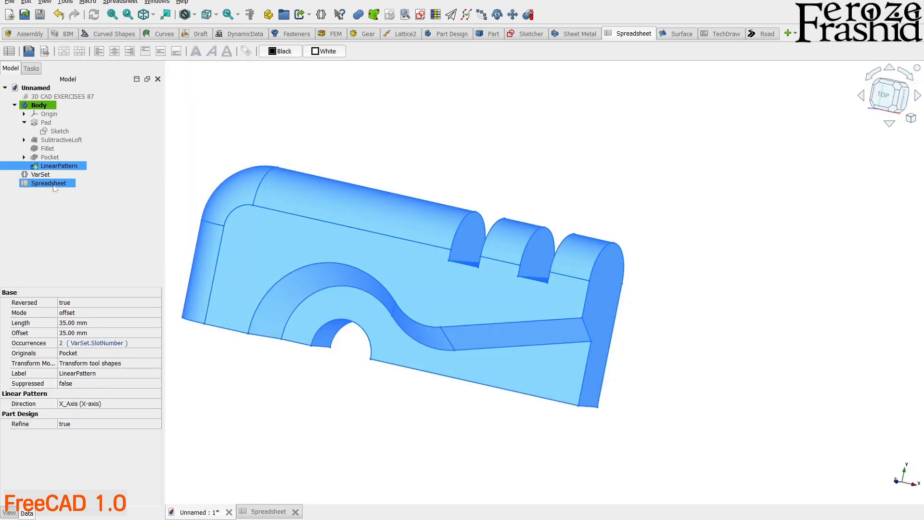
pyautogui.click(58, 166)
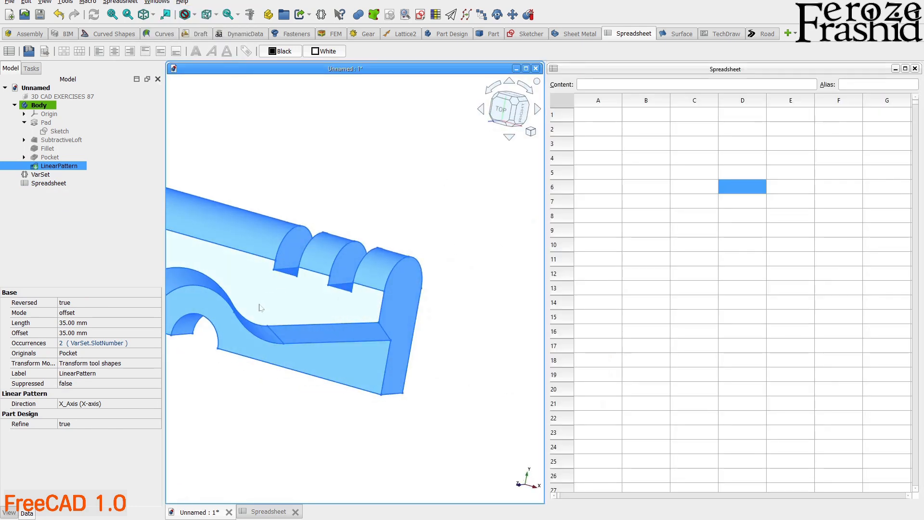
pyautogui.click(50, 183)
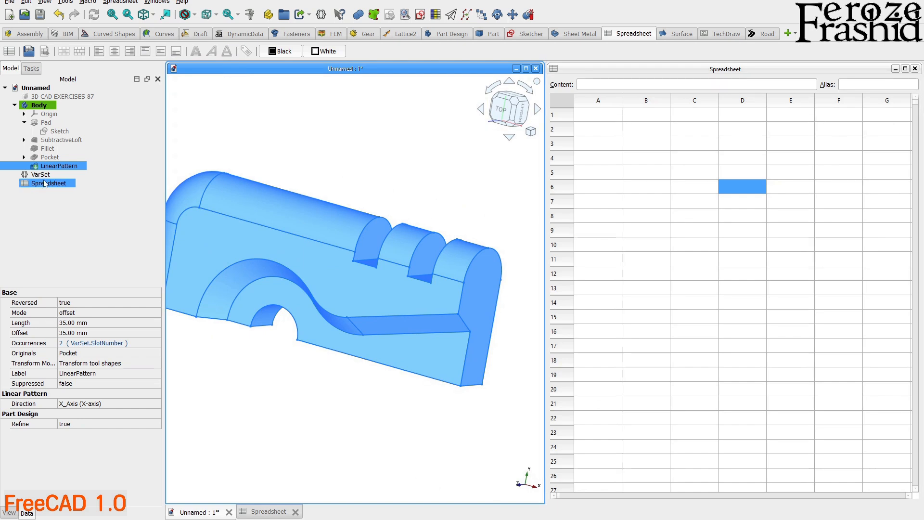
pyautogui.click(48, 182)
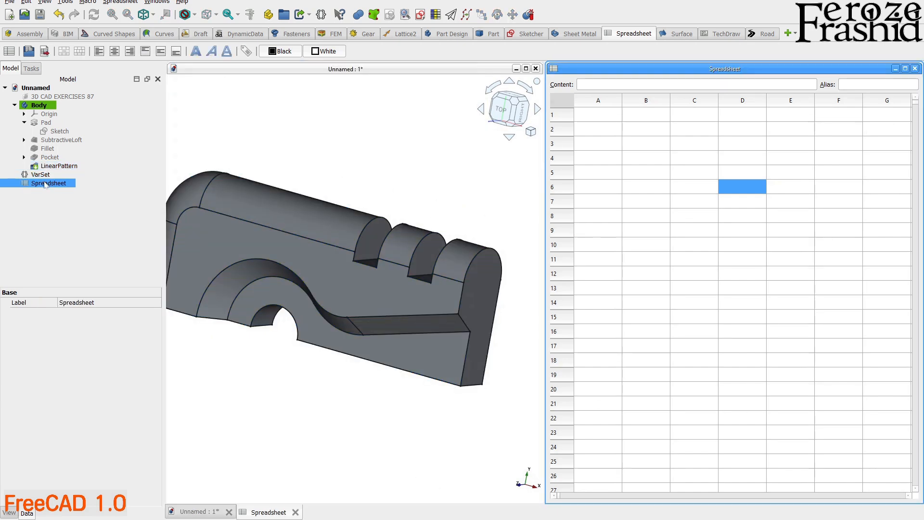
pyautogui.click(40, 174)
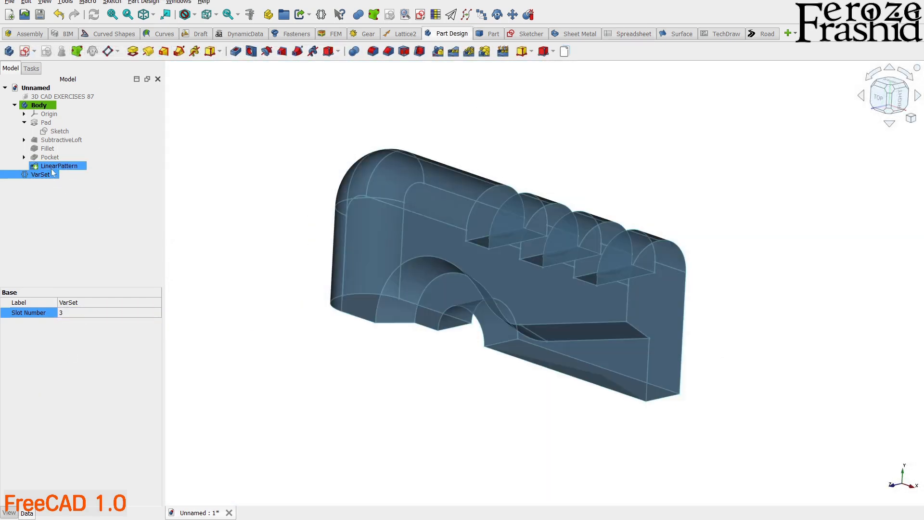
pyautogui.click(59, 165)
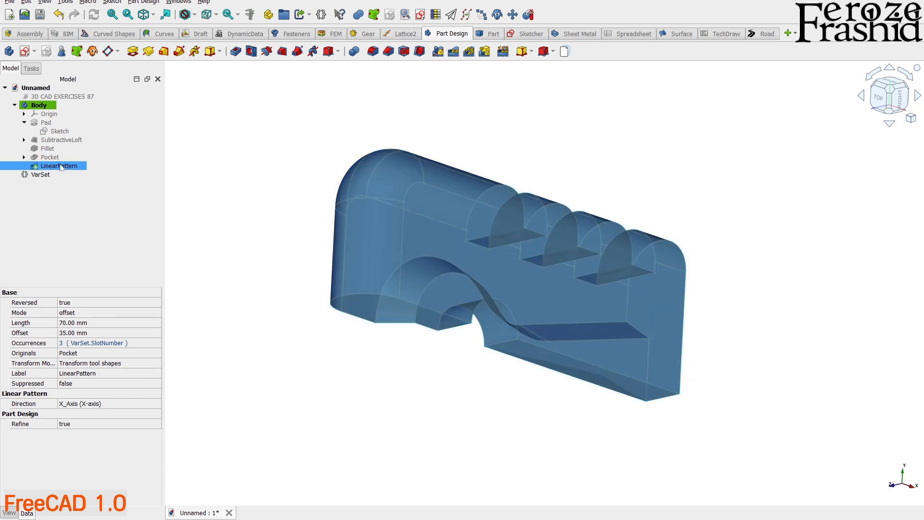
pyautogui.click(63, 140)
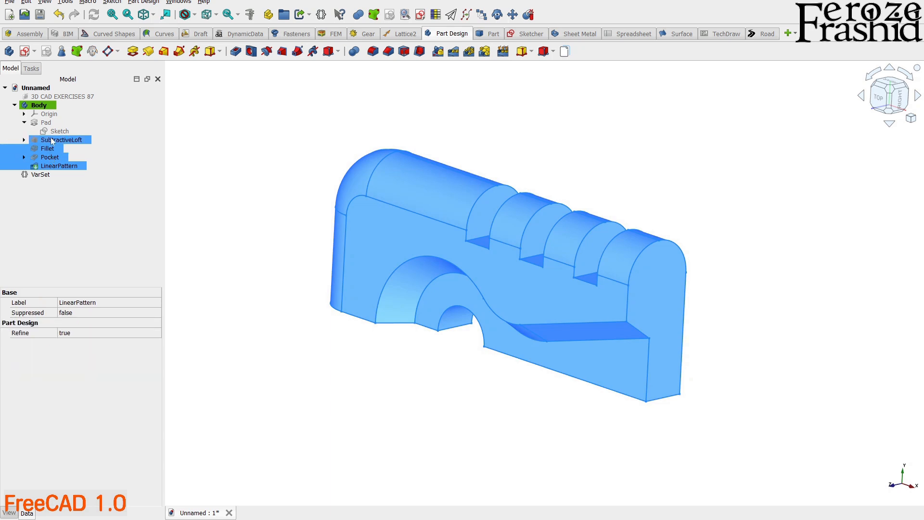
# Step: Mirror the whole body across the Base XZ plane with Transform body enabled
pyautogui.click(45, 122)
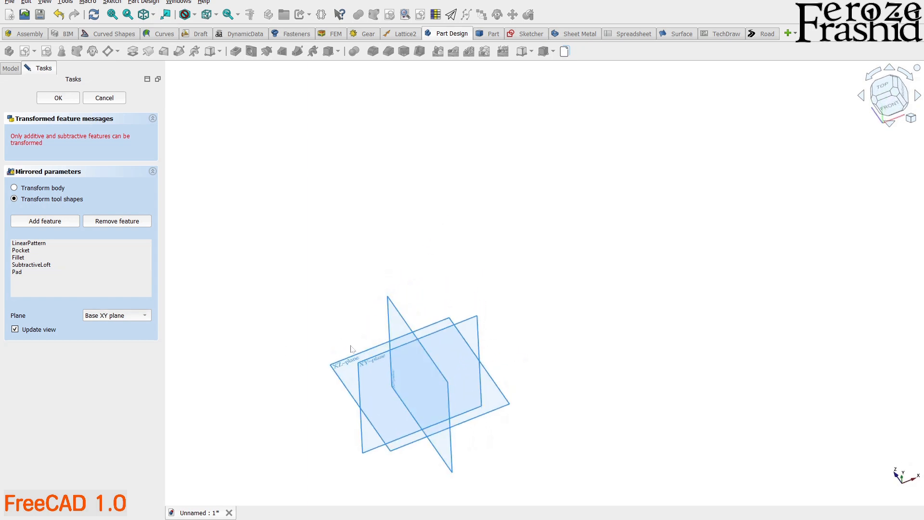
pyautogui.click(116, 314)
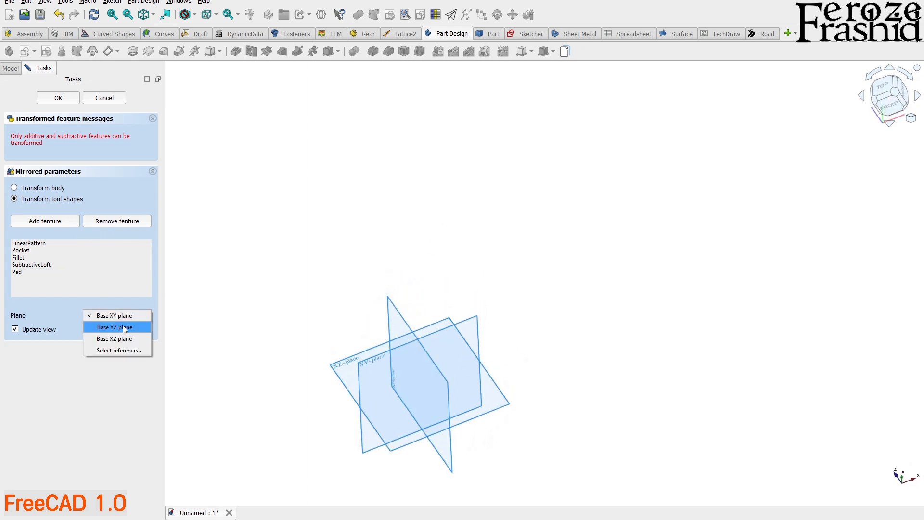
pyautogui.click(114, 339)
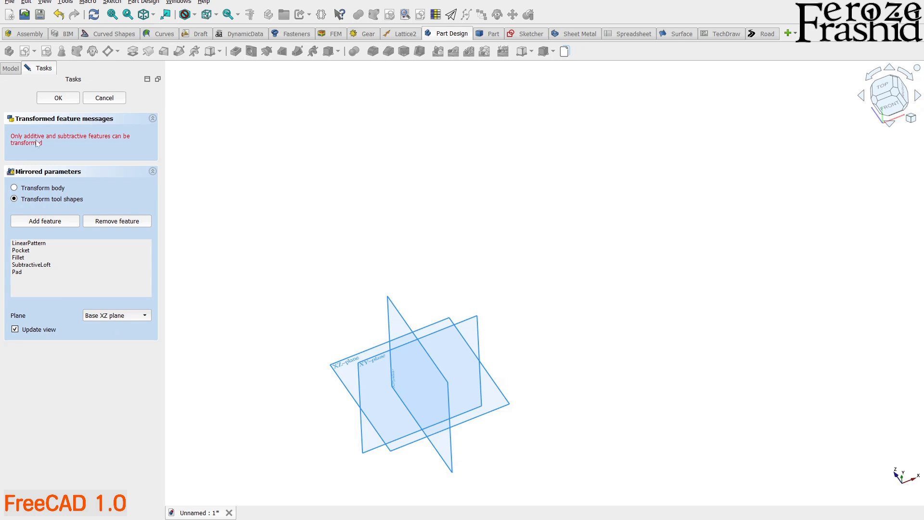
pyautogui.moveTo(59, 152)
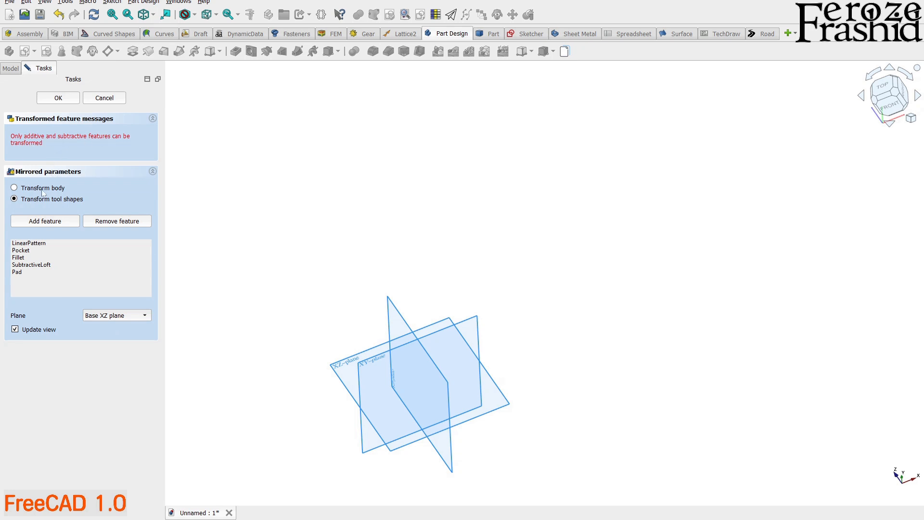
pyautogui.click(14, 187)
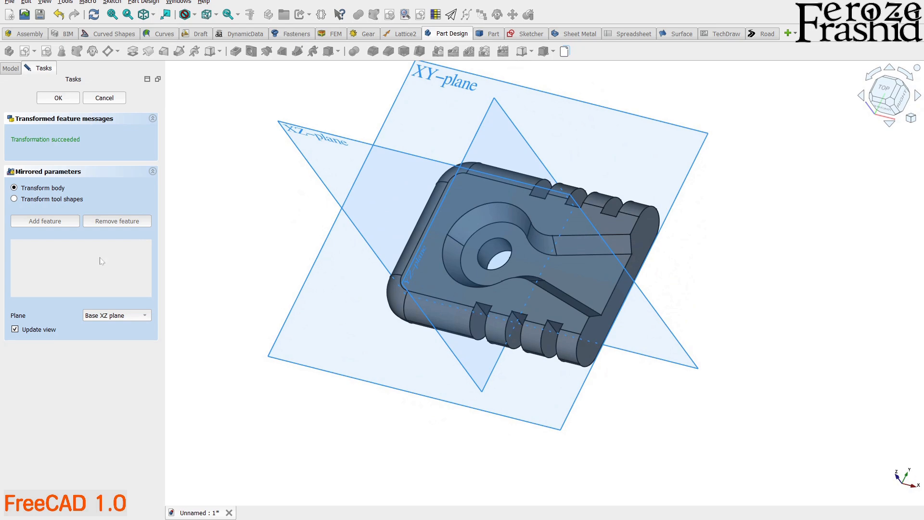
pyautogui.click(57, 97)
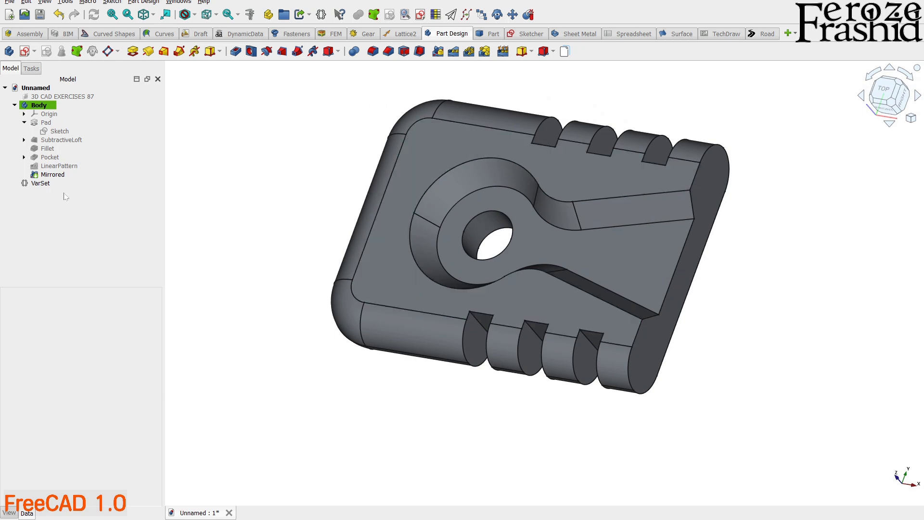
# Step: Set the VarSet Slot Number to 3 and save the part as 3D CAD Ex 87
pyautogui.click(40, 183)
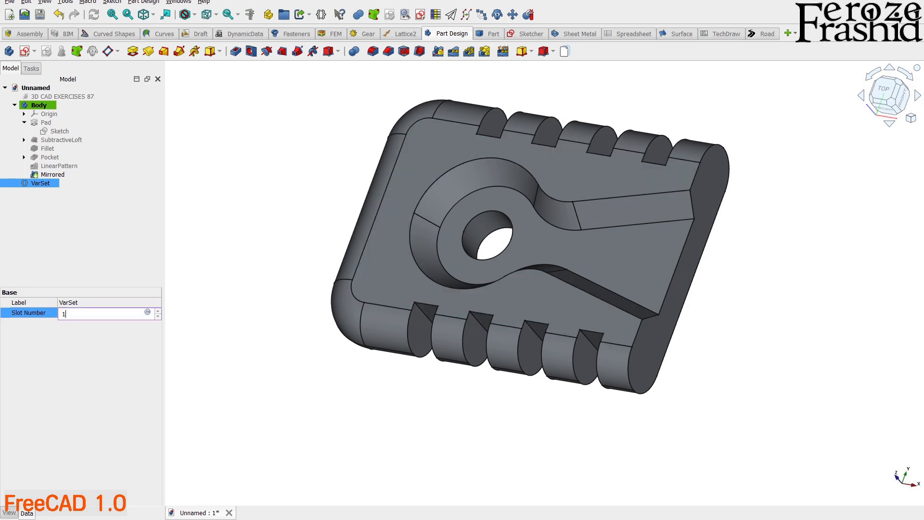
pyautogui.write('3')
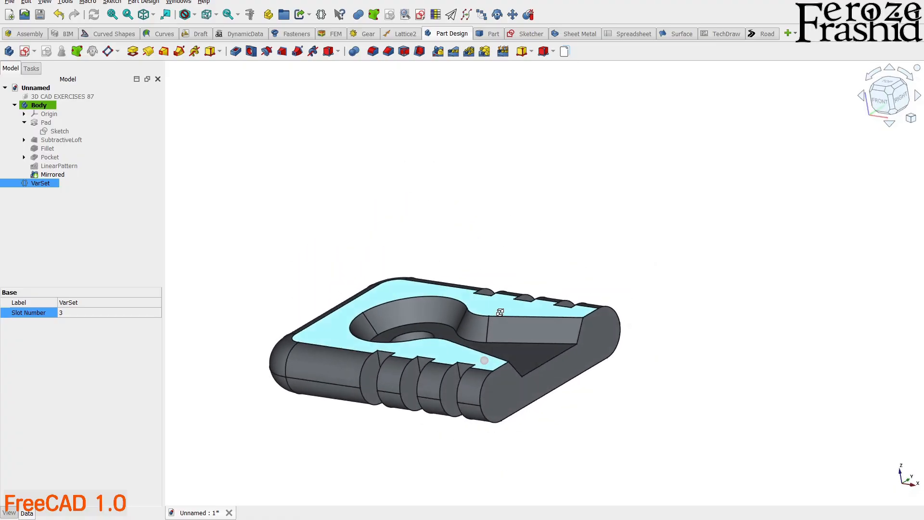
pyautogui.click(52, 174)
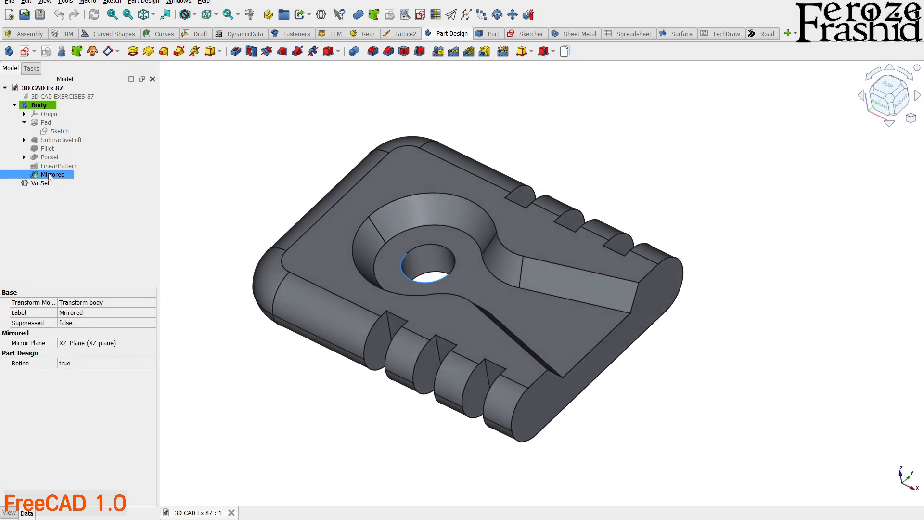
# Step: Try a Slot Number of 2, then set it back to 3
pyautogui.click(40, 183)
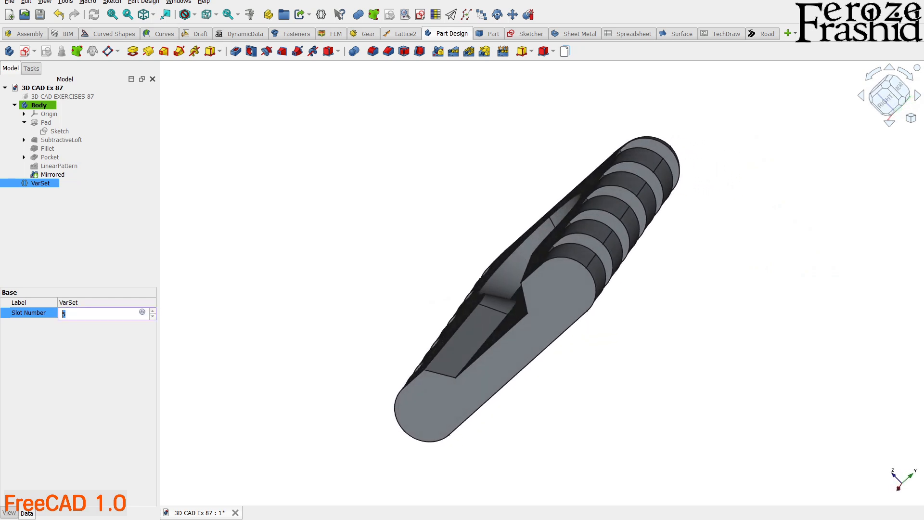
pyautogui.write('2')
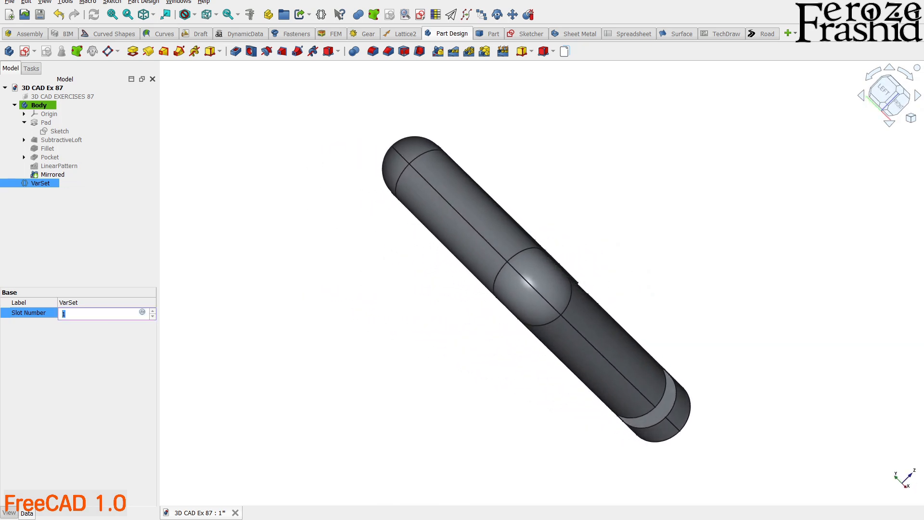
pyautogui.write('3')
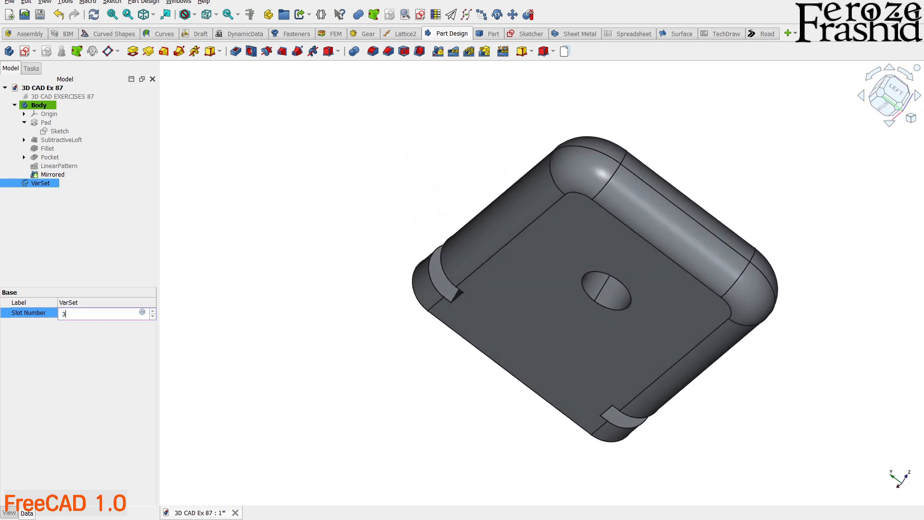